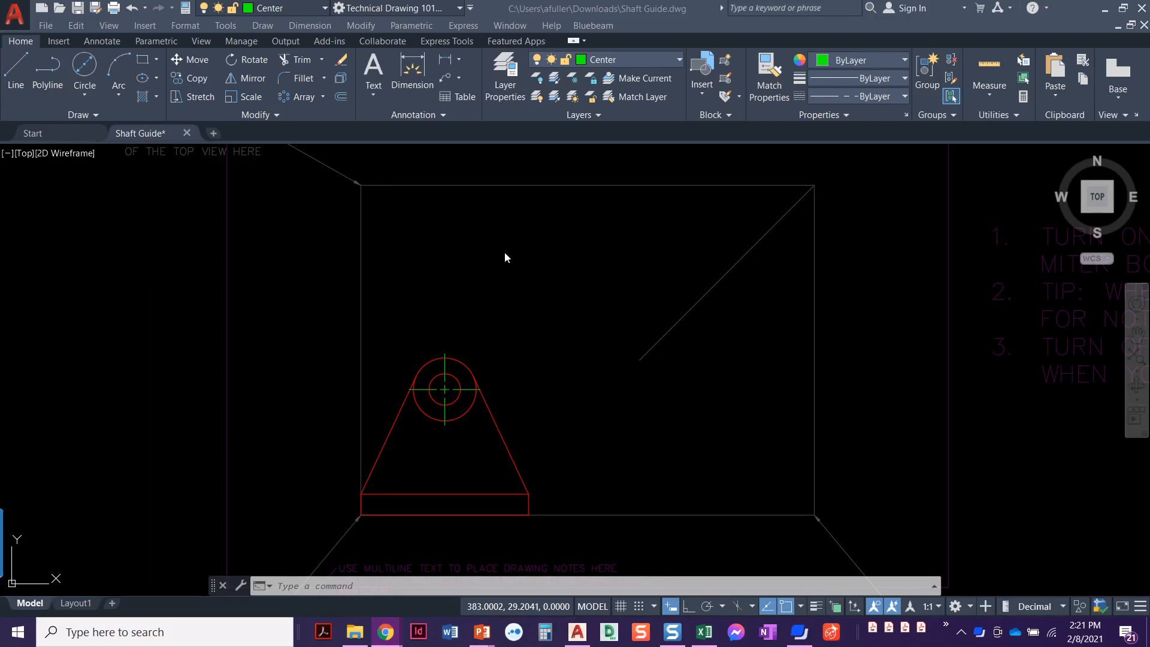
mouse_move(484, 267)
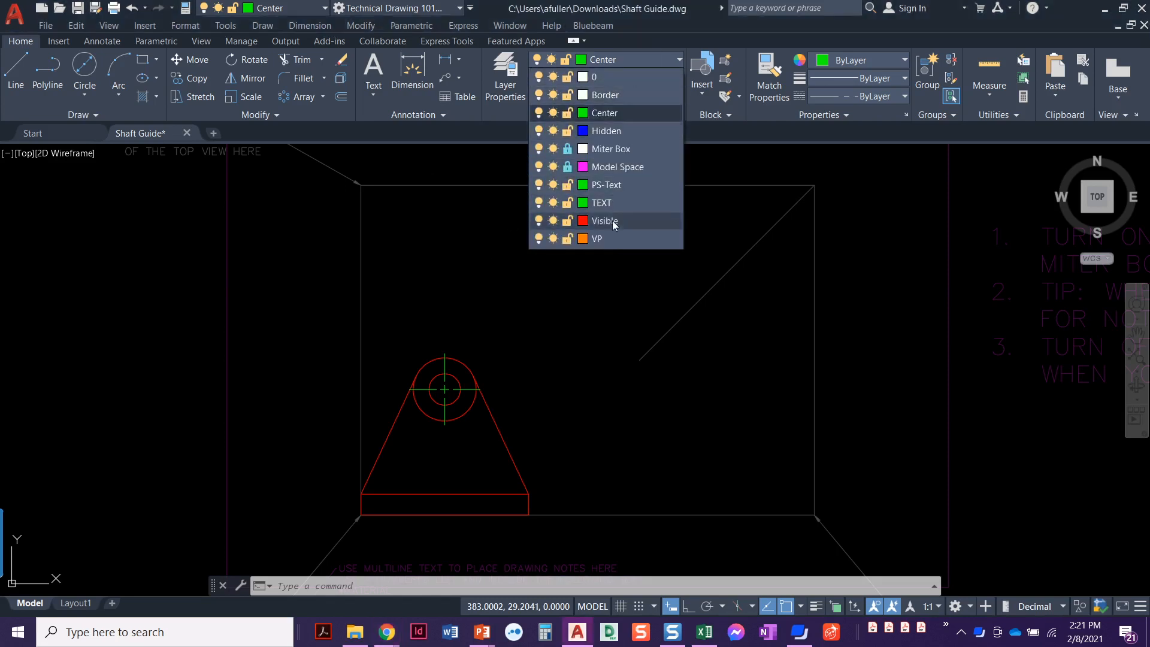
Make Visible the current layer for red visible-line geometry
left_click(604, 221)
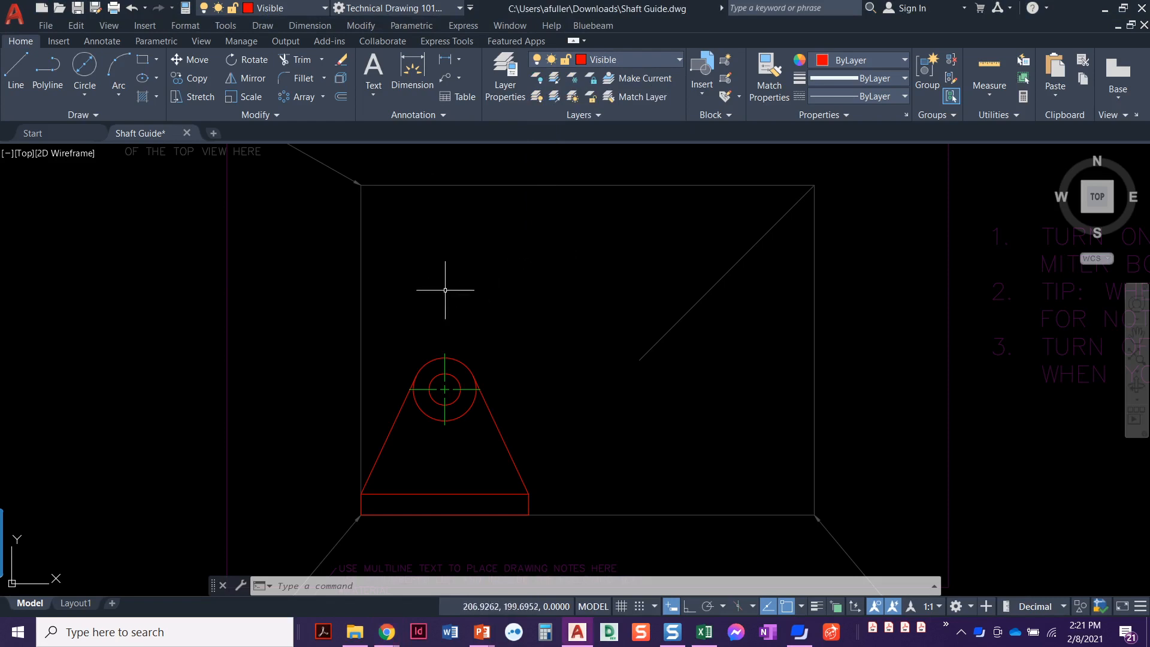
mouse_move(370, 195)
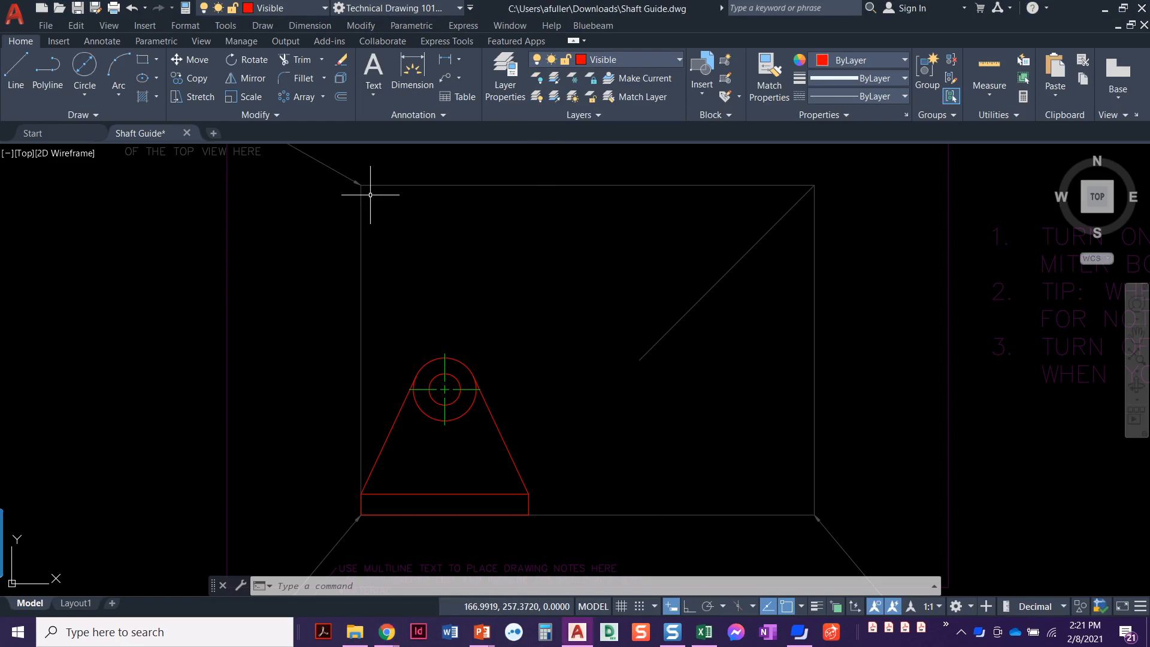
mouse_move(567, 249)
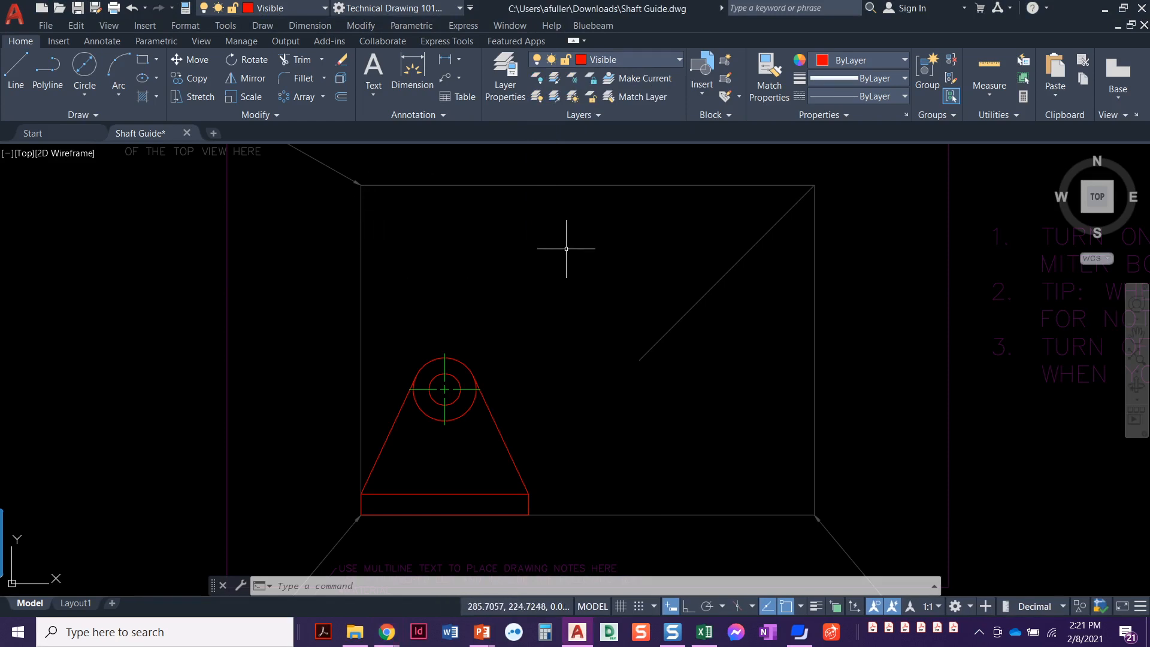
mouse_move(565, 277)
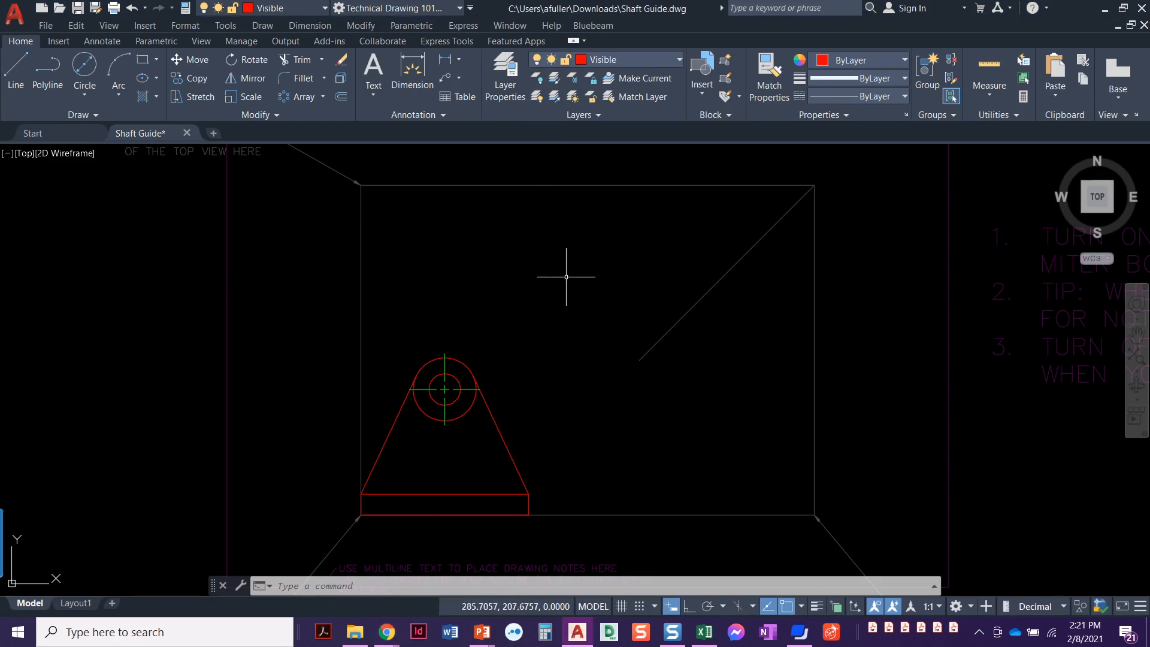
mouse_move(553, 195)
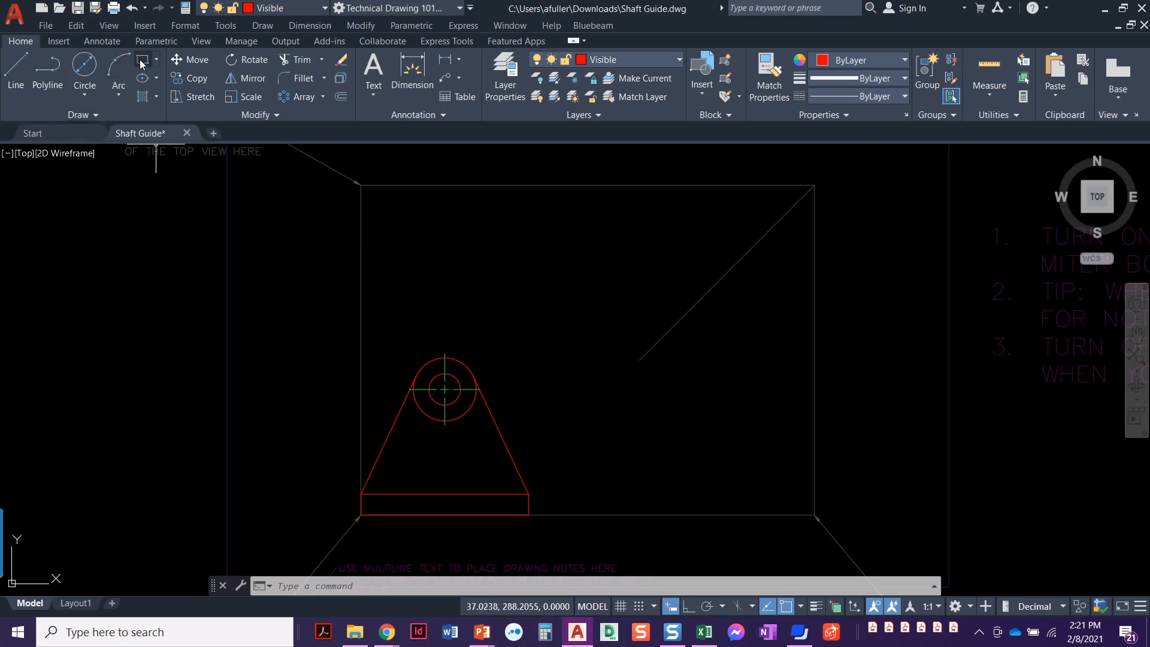
mouse_move(141, 60)
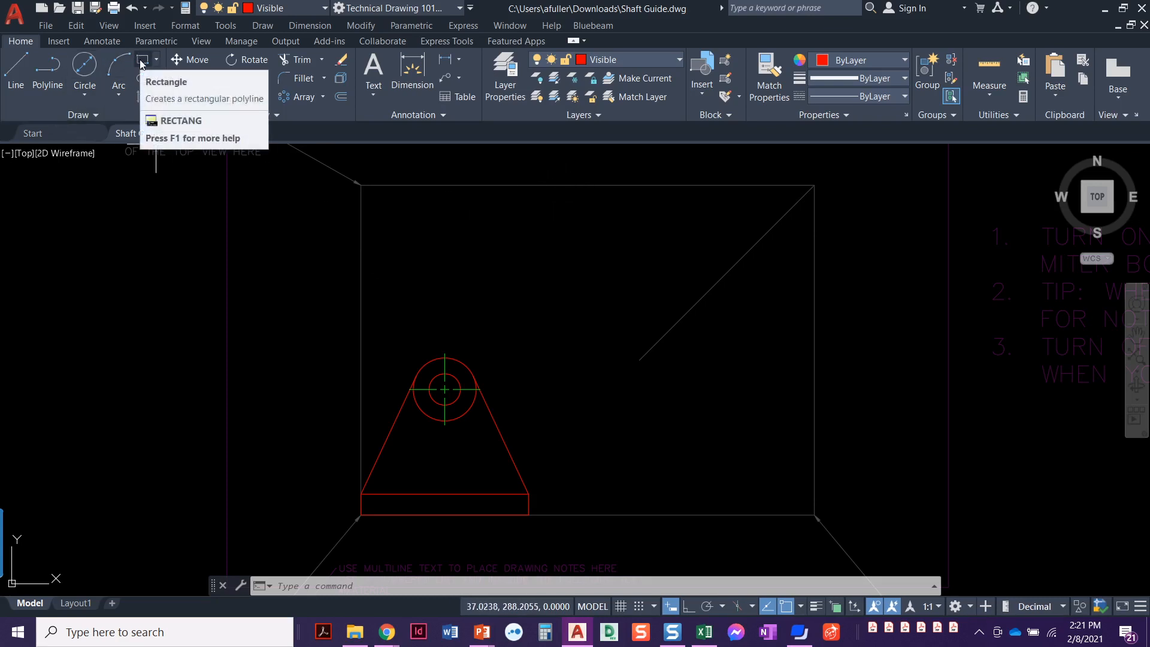
Draw a 101.6 by 50.8 rectangle from the top view's upper-left corner
left_click(145, 60)
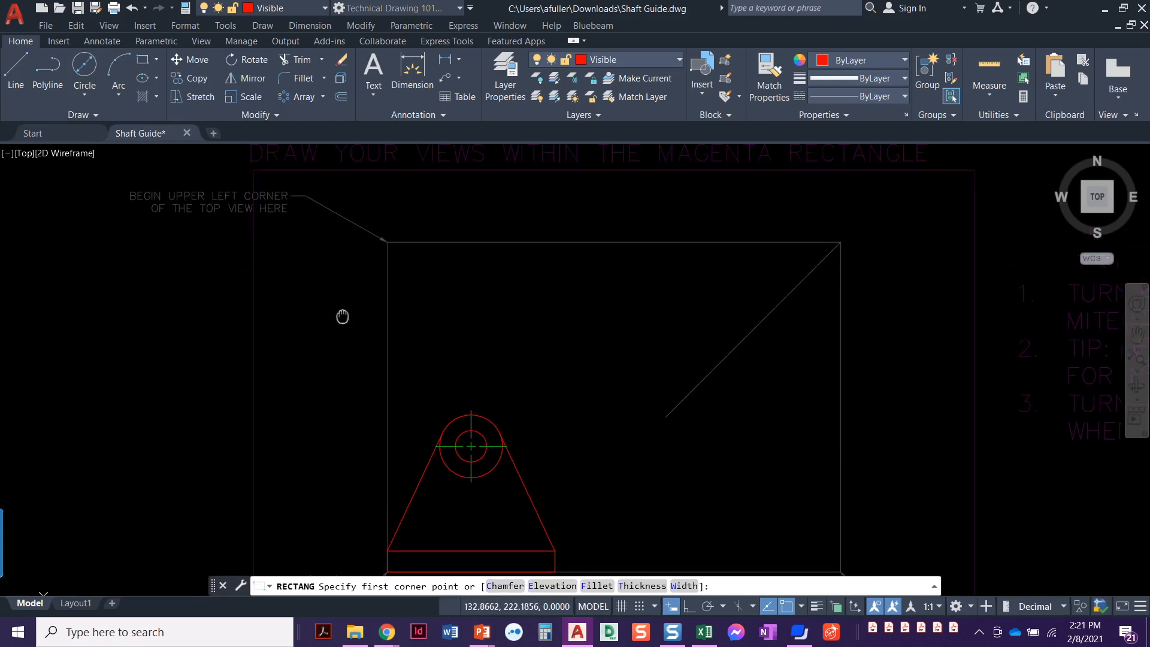
mouse_move(375, 243)
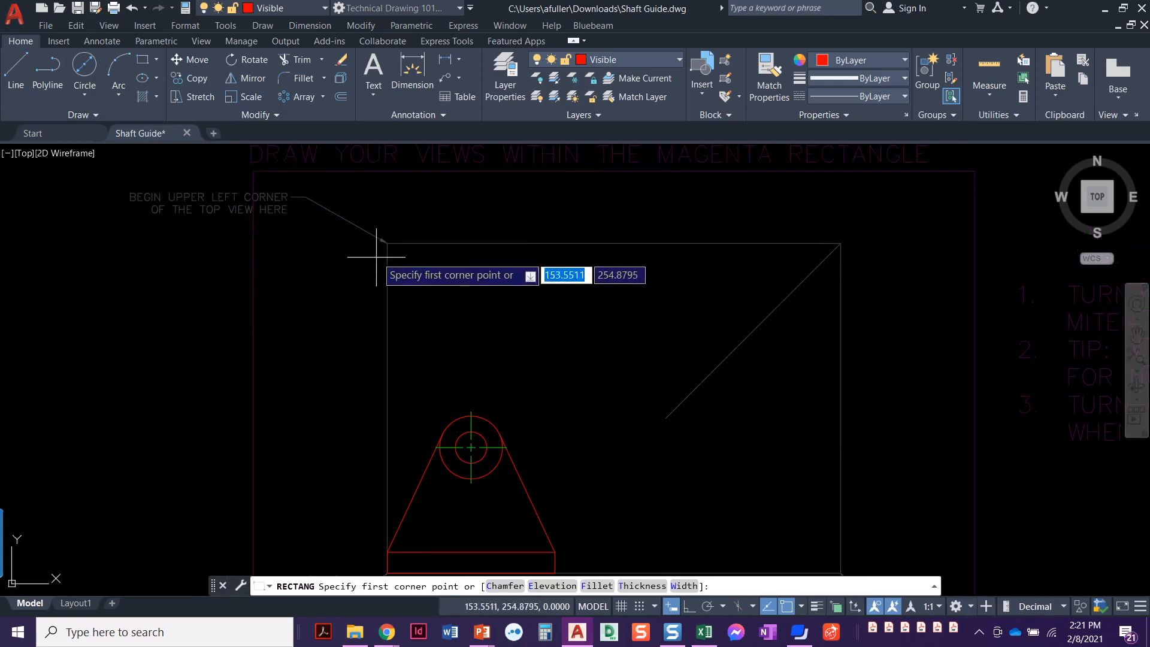
mouse_move(387, 243)
type("101.6")
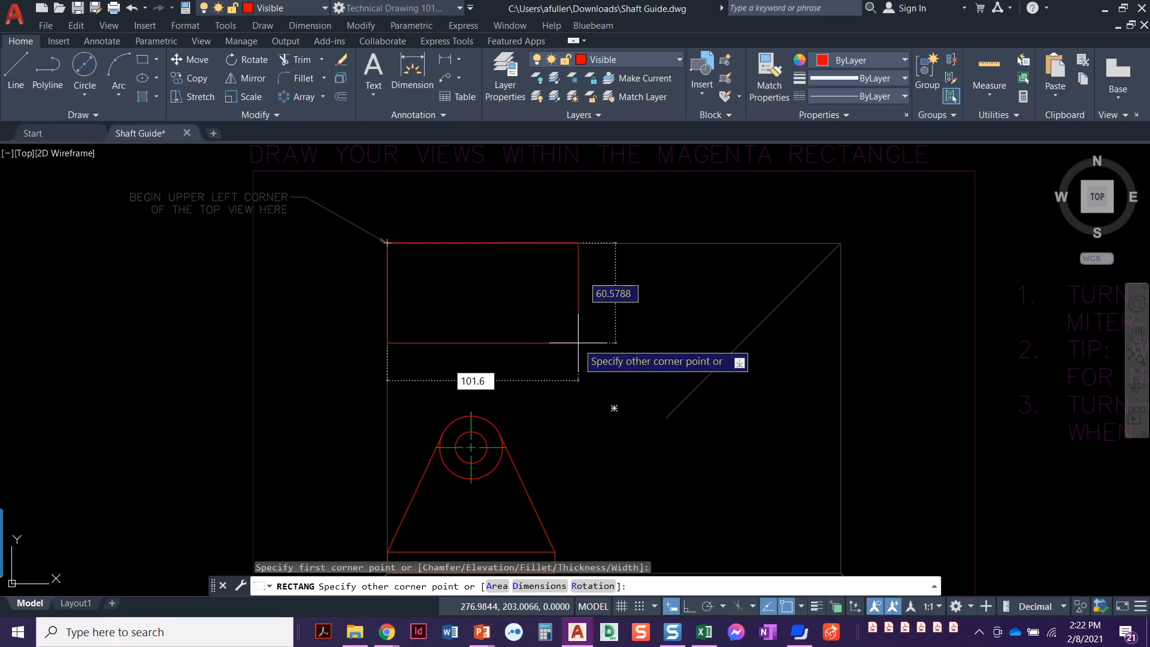
key("Tab")
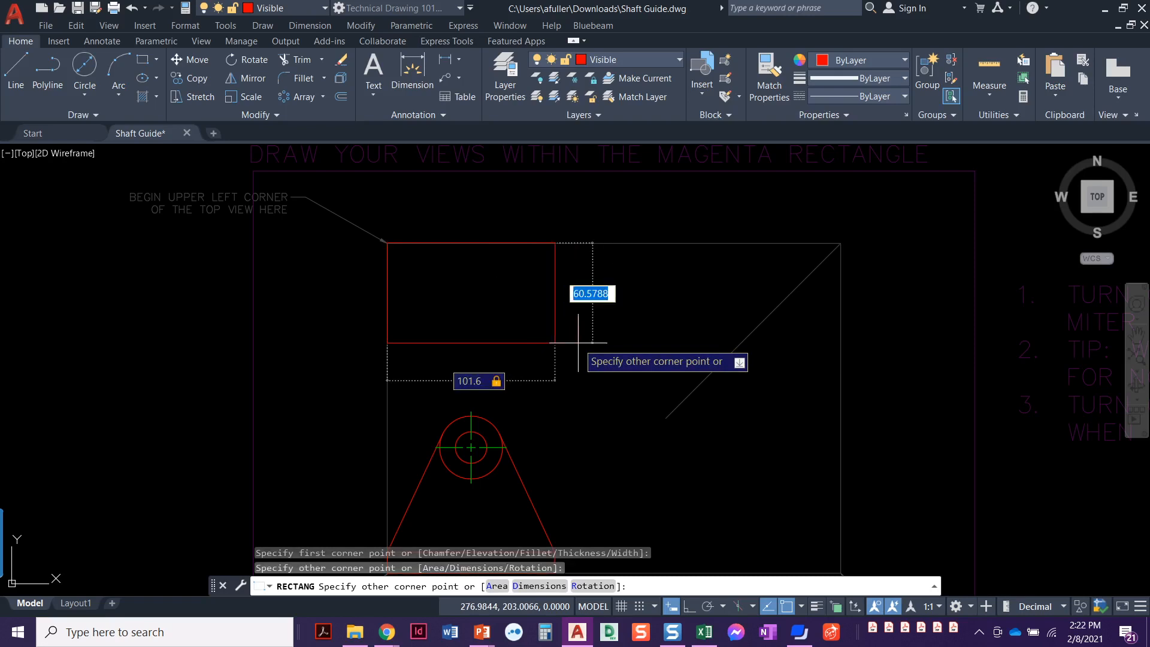
type("50.8")
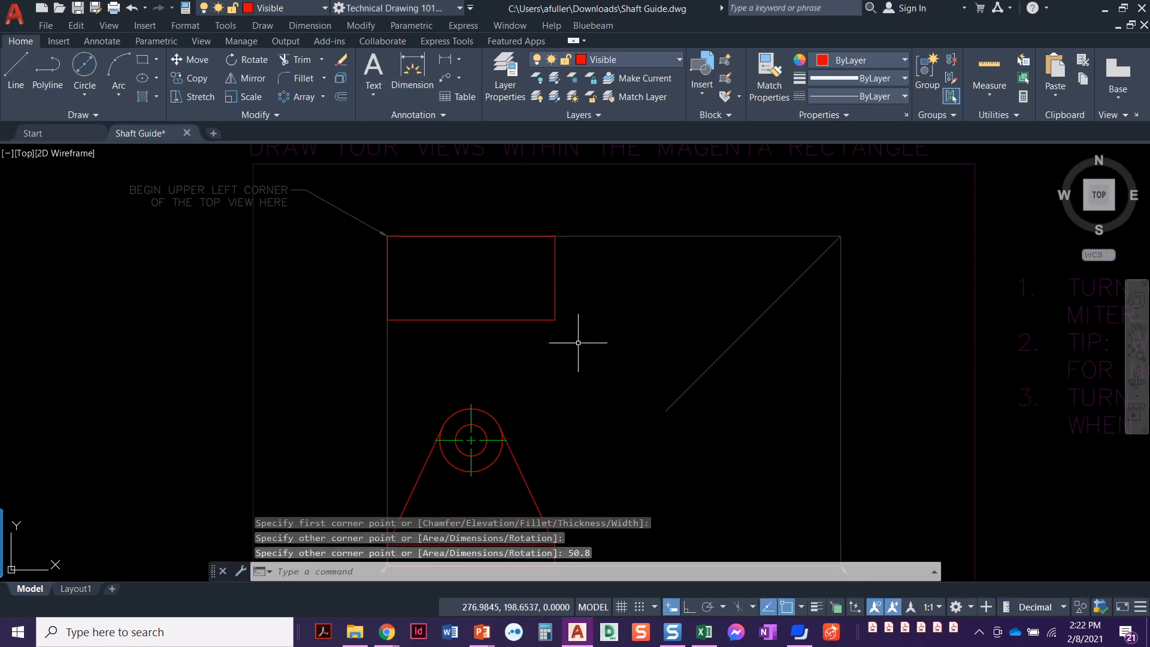
mouse_move(608, 362)
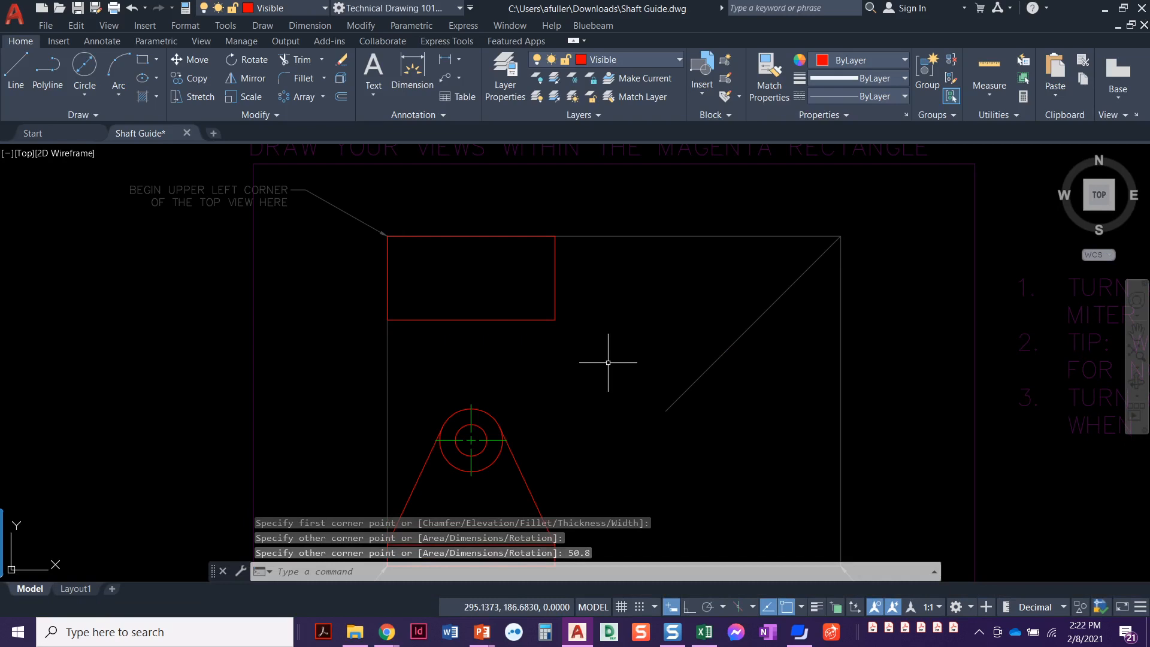
mouse_move(426, 312)
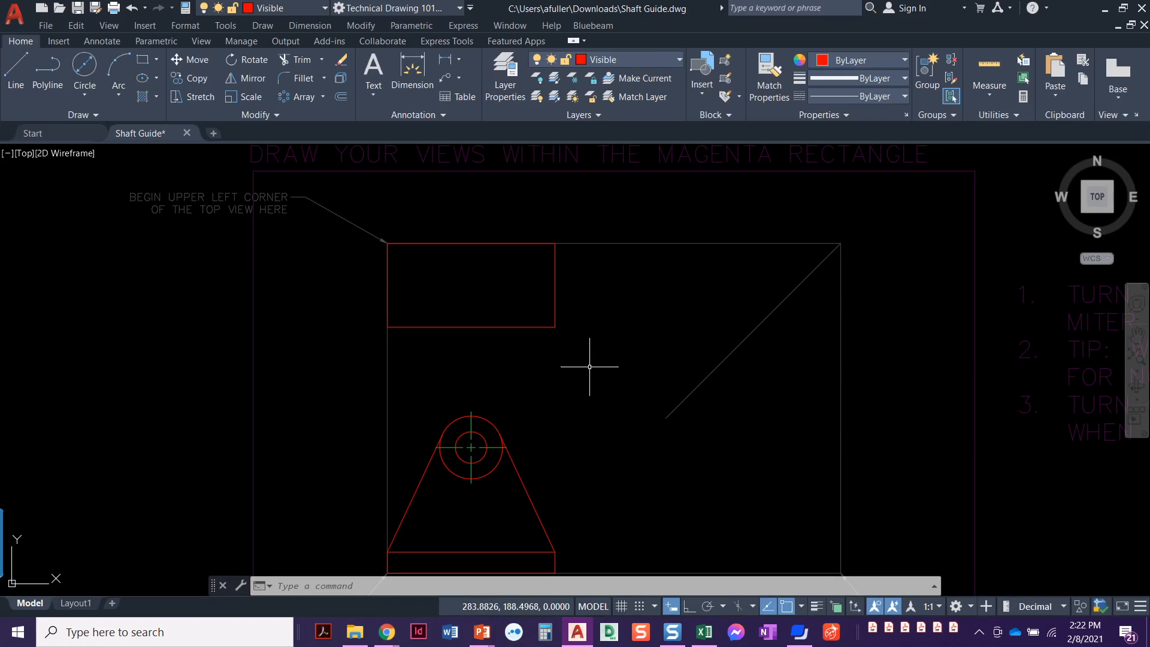
mouse_move(550, 347)
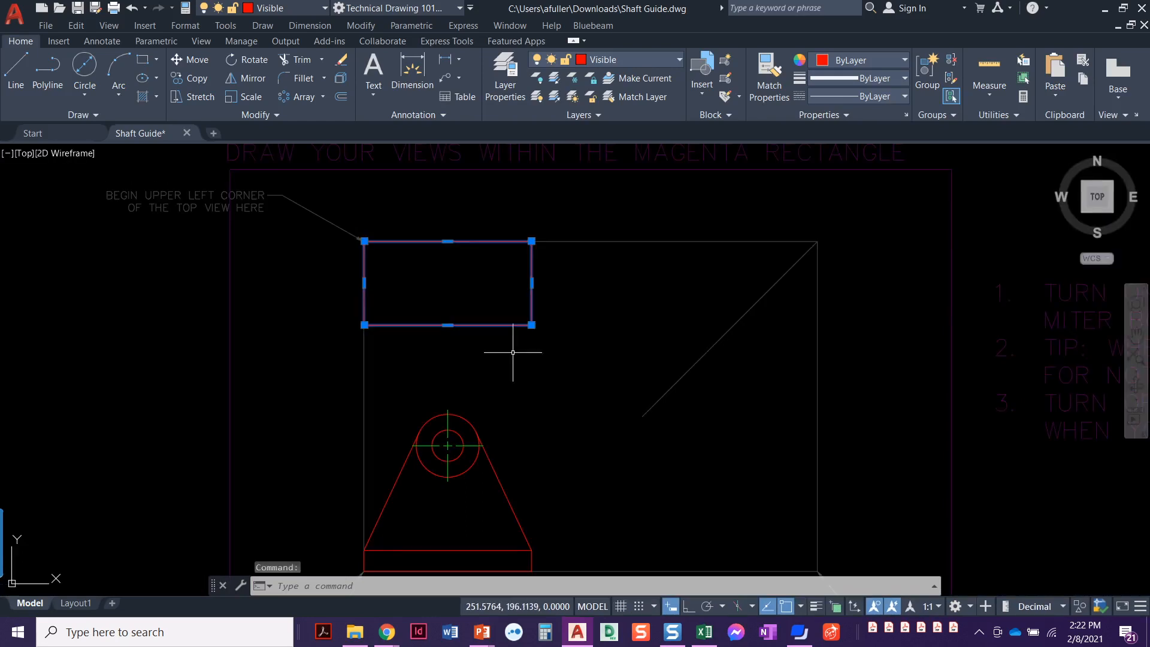
mouse_move(256, 214)
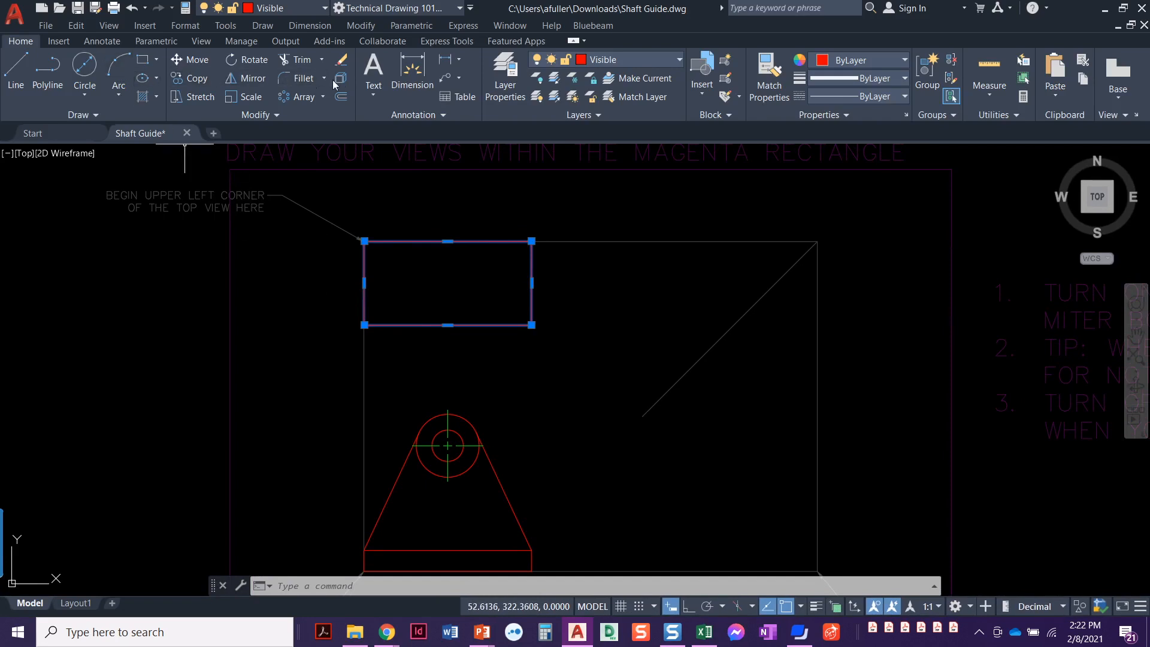
mouse_move(339, 80)
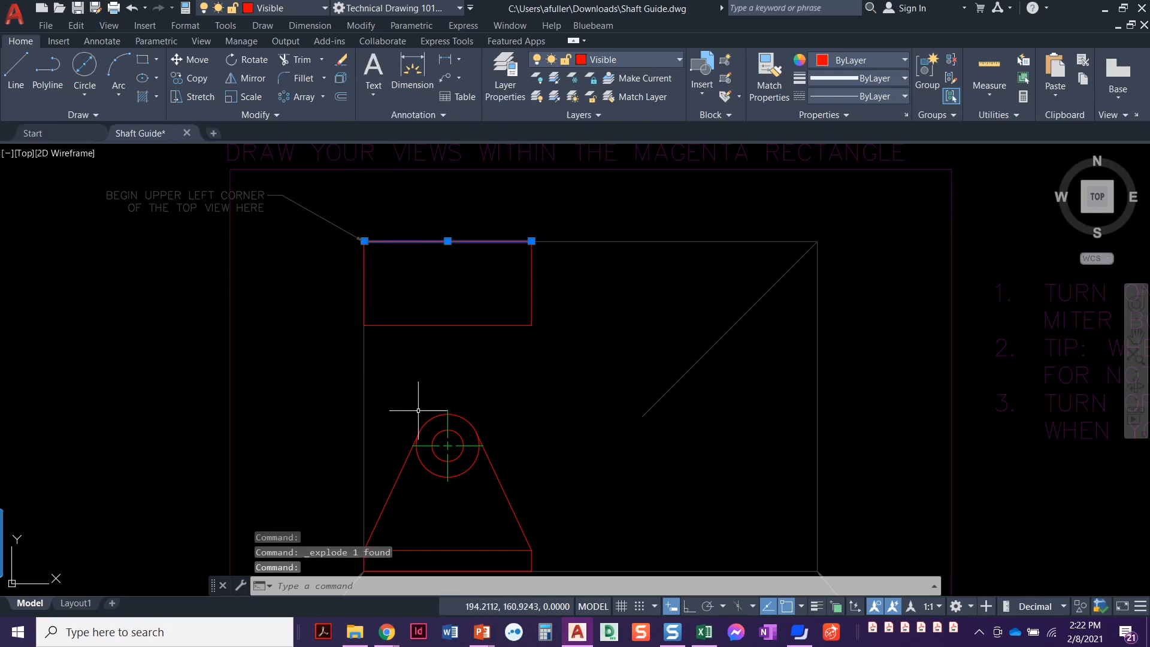
mouse_move(363, 277)
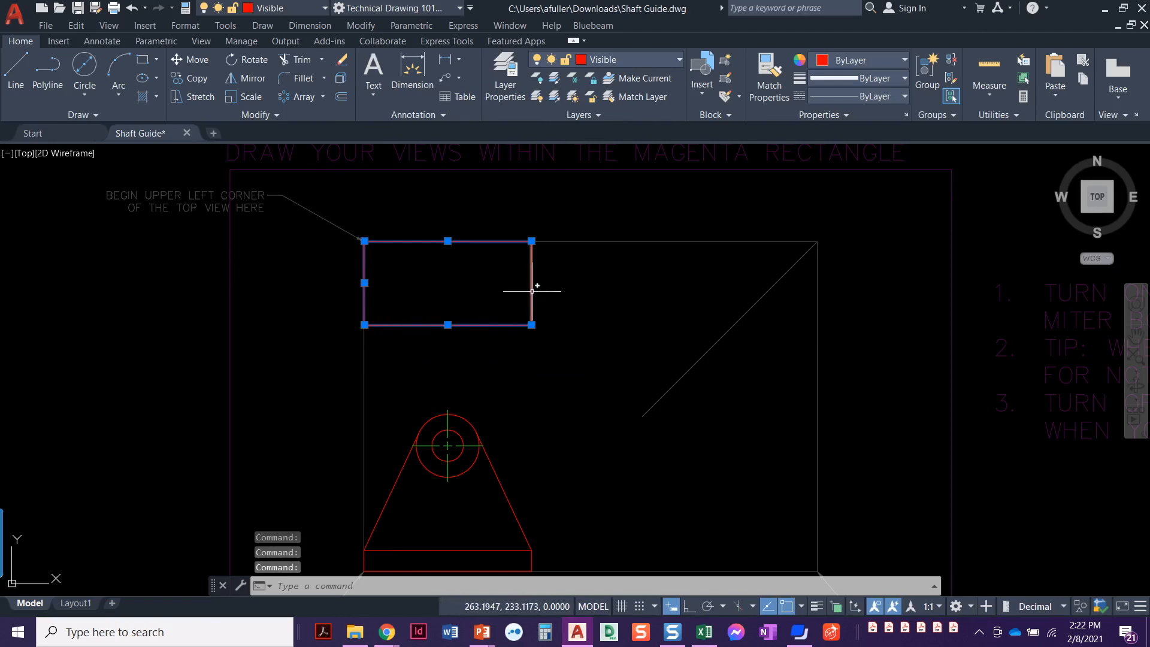
Explode the top-view rectangle into separate edge lines and clear the selection
key("Escape")
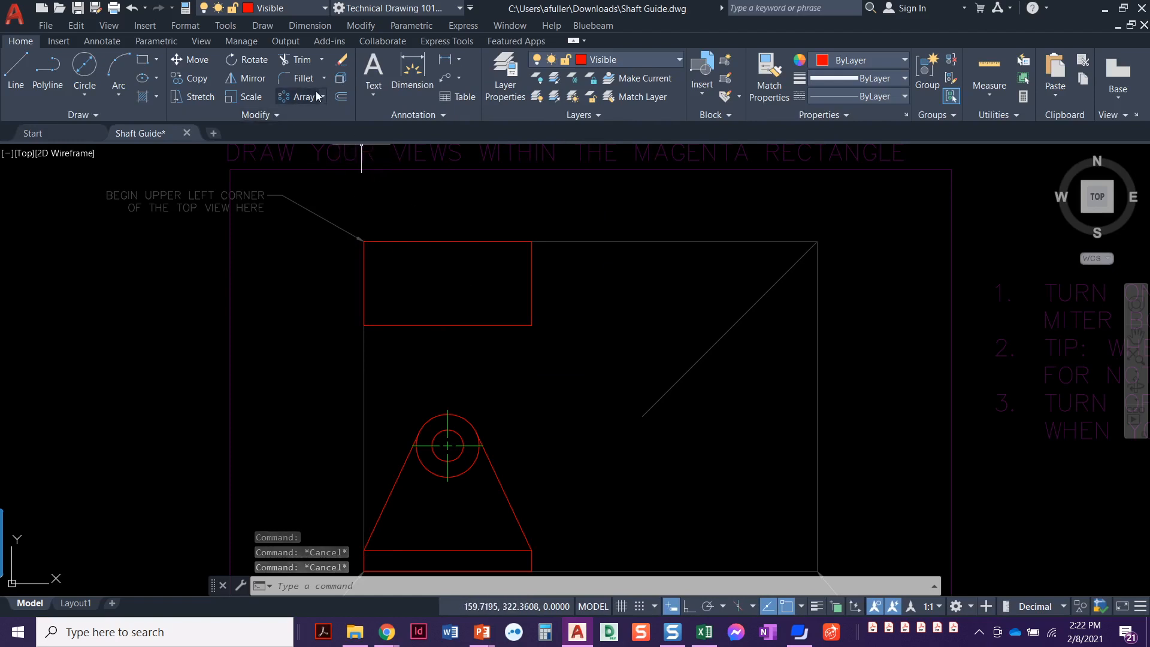
mouse_move(340, 96)
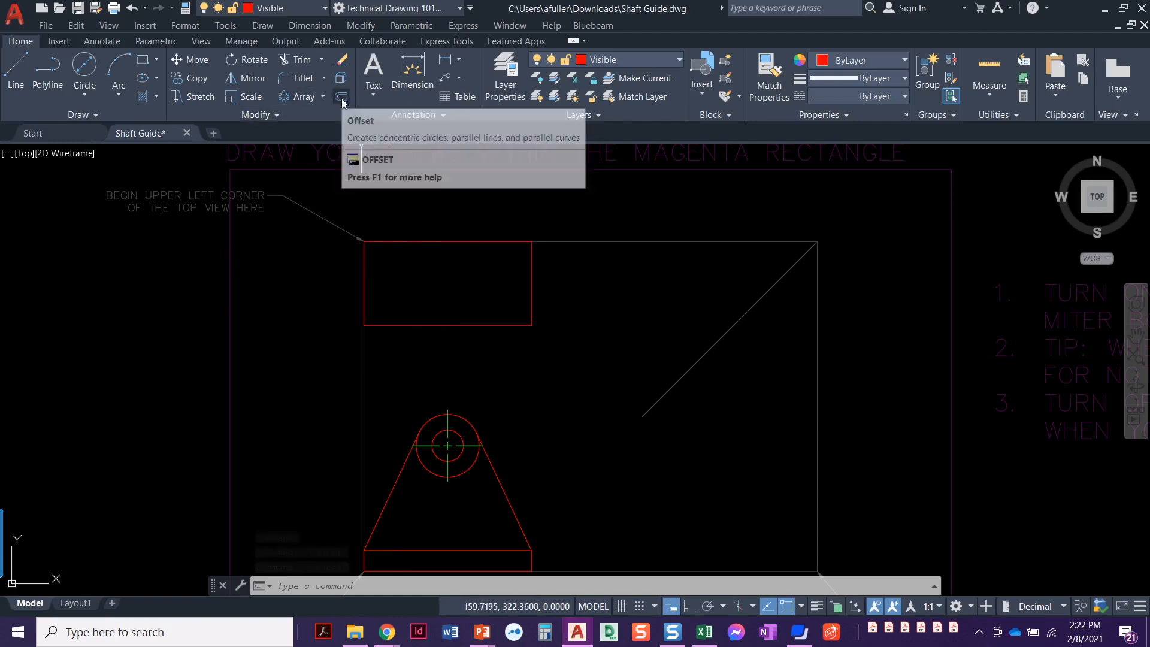
Offset the rectangle's top edge 12.7 units downward as a parallel line
left_click(340, 96)
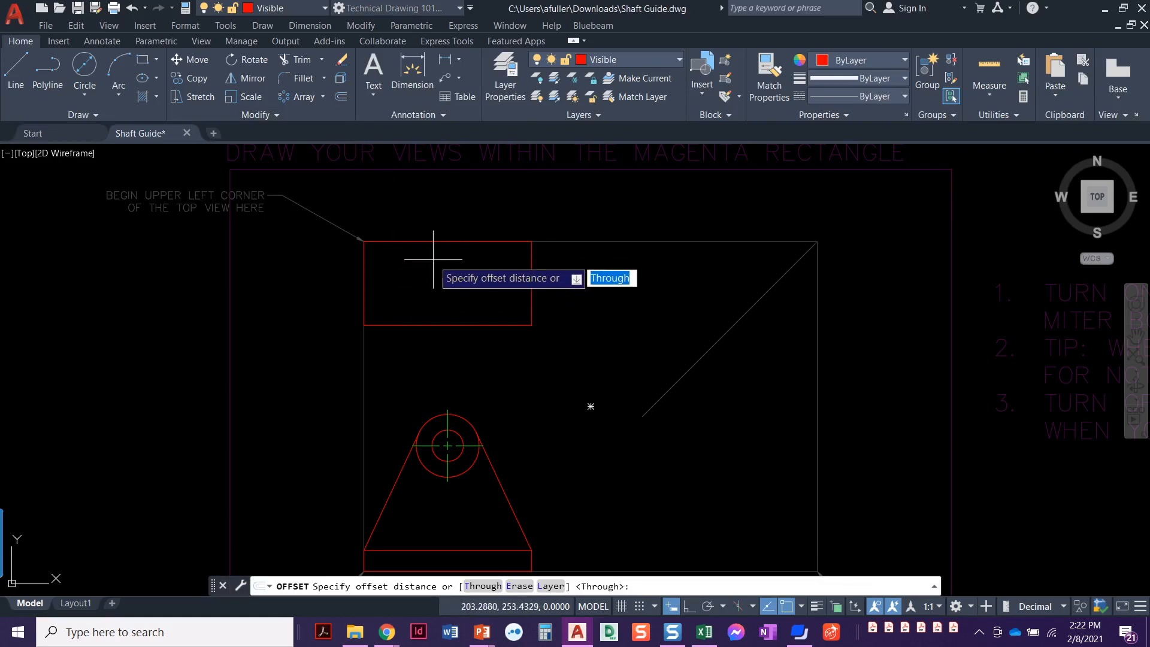
mouse_move(434, 273)
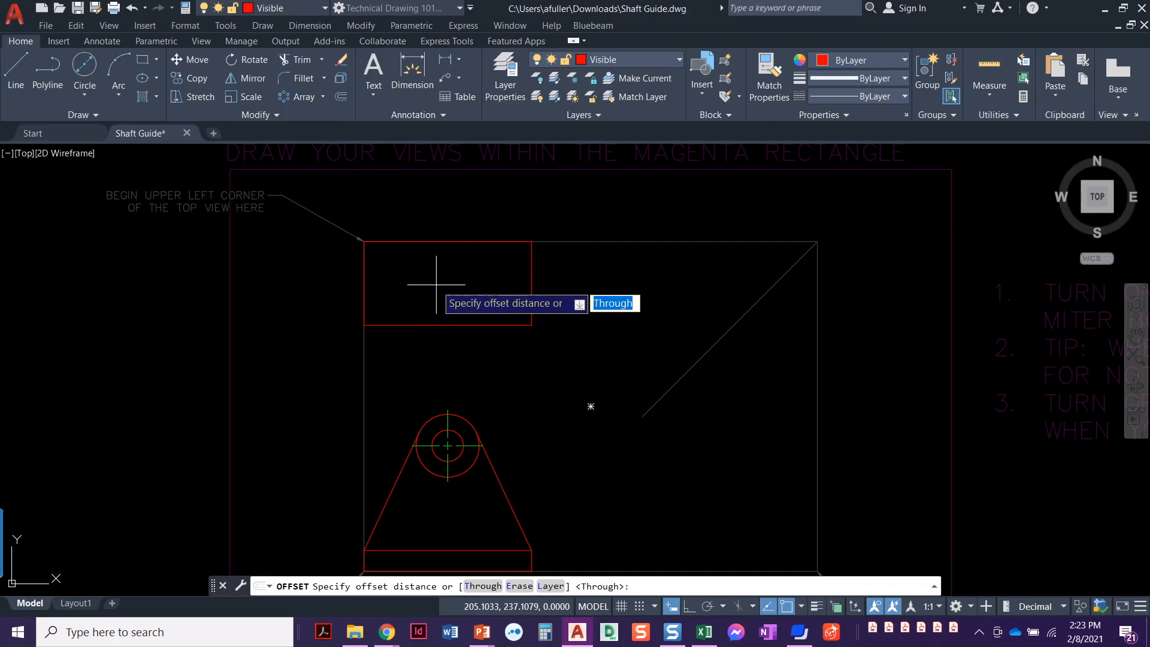
type("12.7")
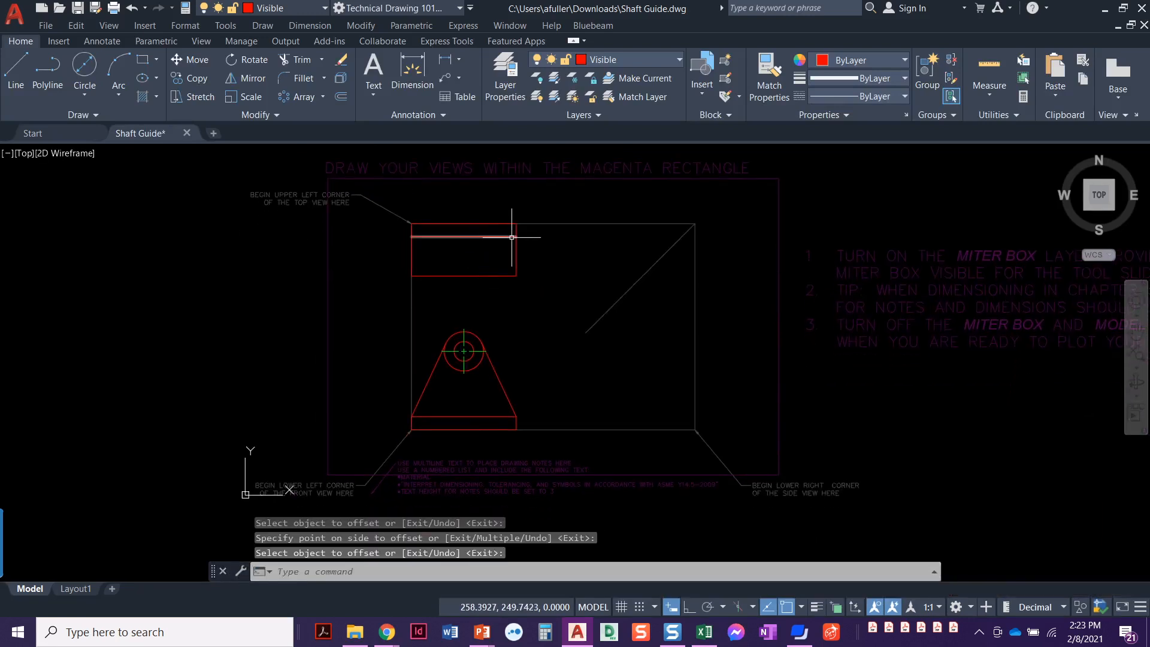
mouse_move(464, 283)
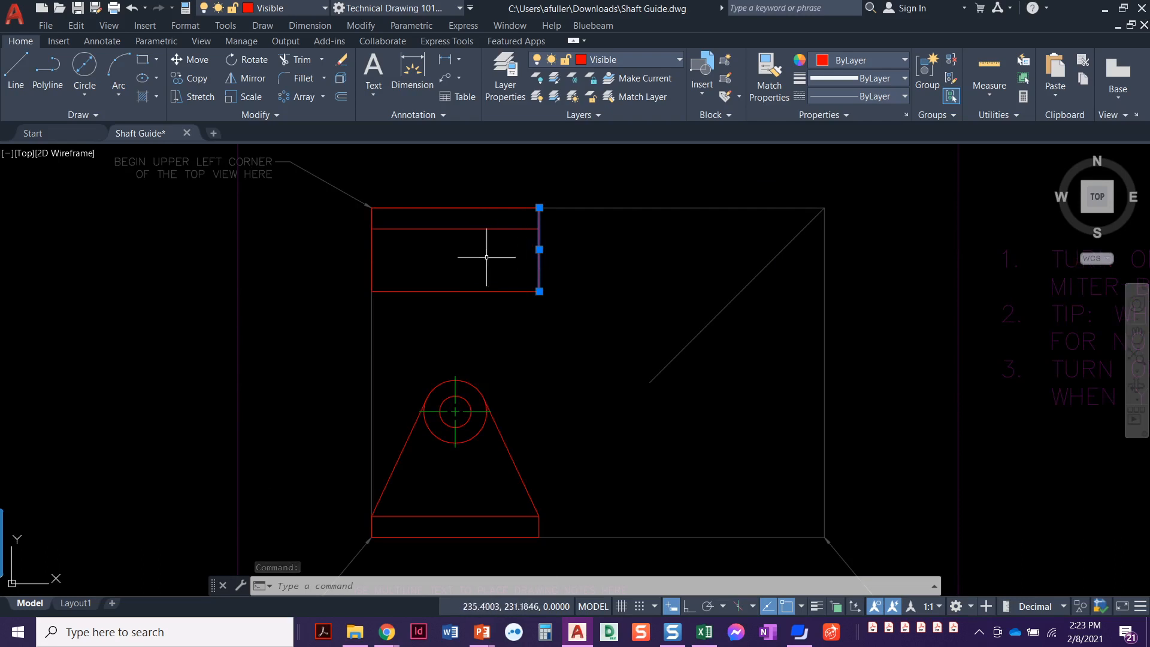
mouse_move(514, 267)
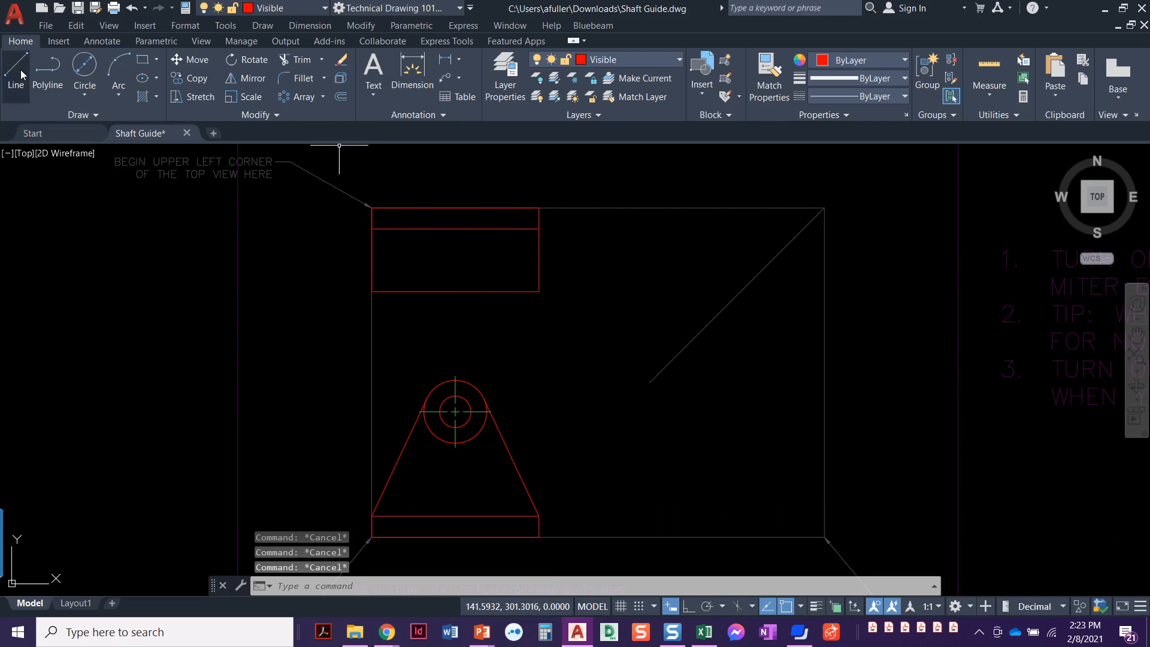
Draw the 135° angled corner line and trim away the leftover edge overhangs
left_click(14, 69)
type("135")
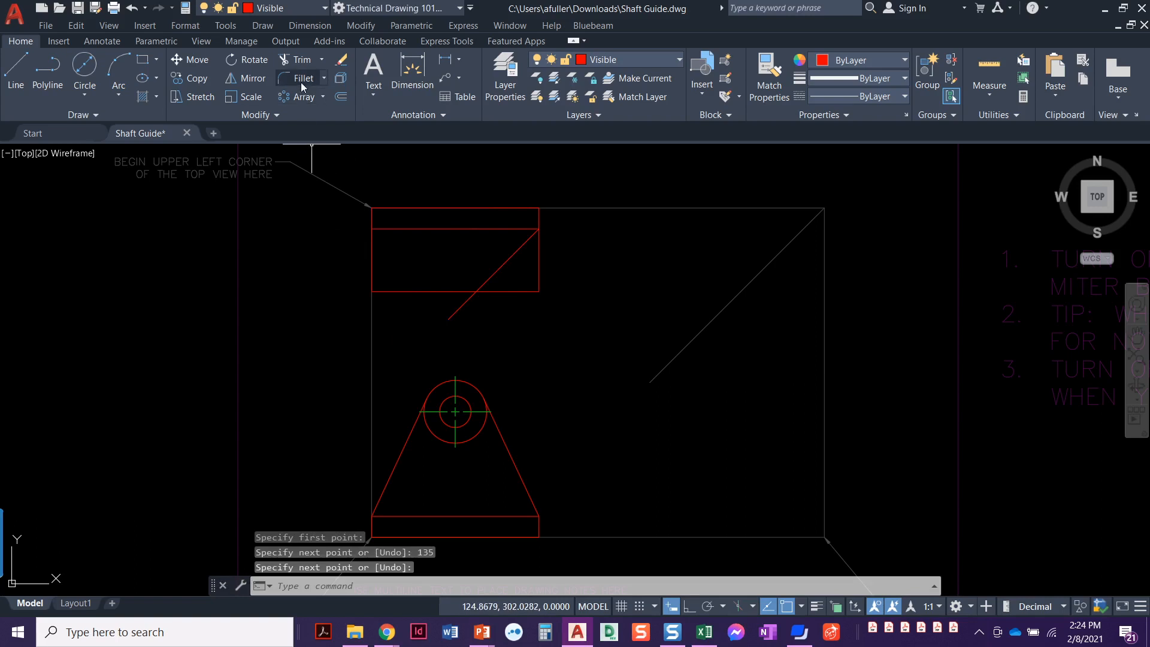
left_click(296, 60)
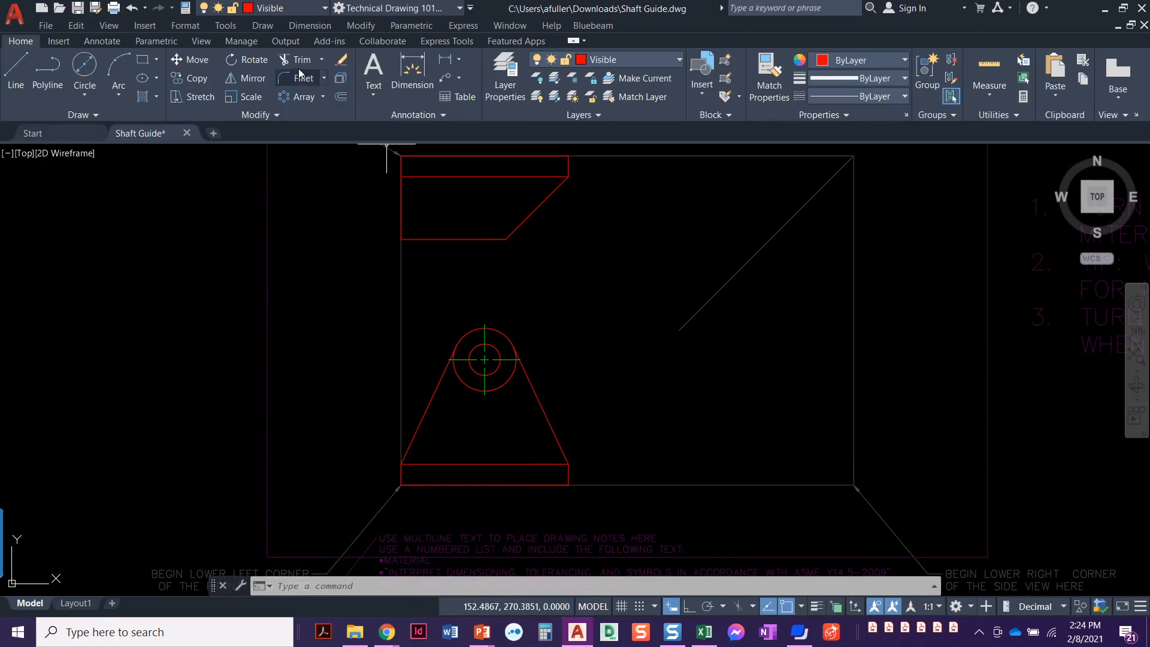
Draw a vertical line across the base strip from the angled edge's lower endpoint
left_click(15, 74)
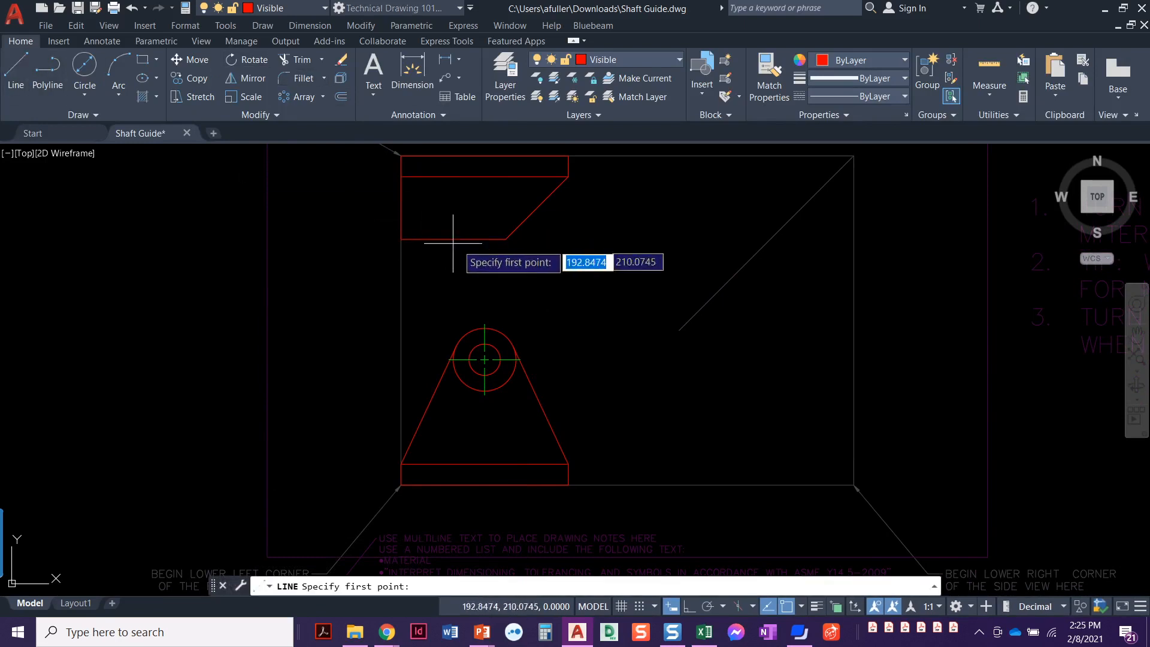
mouse_move(504, 367)
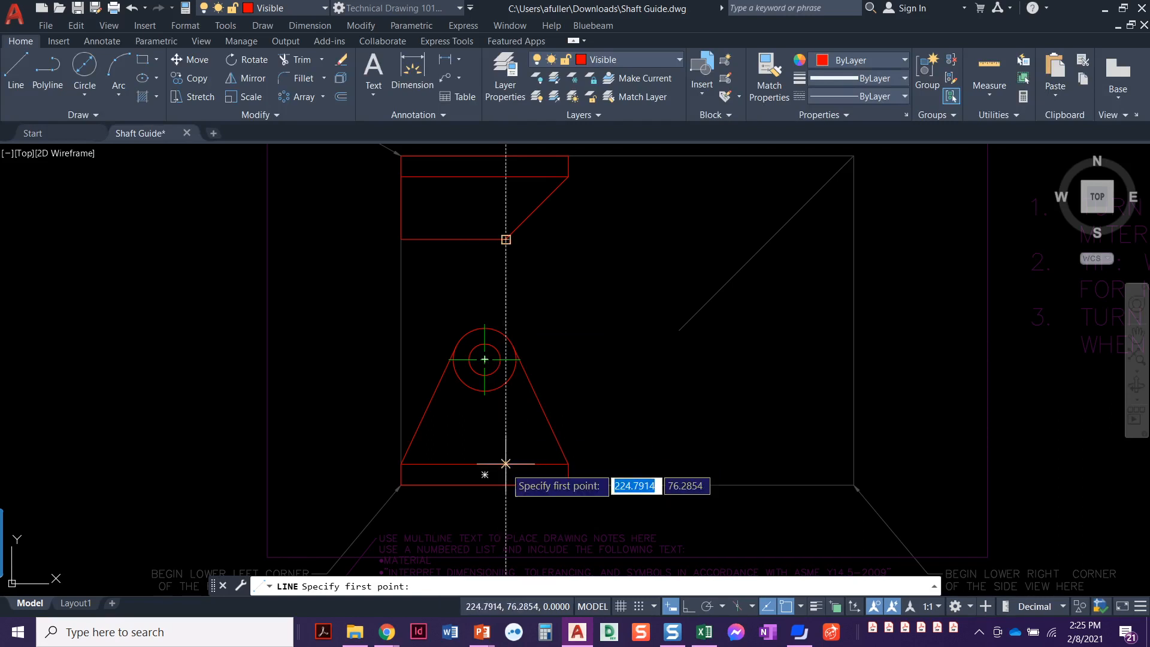
left_click(506, 464)
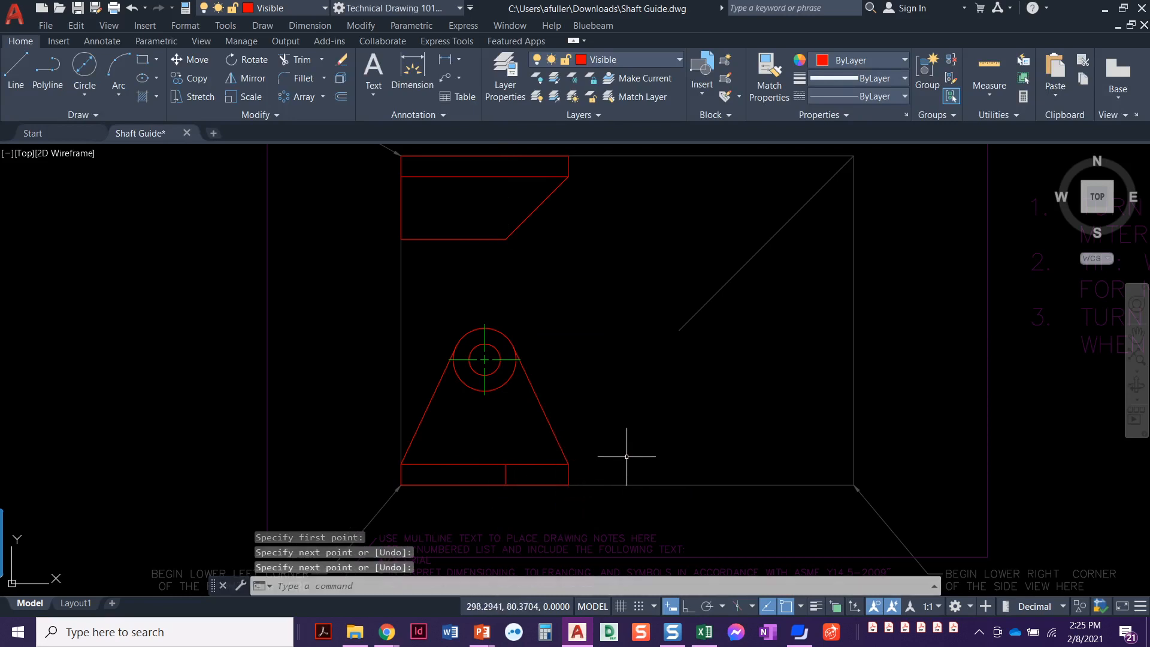
mouse_move(507, 378)
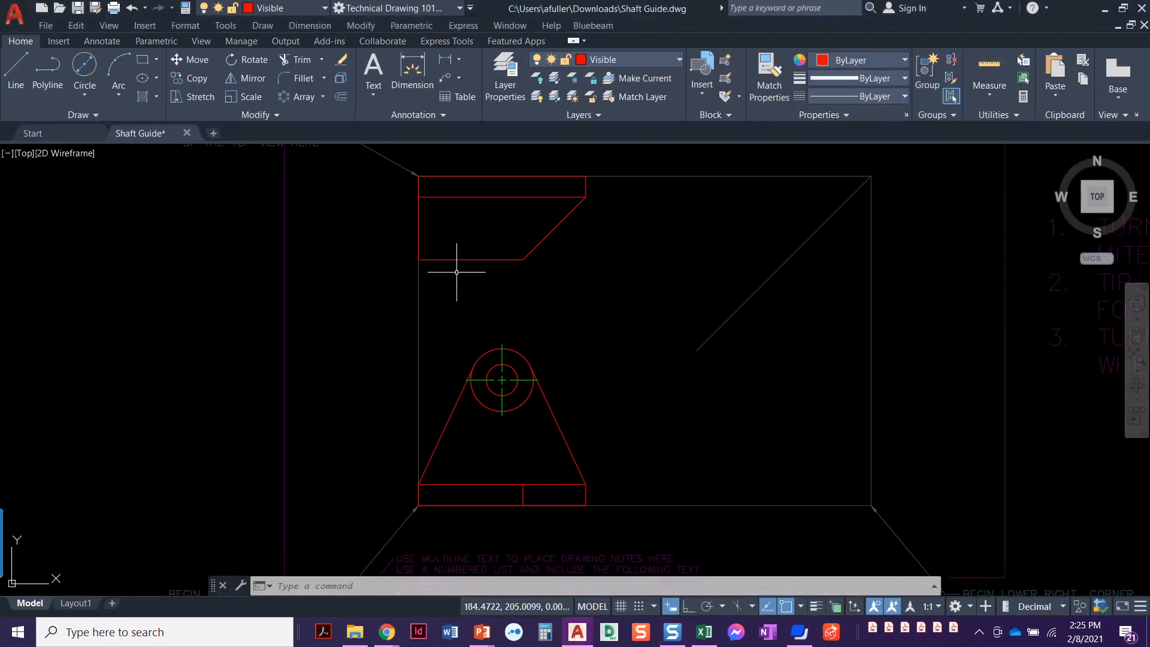
mouse_move(449, 212)
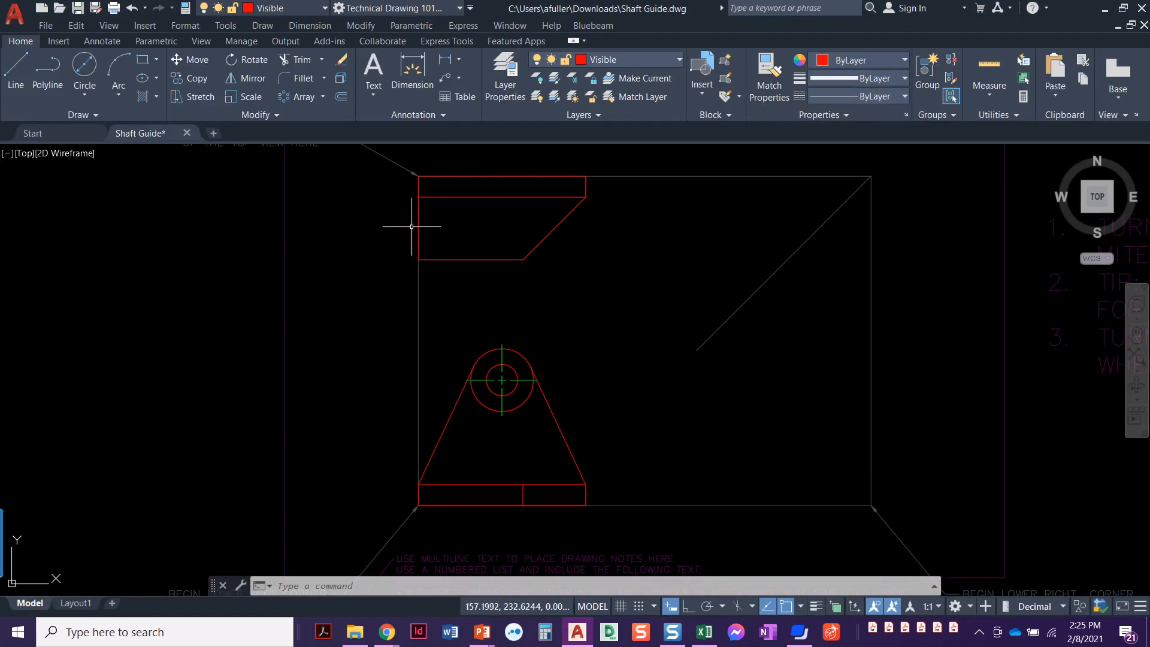
mouse_move(439, 248)
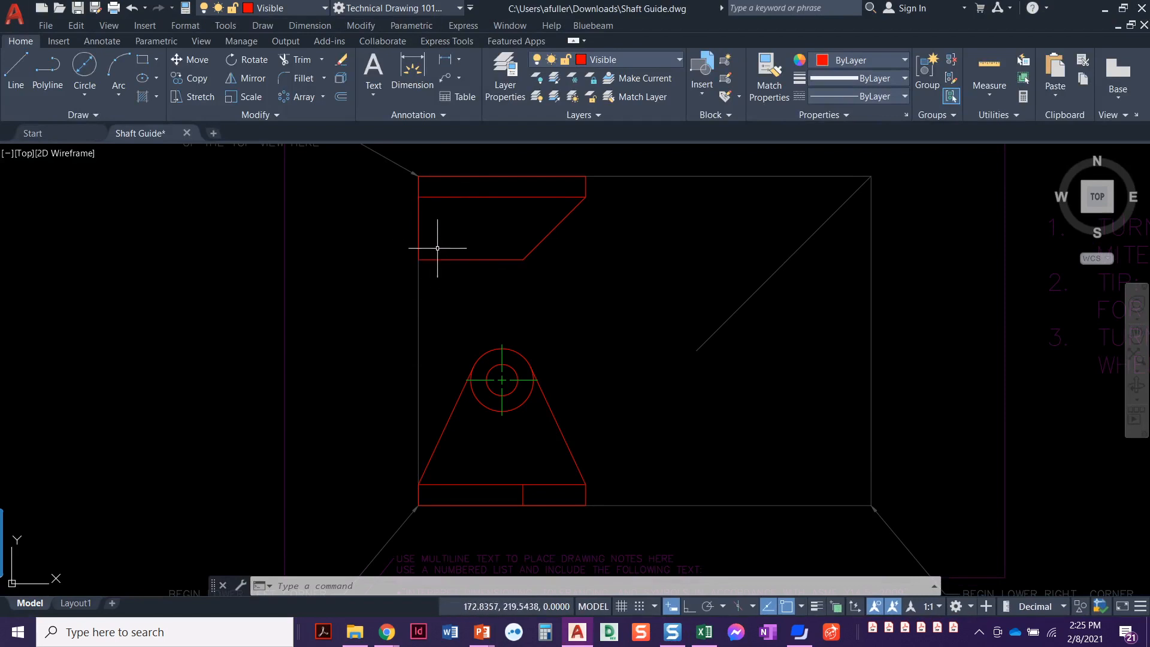
mouse_move(464, 245)
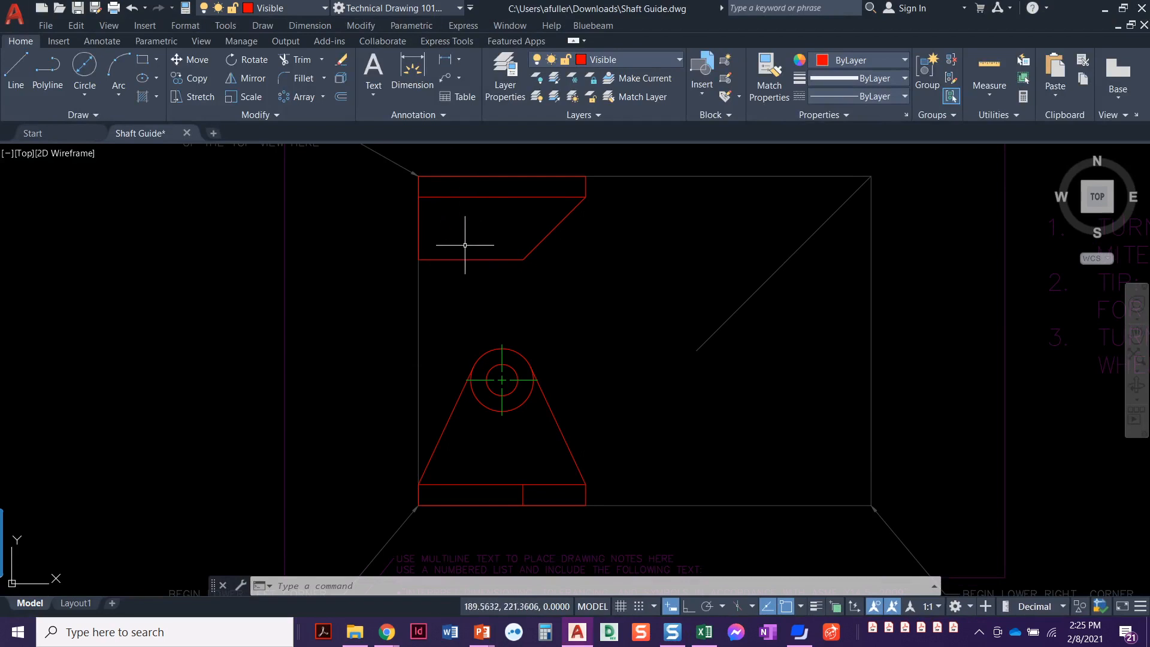
mouse_move(434, 247)
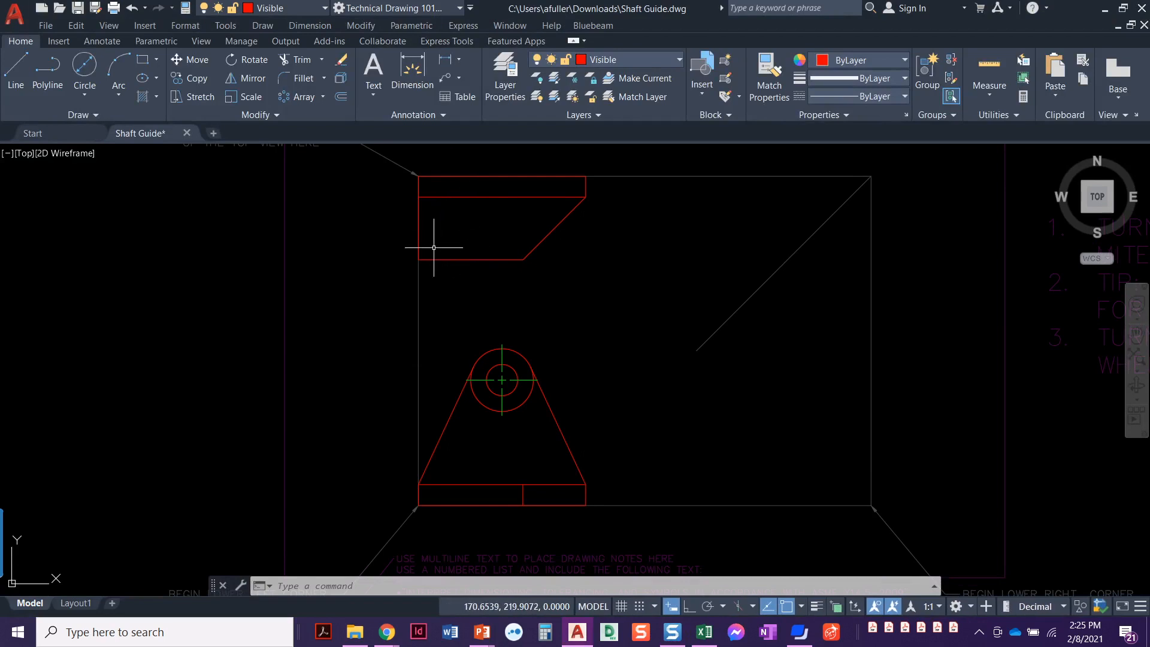
mouse_move(276, 139)
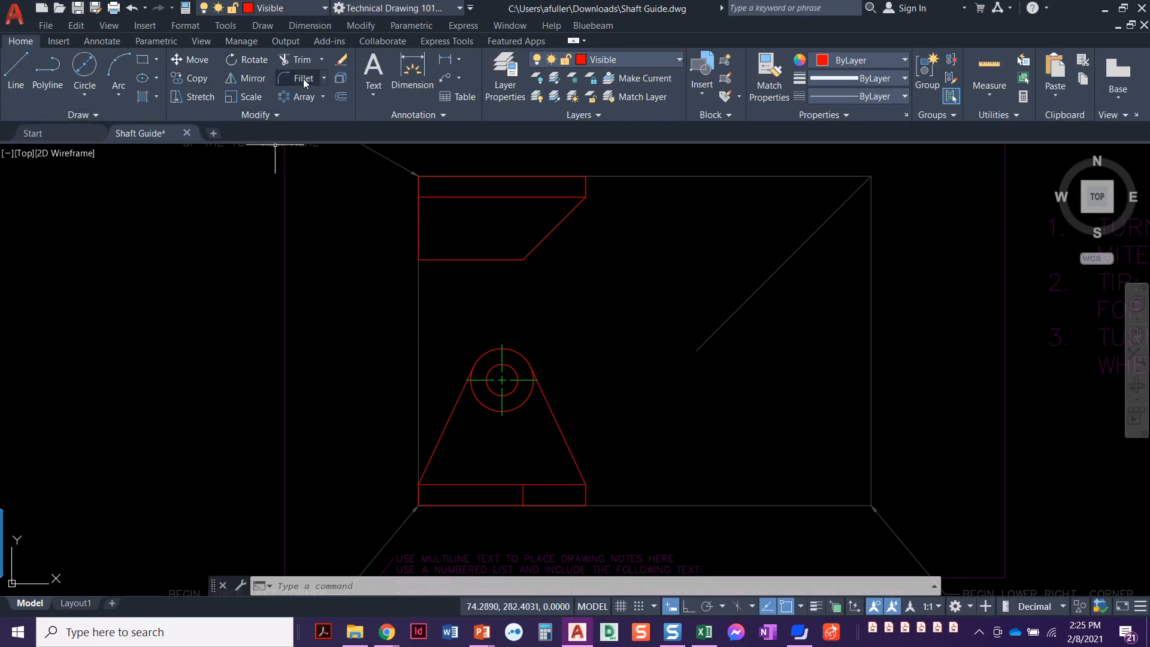
mouse_move(302, 78)
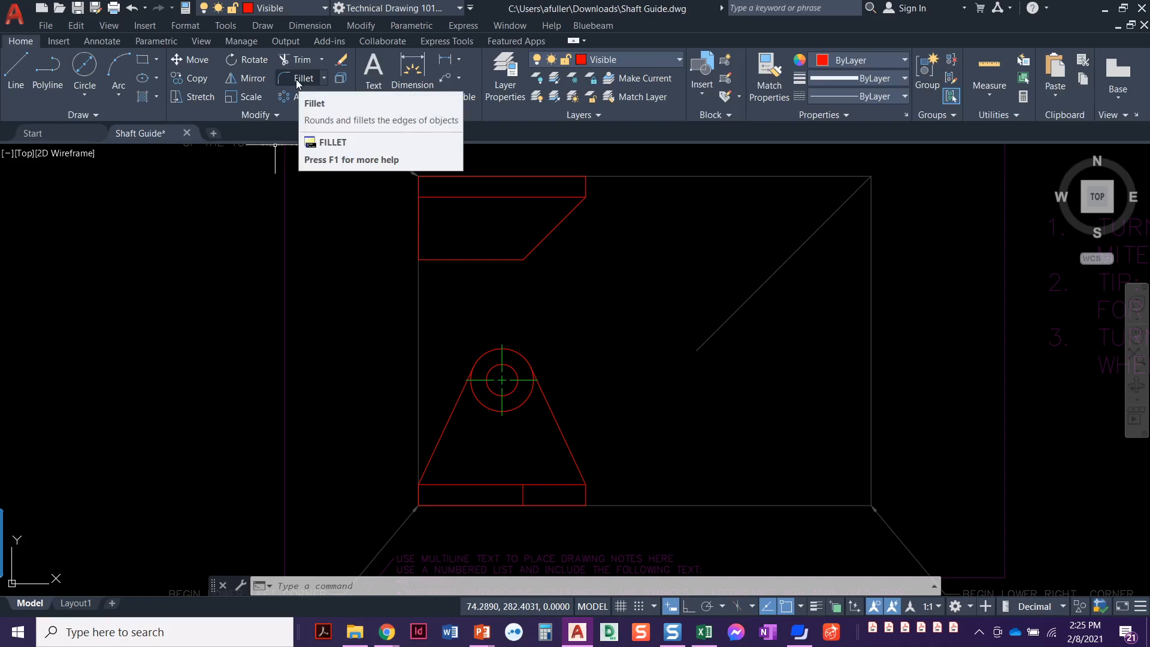
Fillet the top shape's lower-left corner with radius 19
left_click(302, 78)
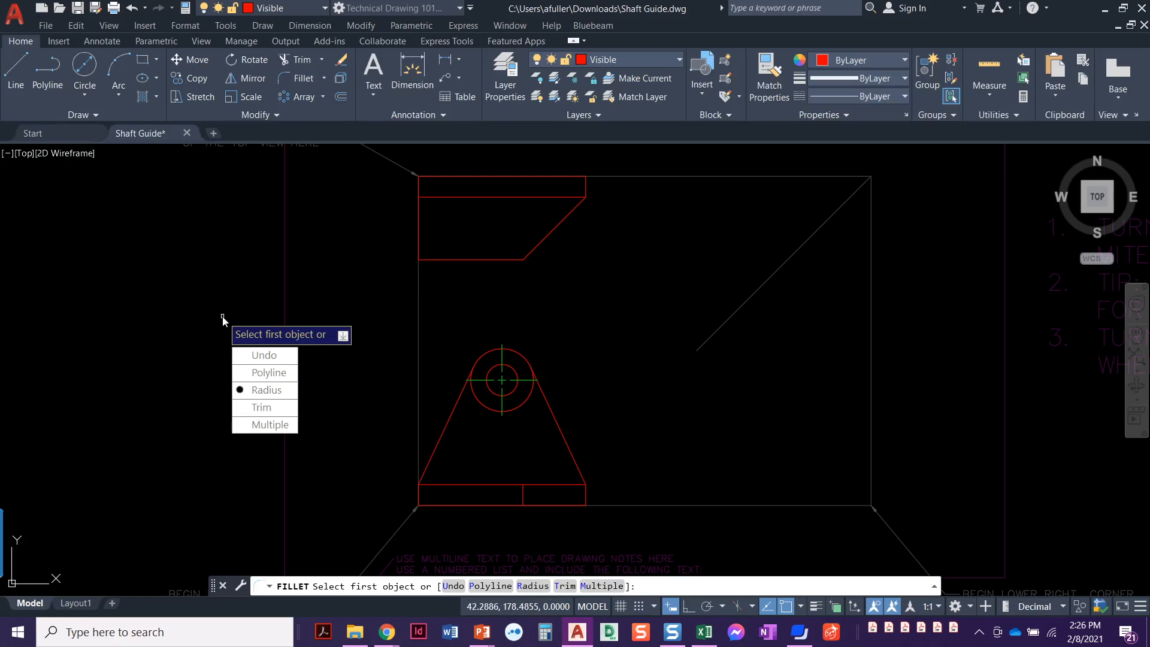
left_click(266, 389)
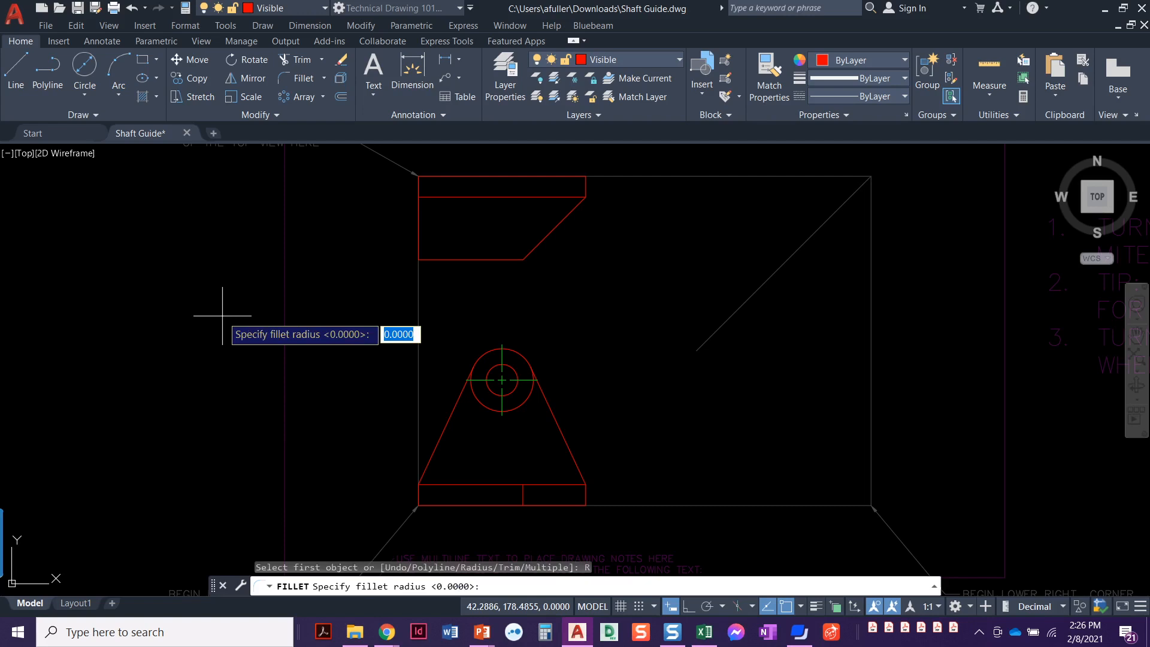
type("19")
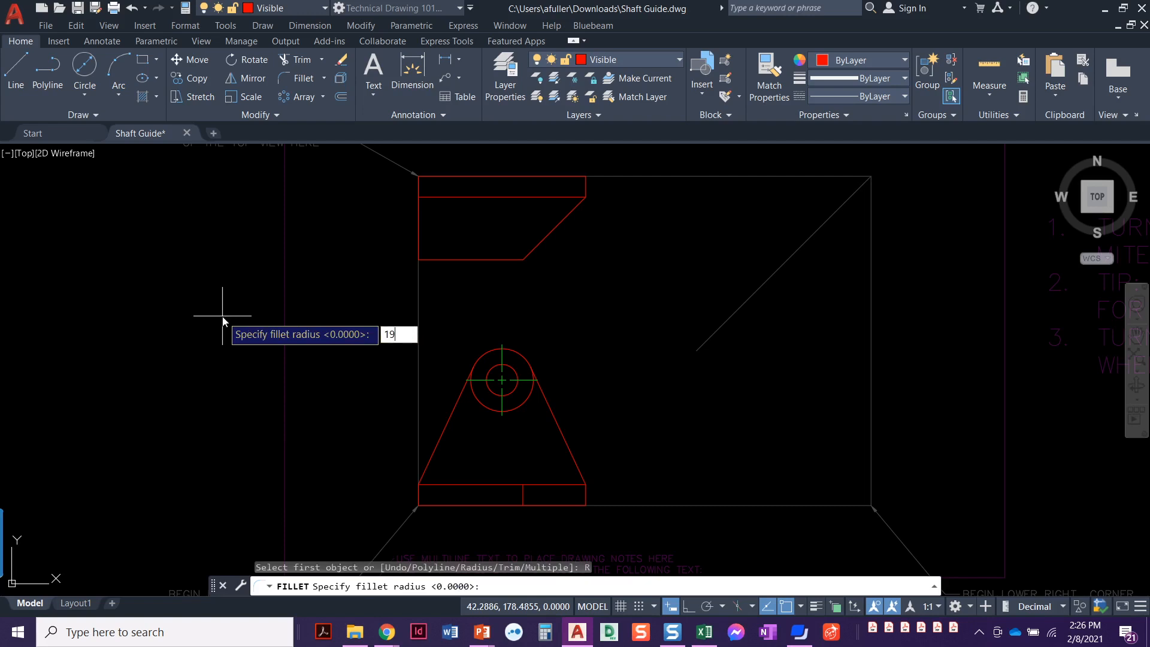
key("enter")
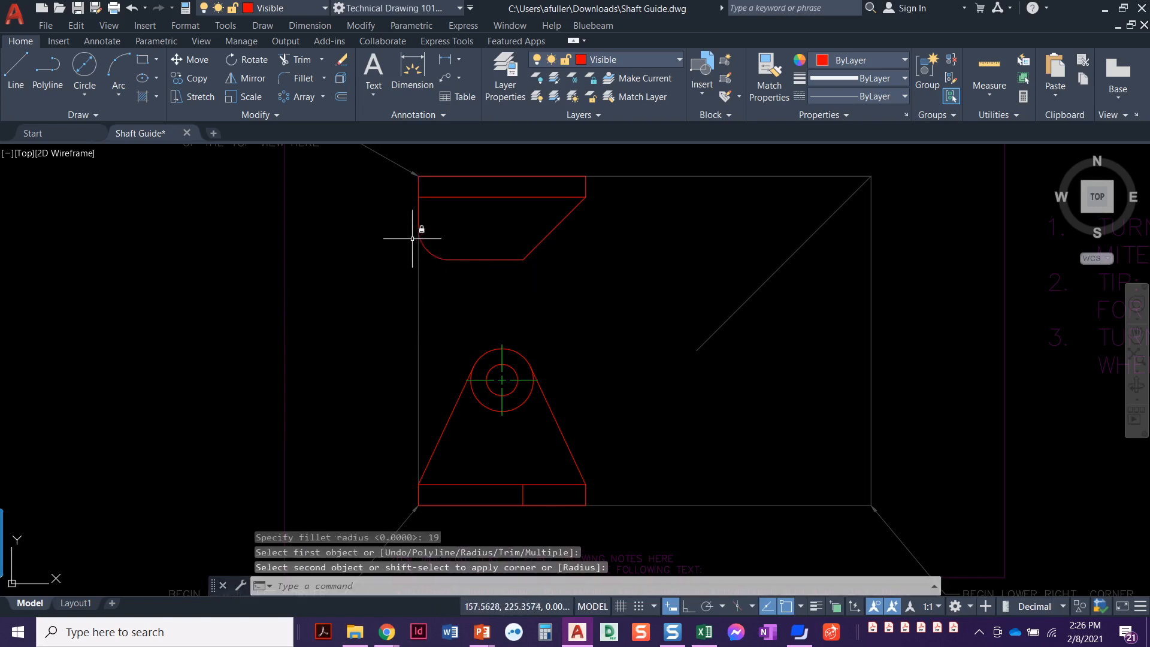
mouse_move(215, 237)
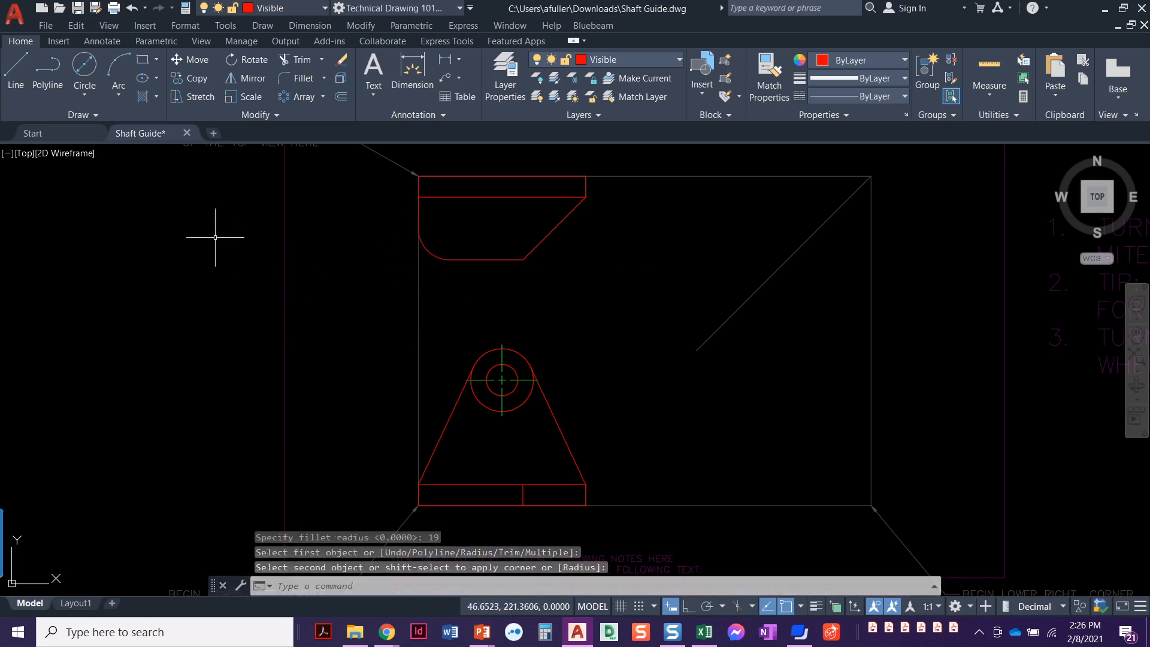
Add a diameter-19 circle centred on the fillet arc's center
left_click(84, 67)
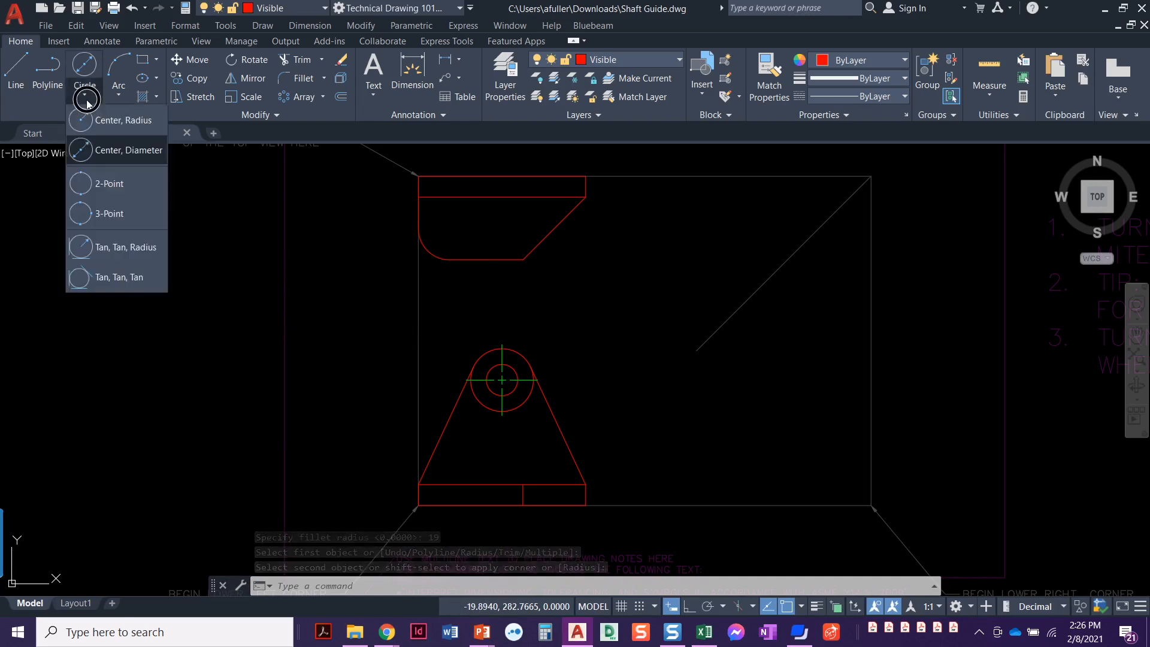
left_click(125, 119)
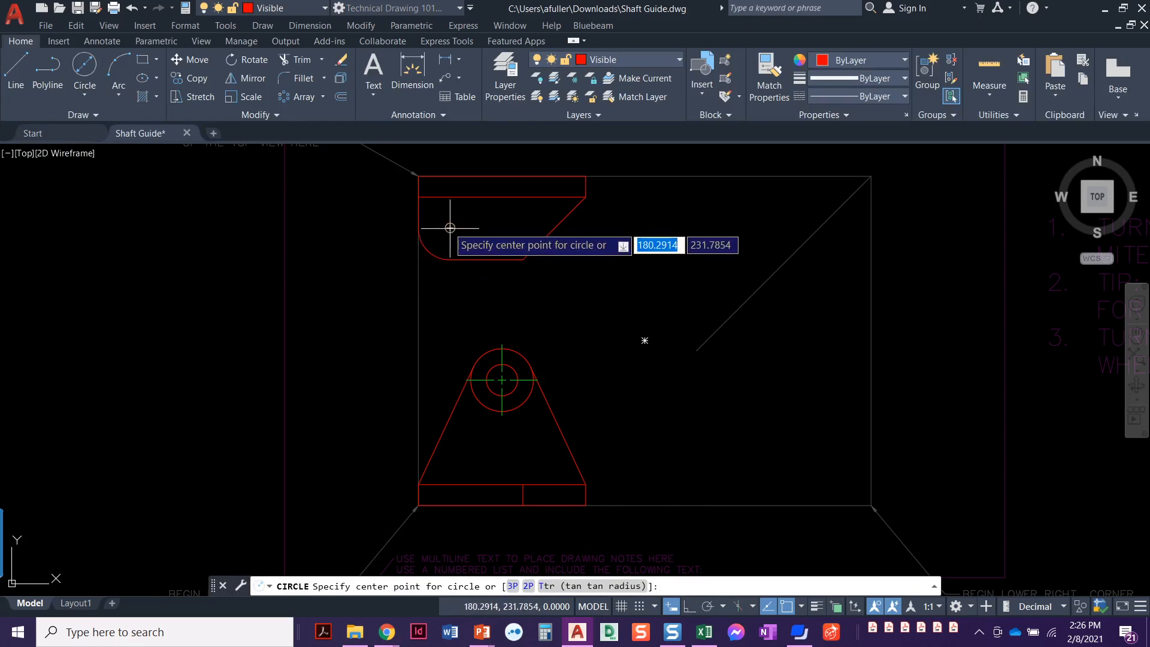
left_click(450, 228)
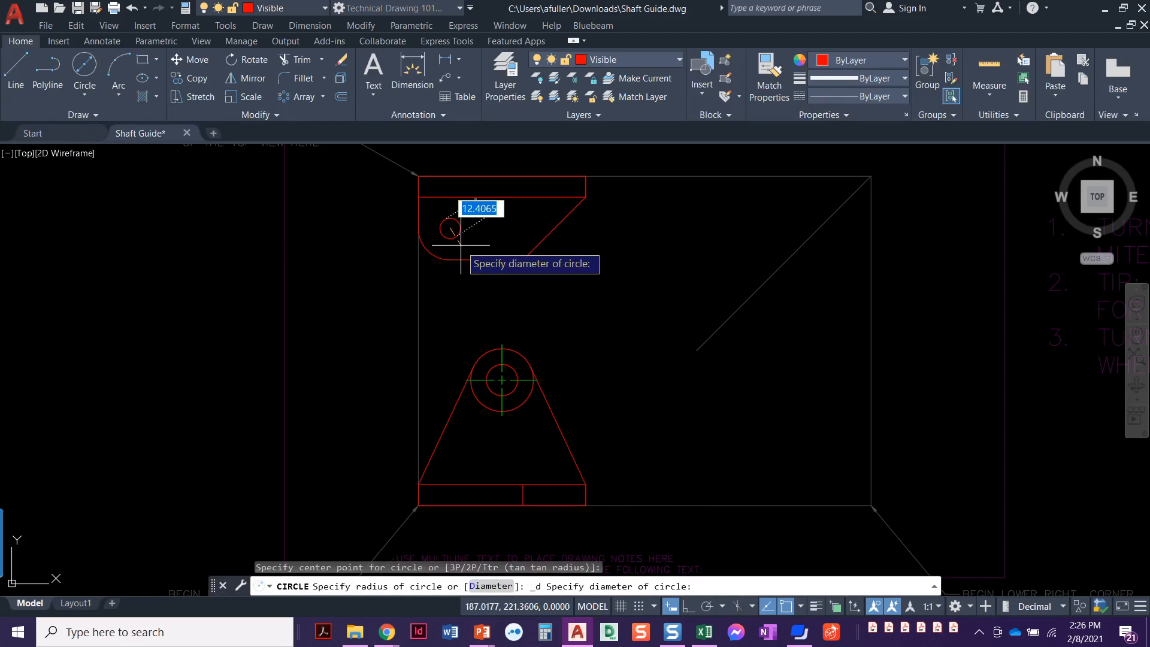
type("19")
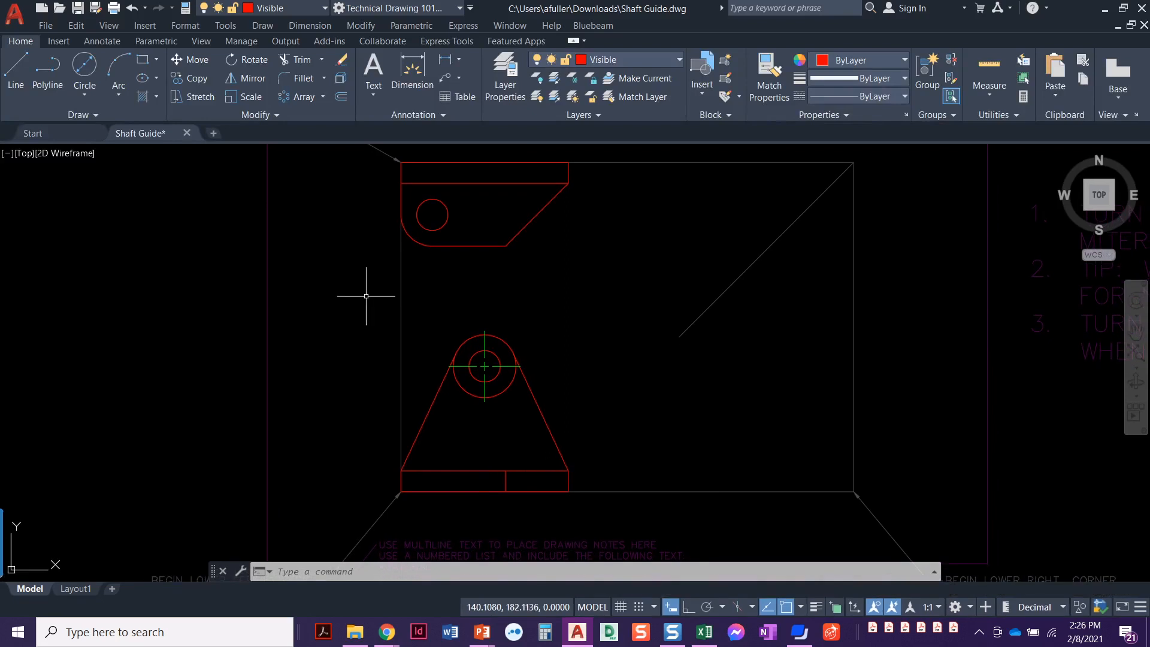
mouse_move(452, 445)
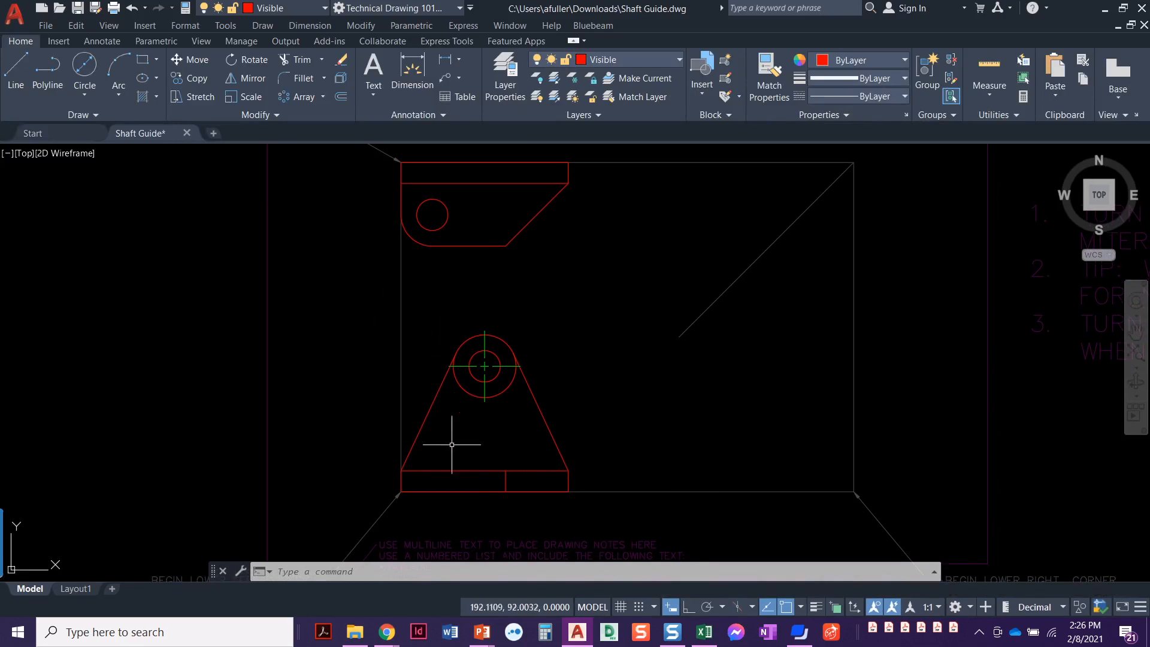
mouse_move(452, 218)
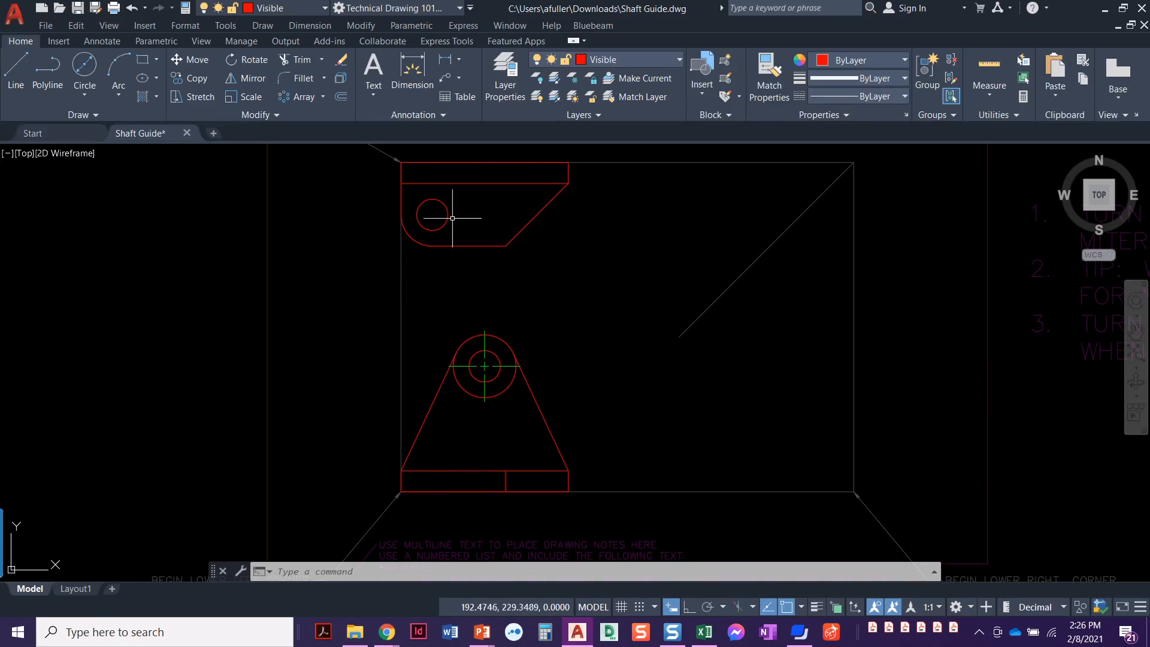
On the Hidden layer, draw the hole's hidden edges across the lower view's base strip
left_click(678, 60)
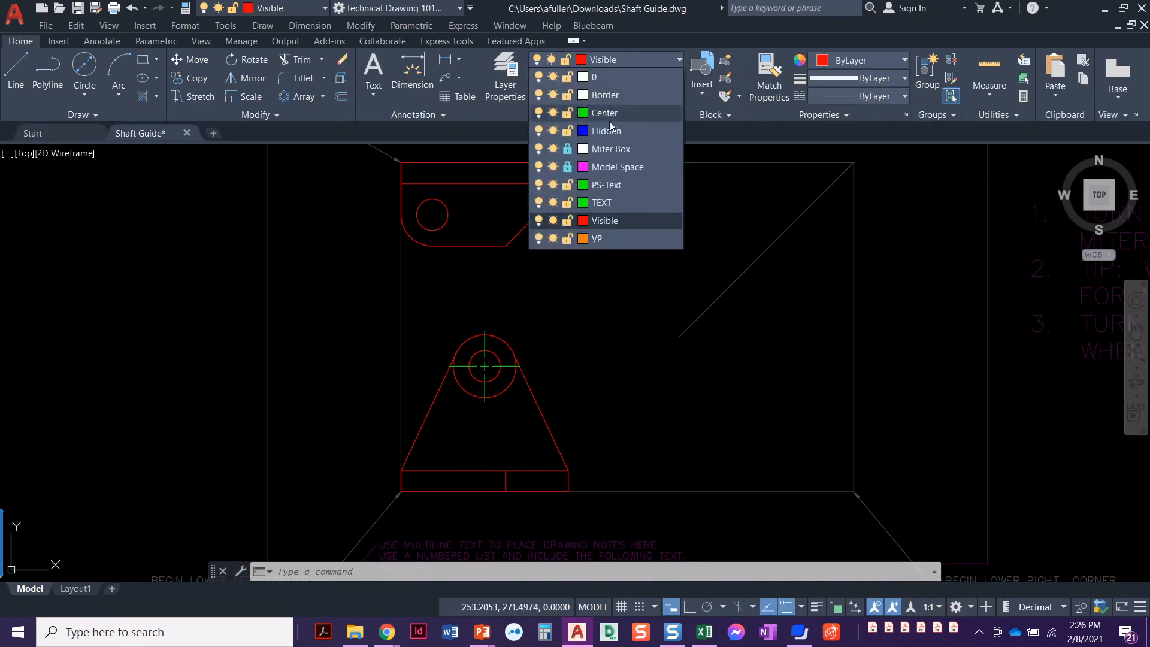
left_click(606, 131)
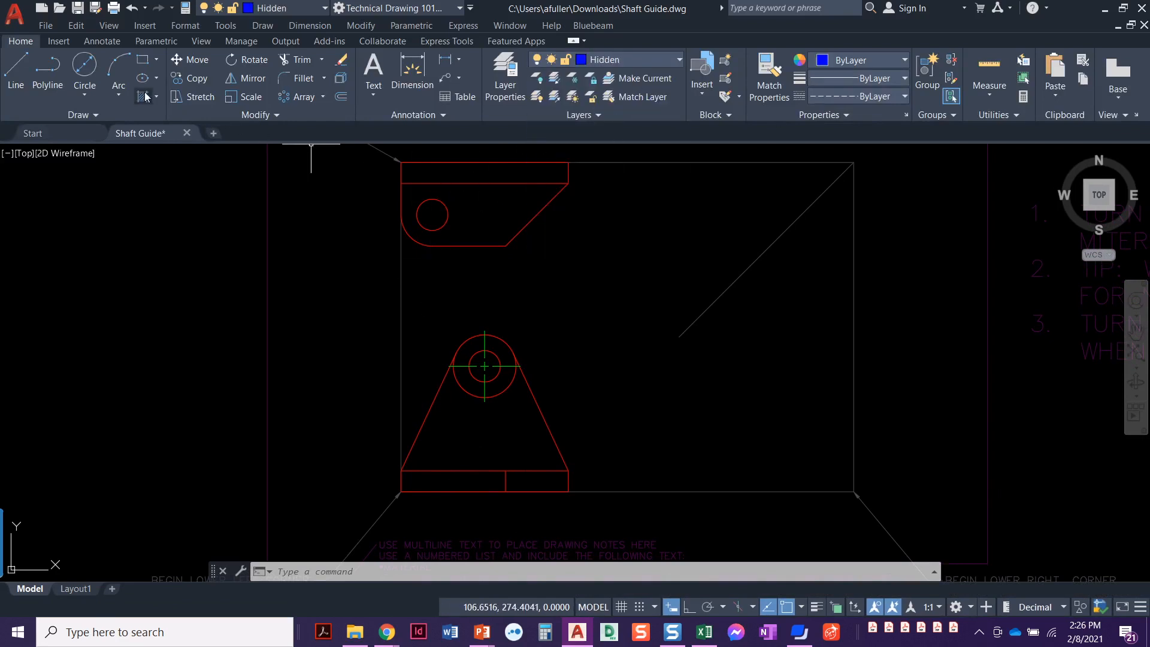
left_click(15, 83)
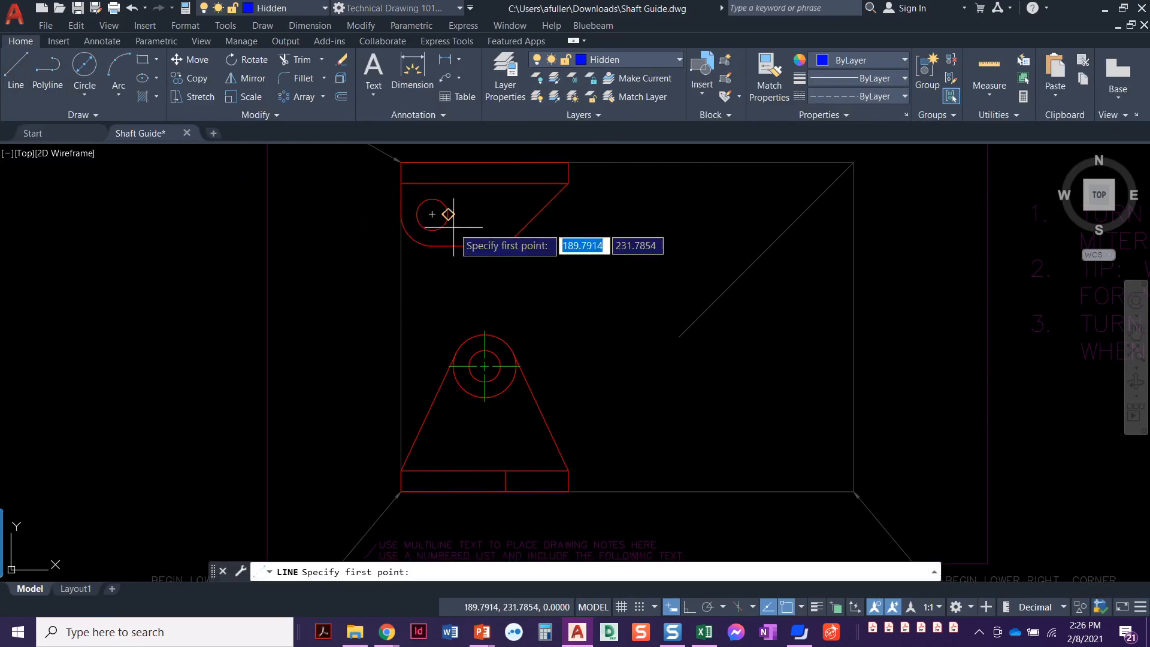
mouse_move(448, 245)
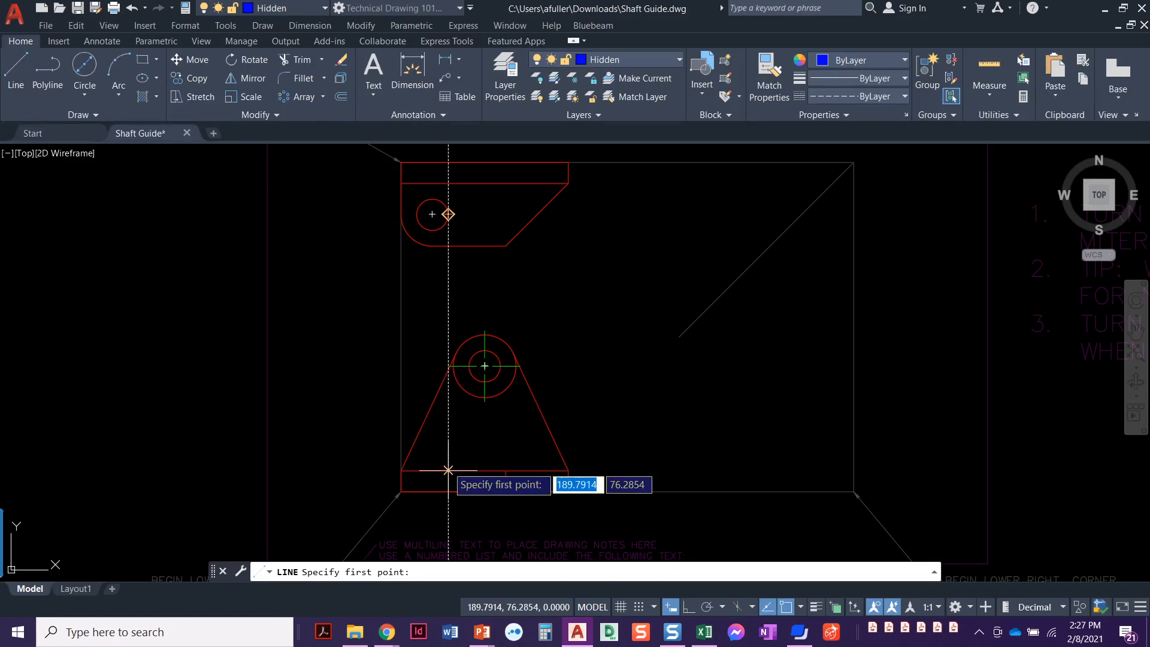
left_click(446, 470)
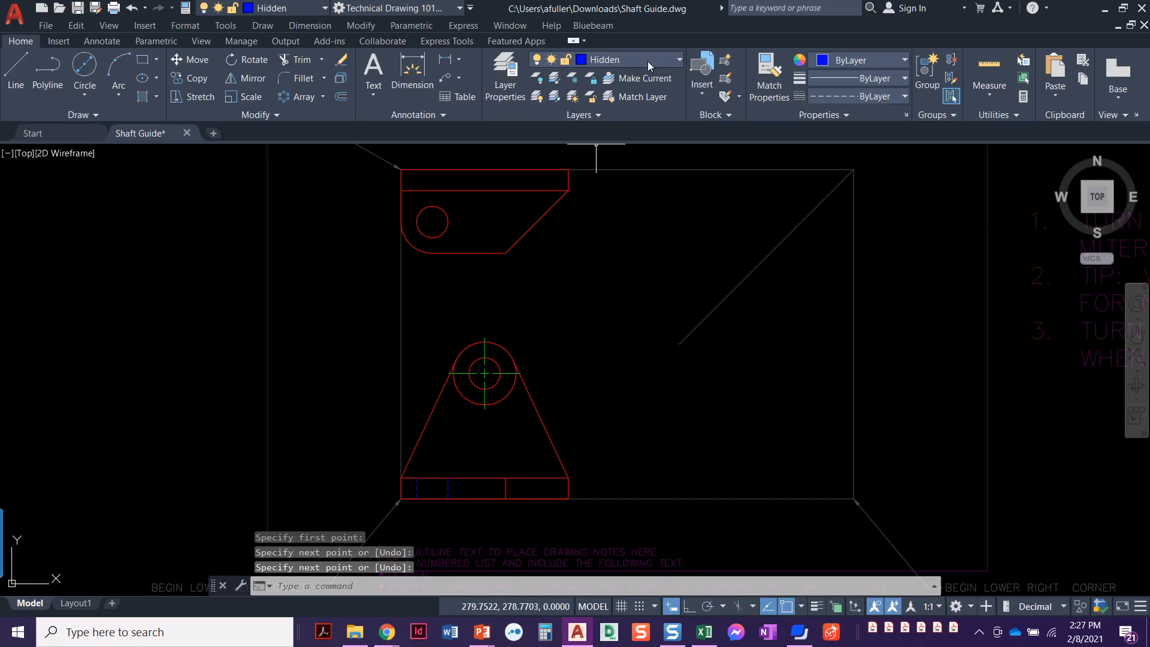
left_click(675, 60)
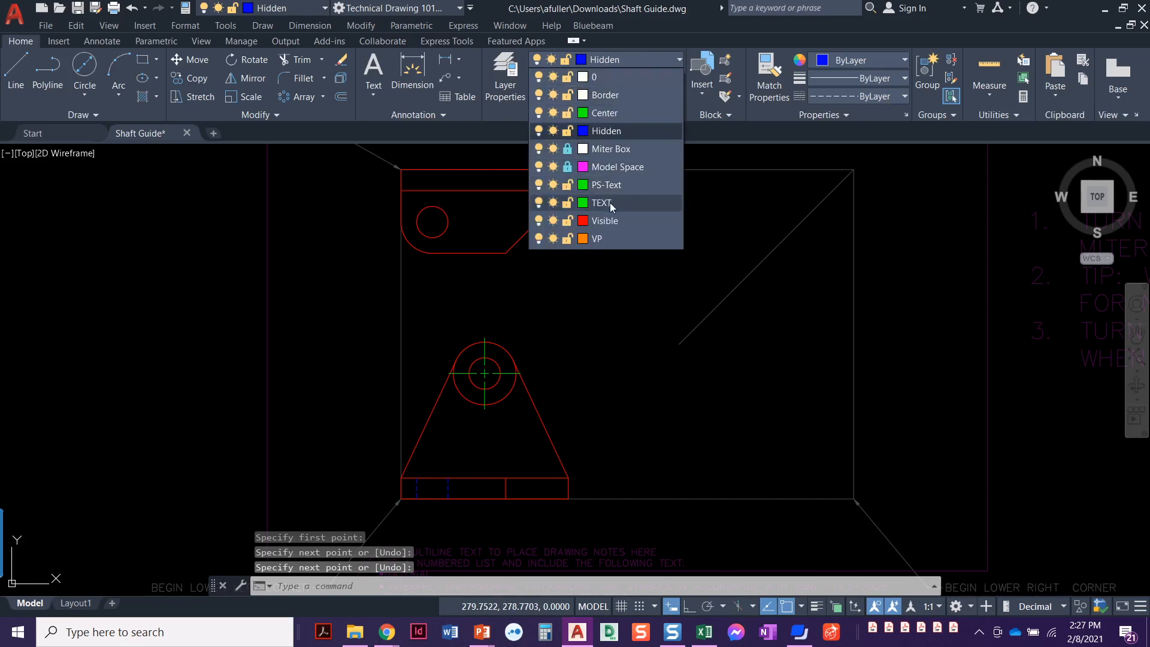
Make Center the current layer for new geometry
left_click(604, 113)
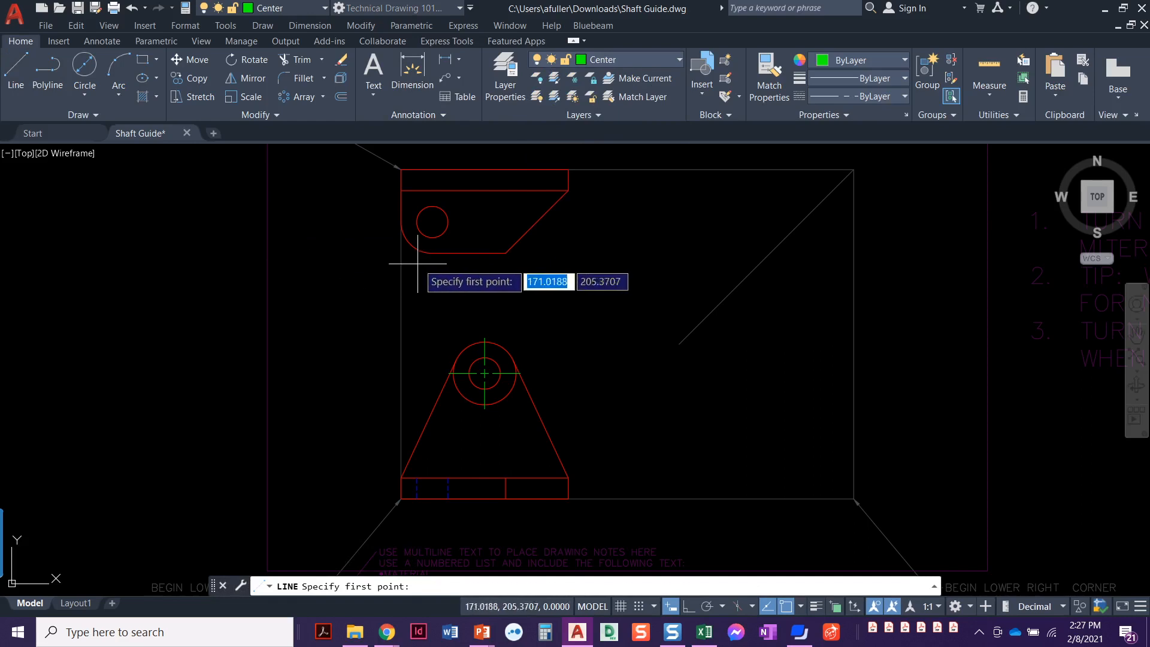
mouse_move(432, 237)
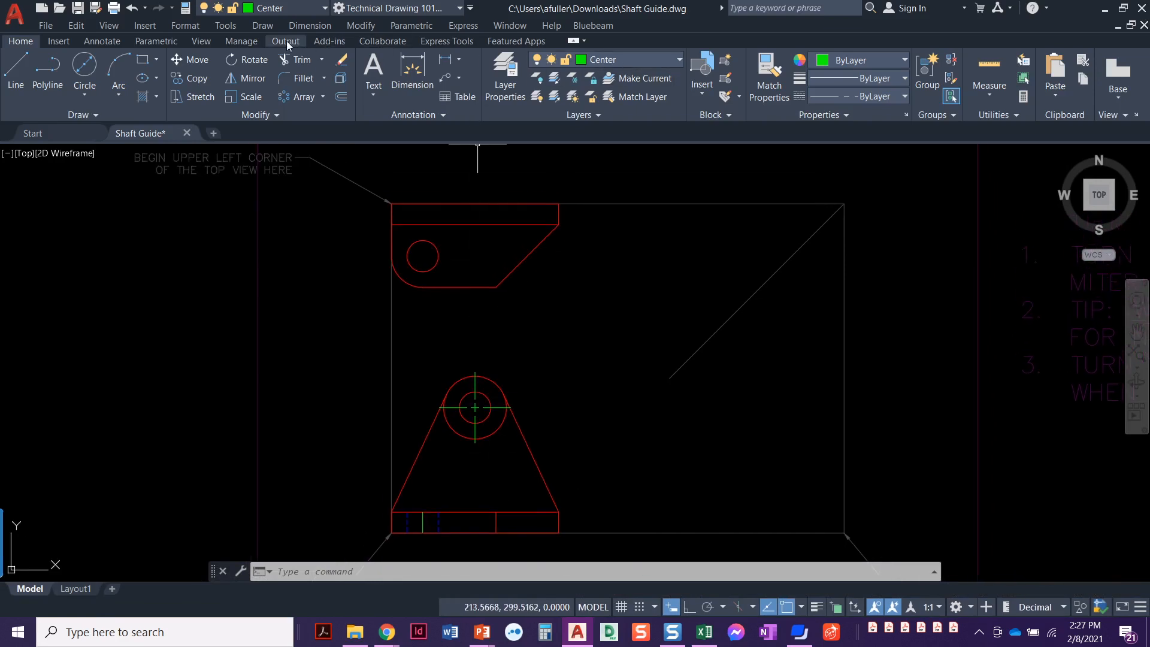
Place a center mark on the hole's circle in the top view
left_click(309, 25)
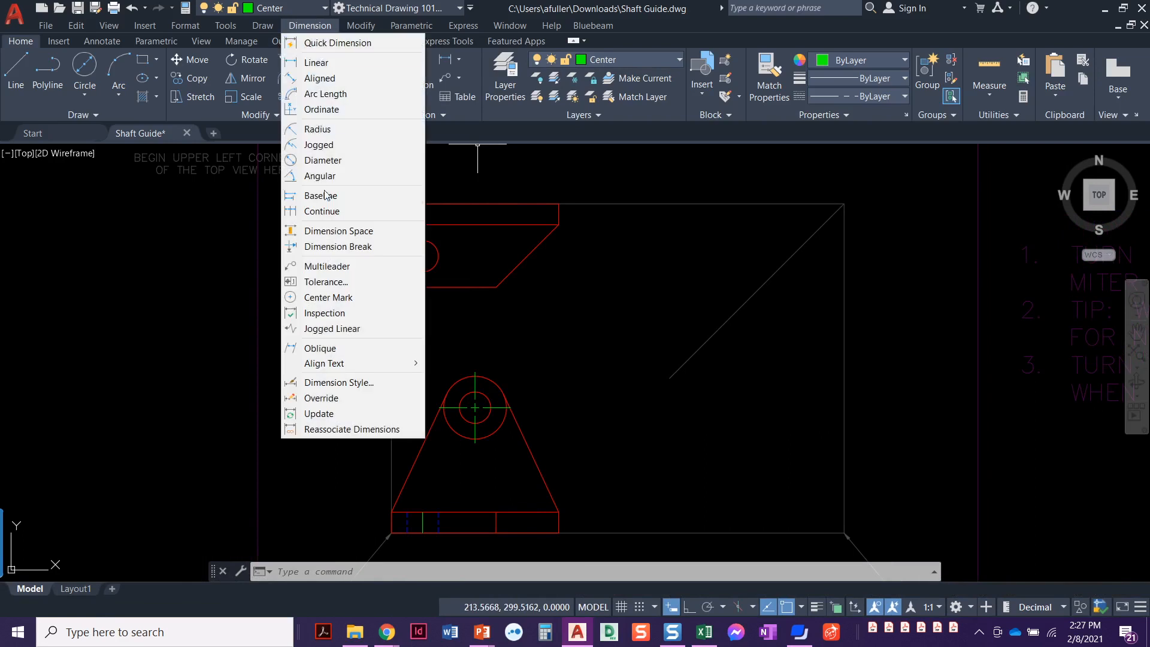
left_click(328, 297)
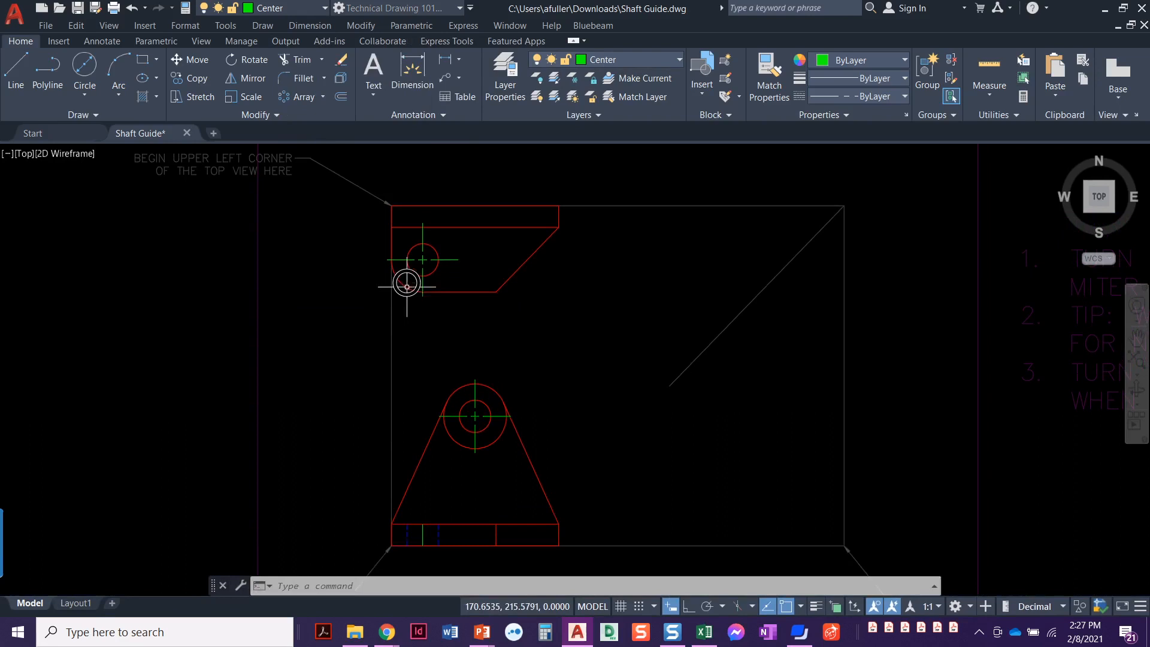
left_click(302, 78)
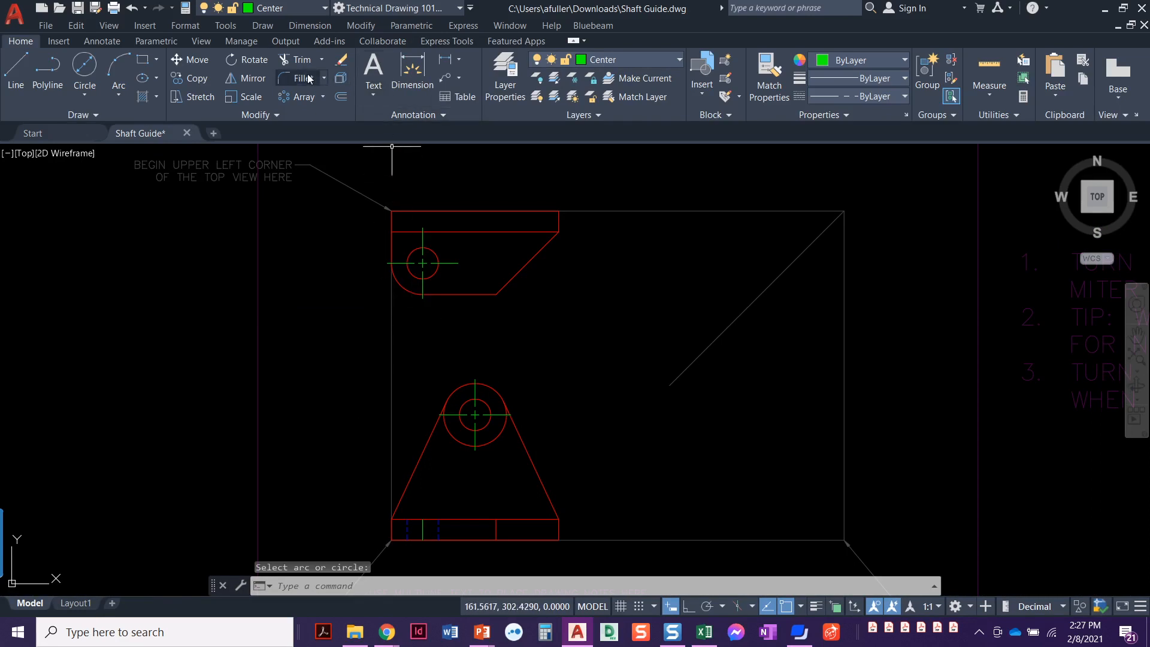
left_click(309, 25)
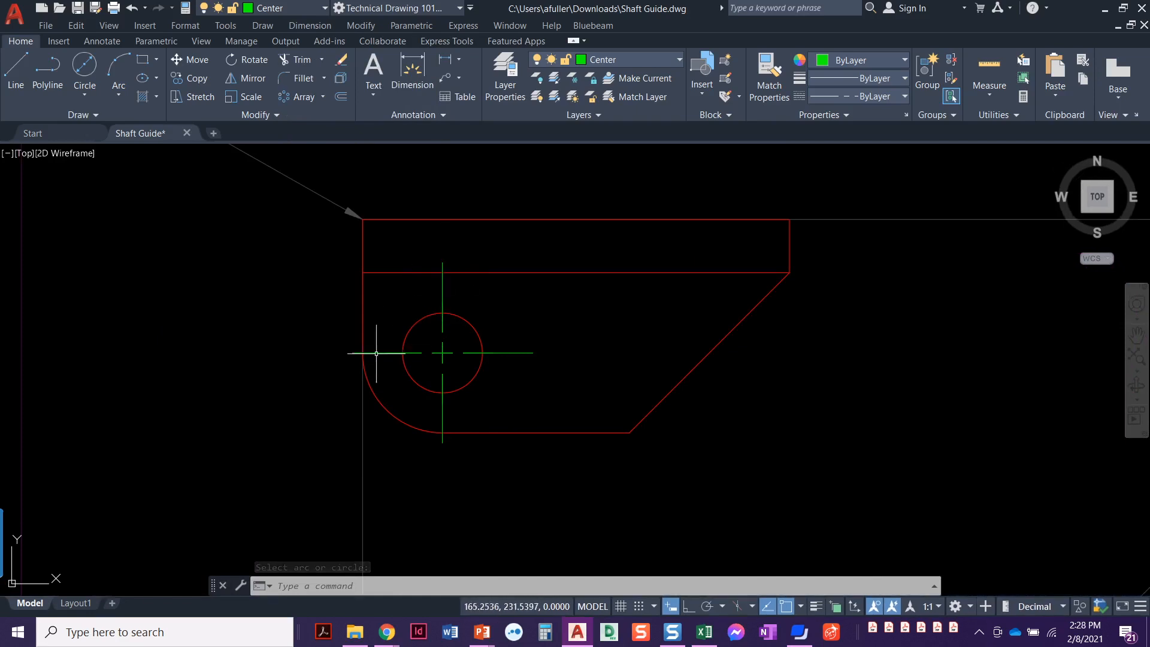
mouse_move(438, 426)
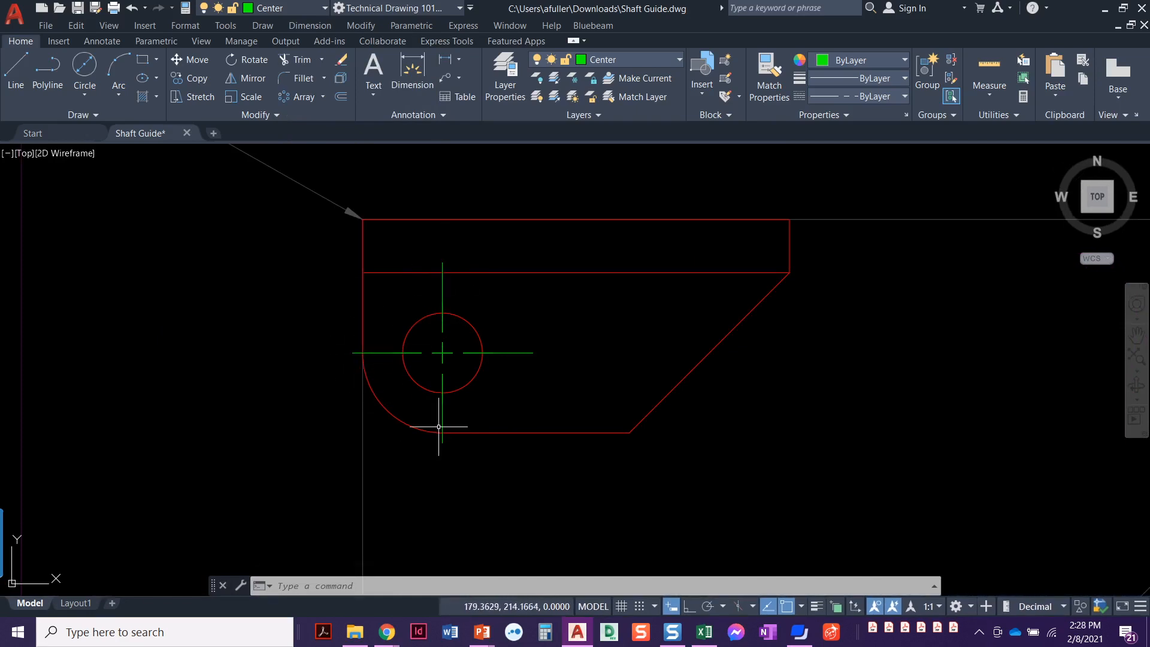
mouse_move(525, 352)
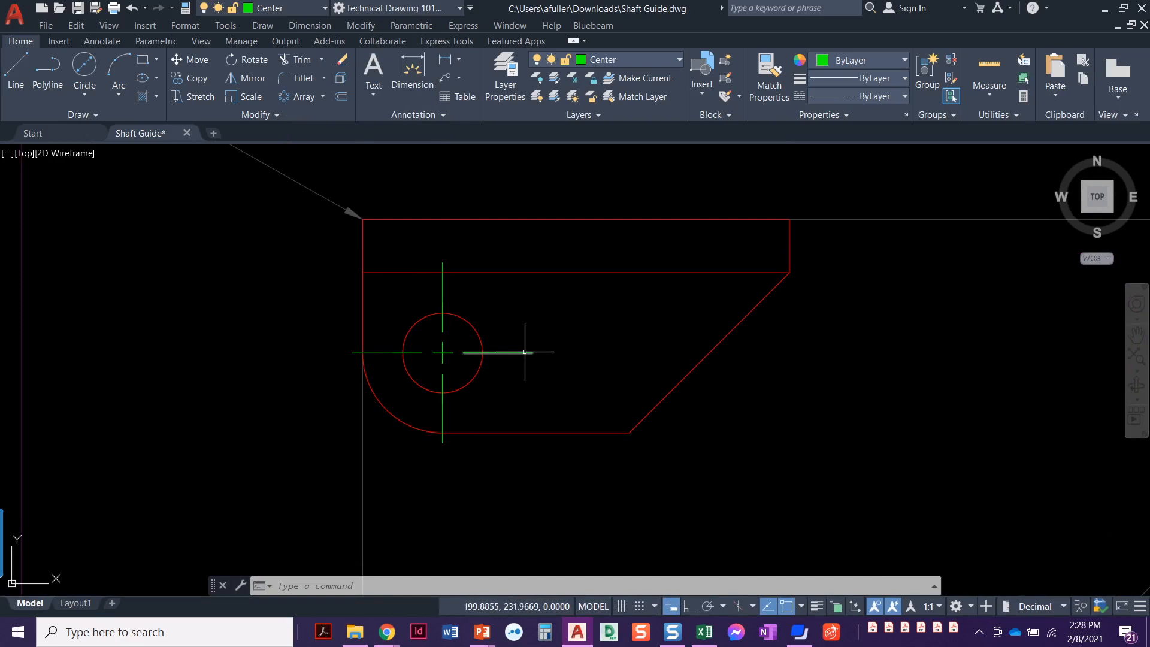
Erase the stray short line beside the hole
left_click(499, 352)
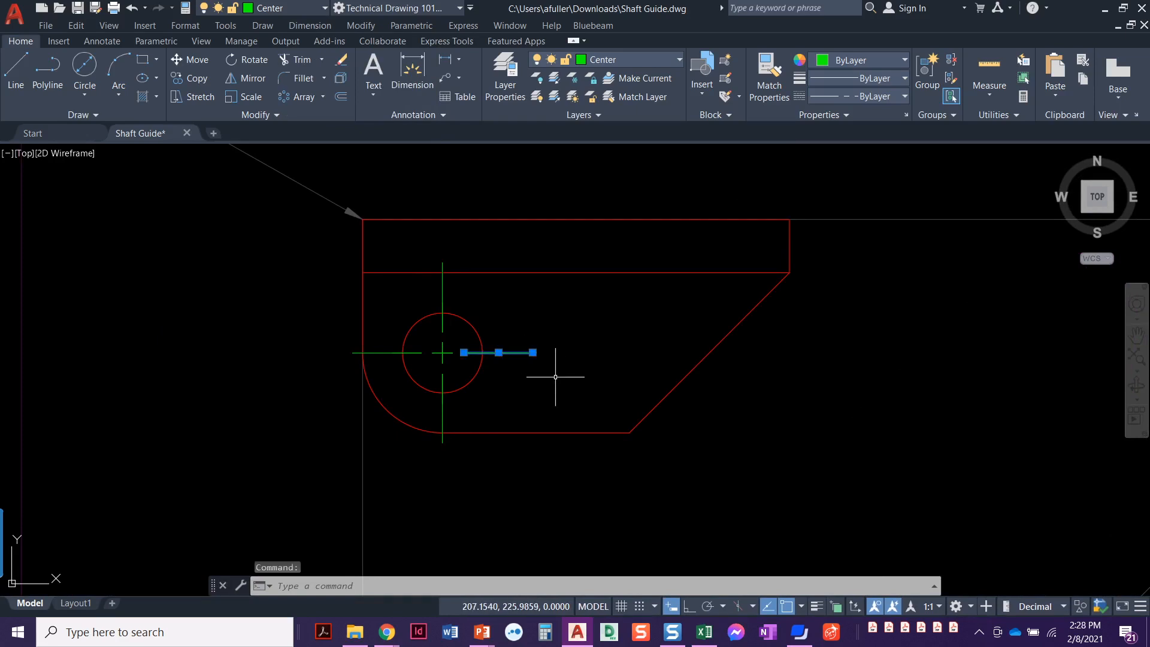
key("Delete")
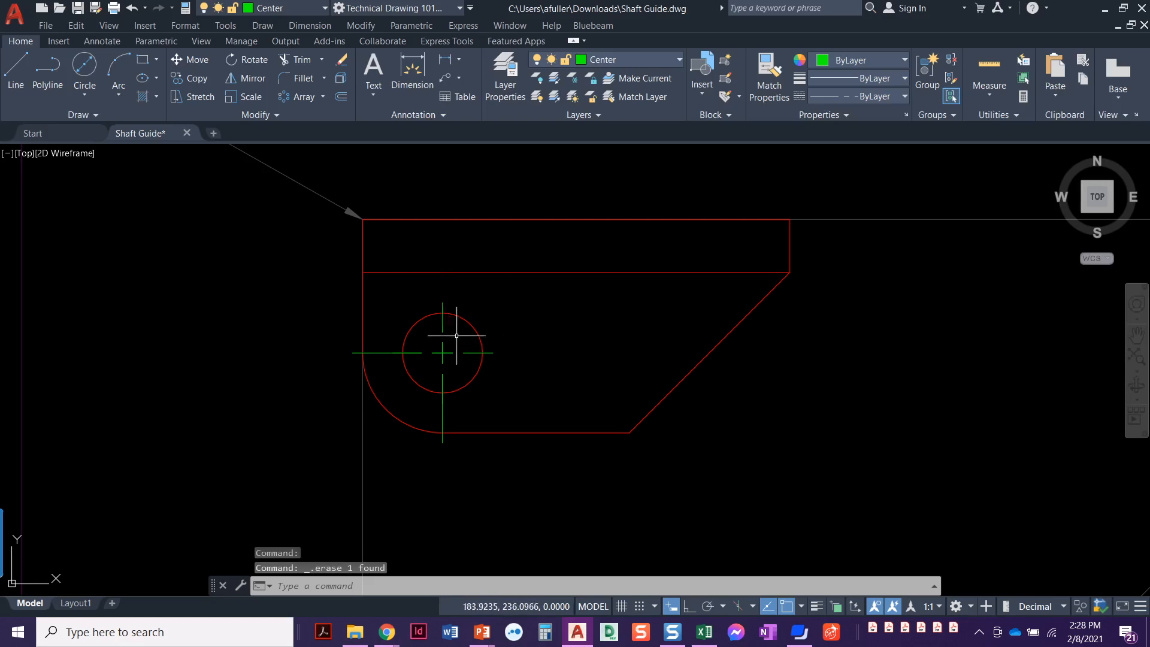
mouse_move(465, 344)
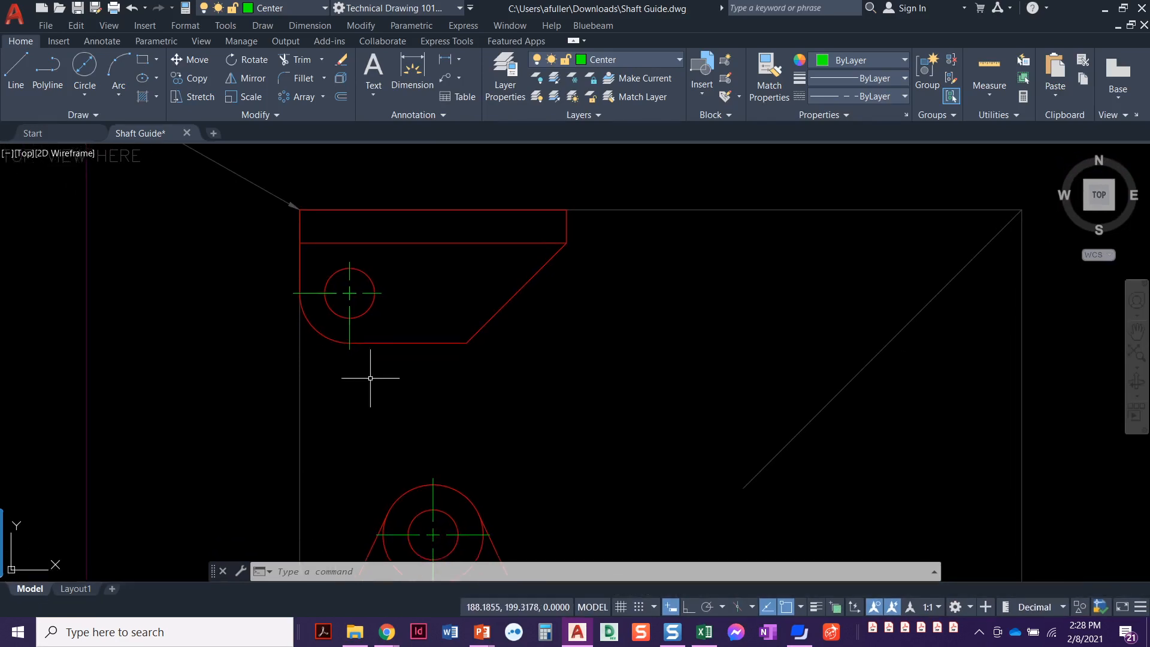
Draw a short green center line across the upper strip, aligned with the lower hole's center
left_click(277, 115)
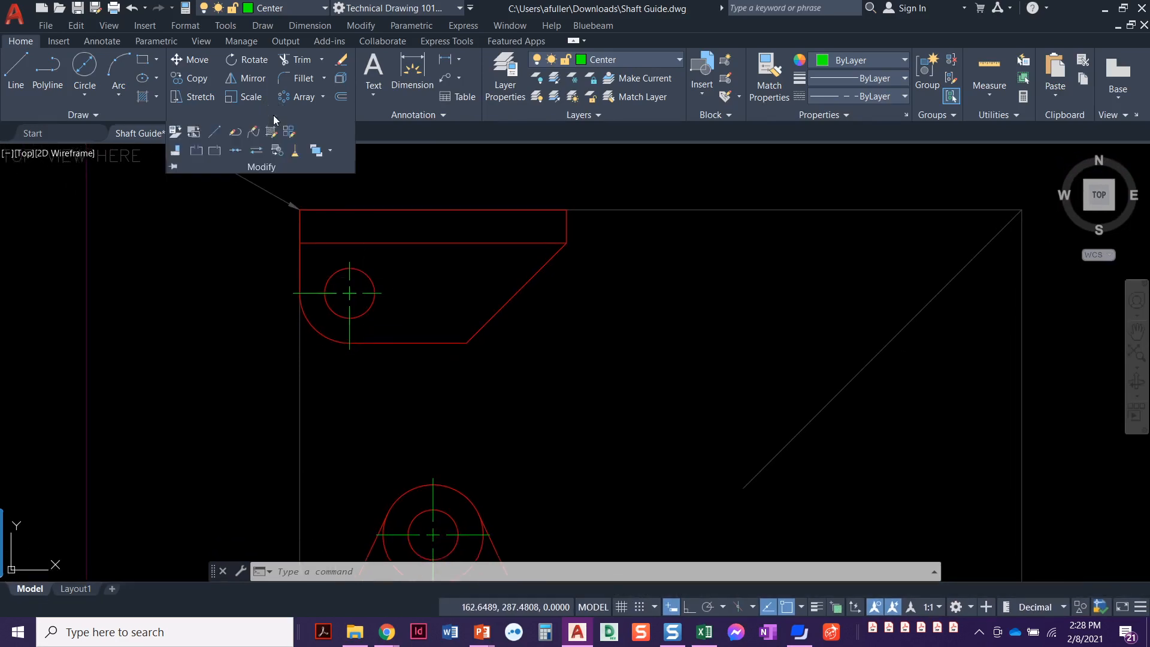
mouse_move(295, 151)
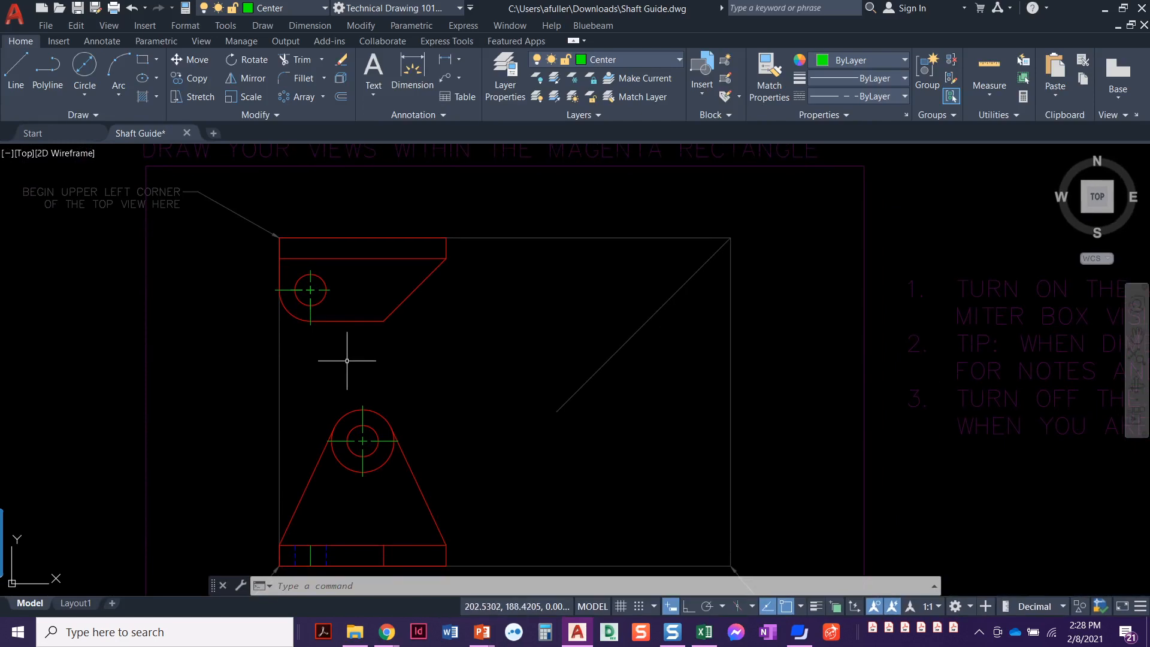
mouse_move(355, 337)
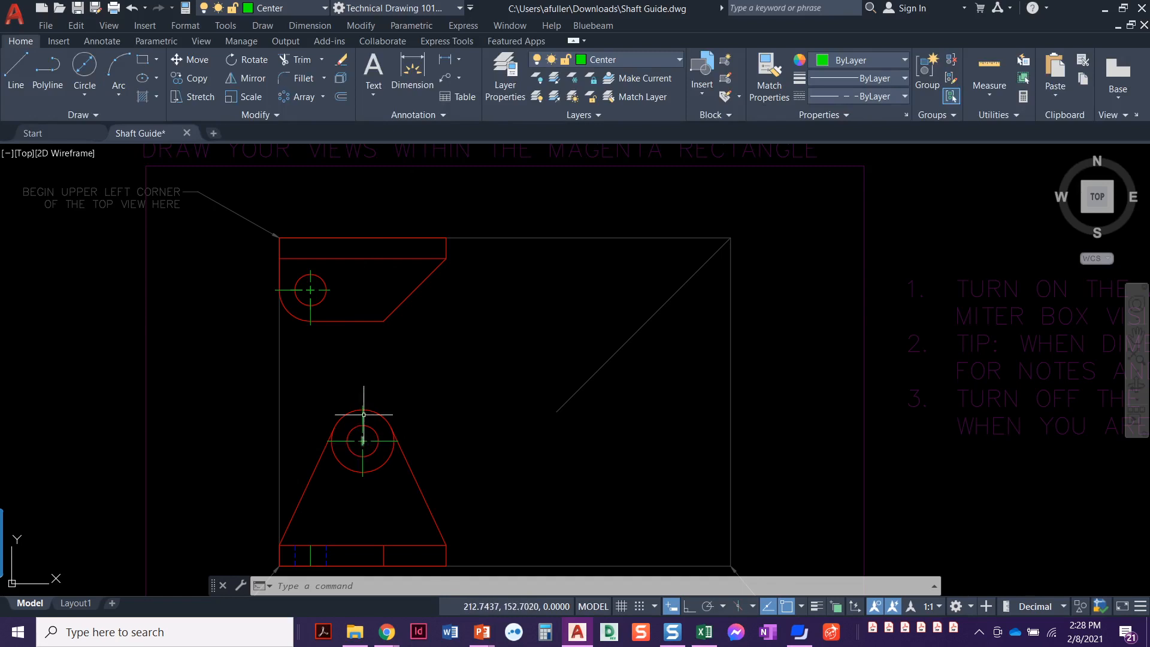
mouse_move(365, 245)
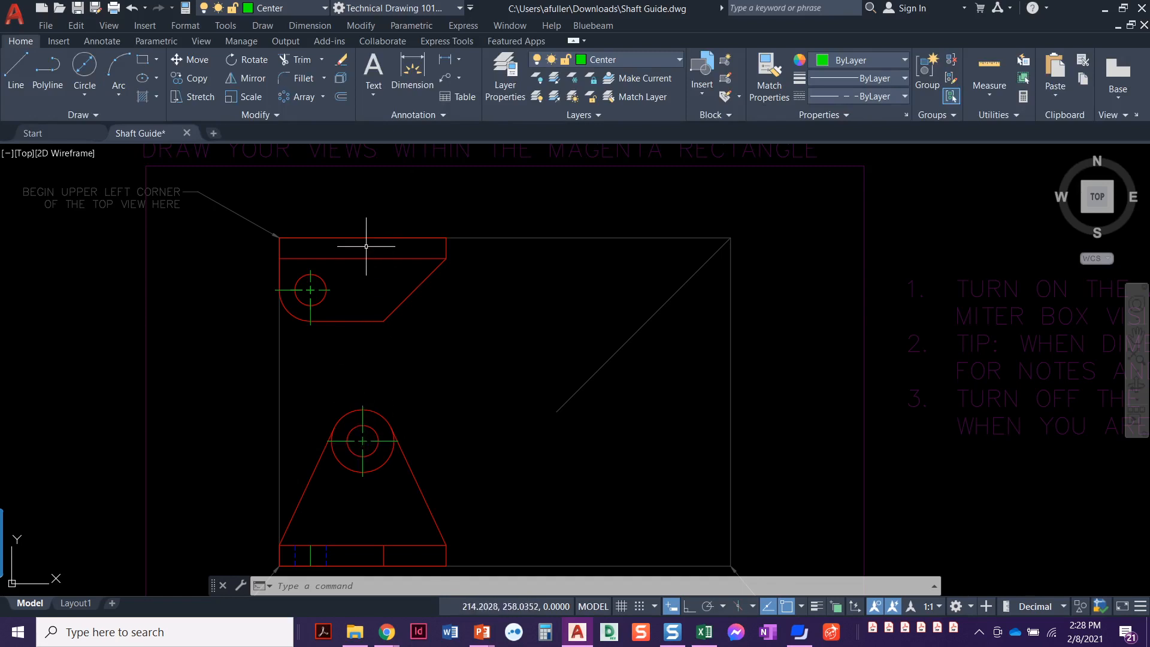
left_click(14, 73)
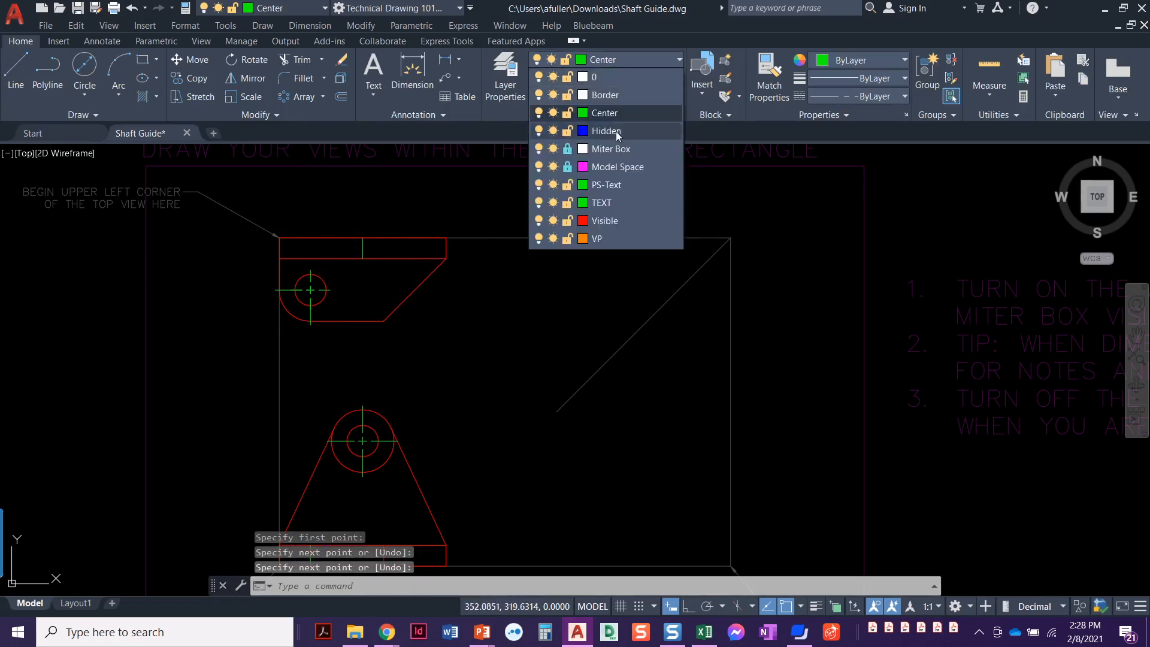
Make Hidden current and draw the blue hidden hole edges flanking the centerline in the upper strip
left_click(605, 131)
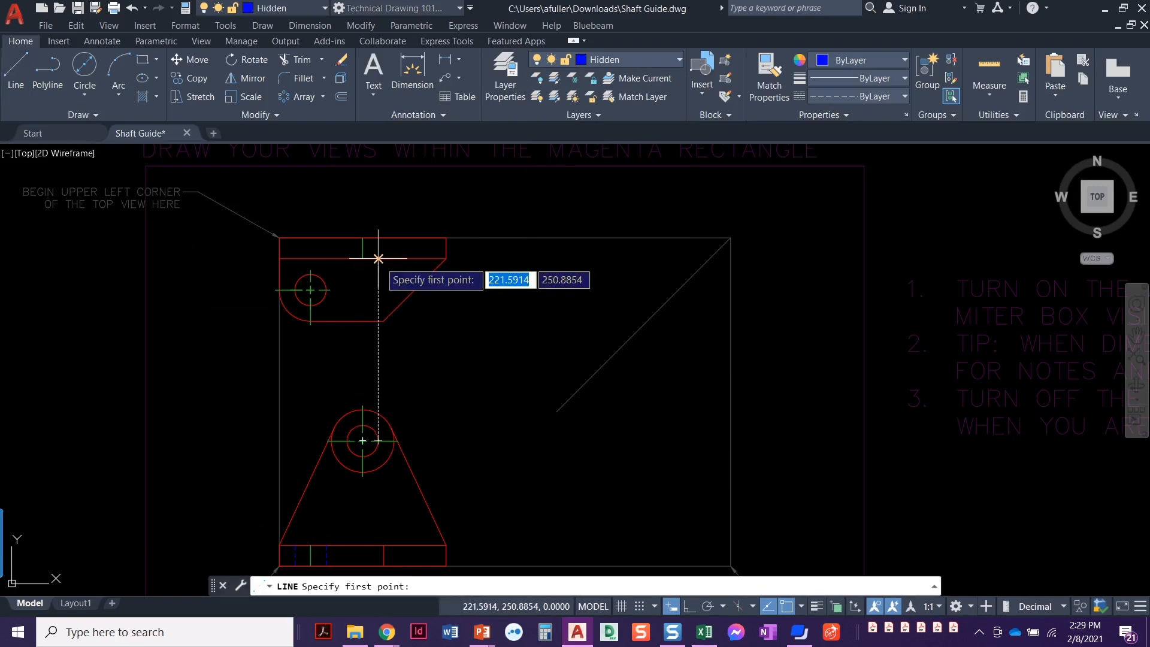
left_click(377, 259)
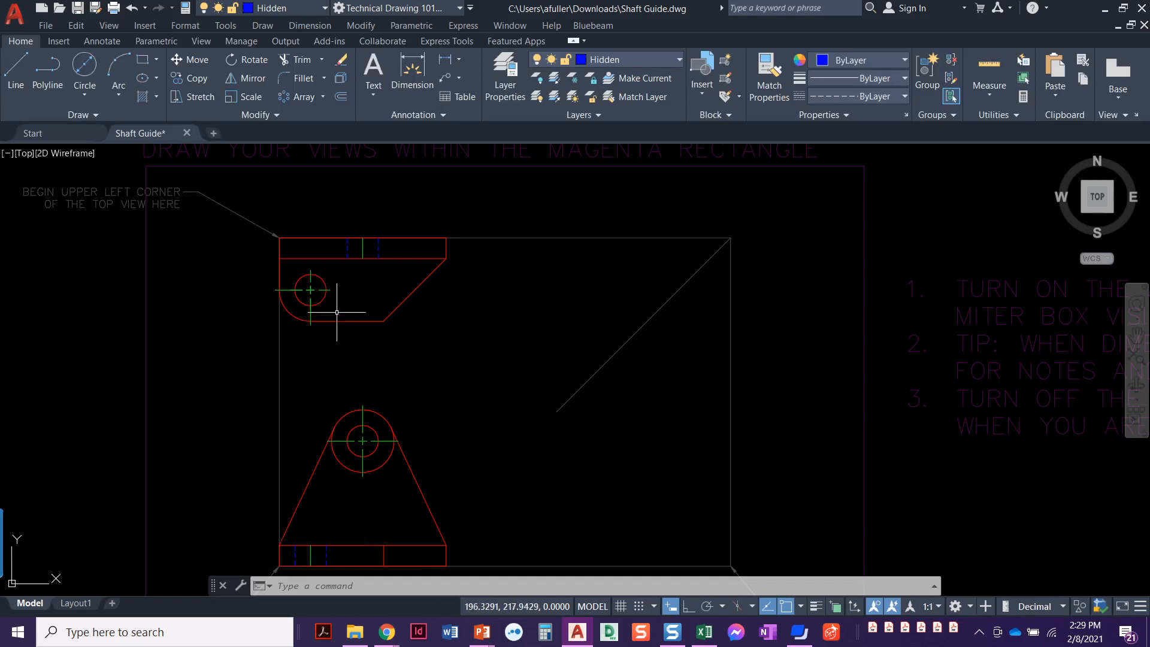
mouse_move(361, 322)
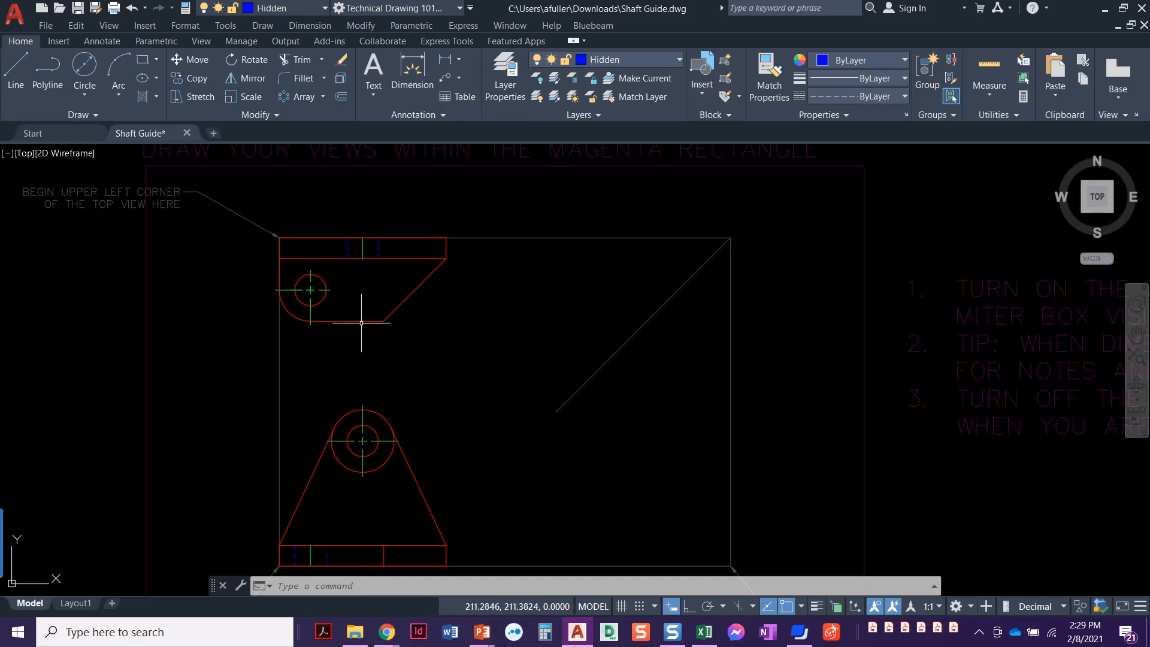
mouse_move(344, 316)
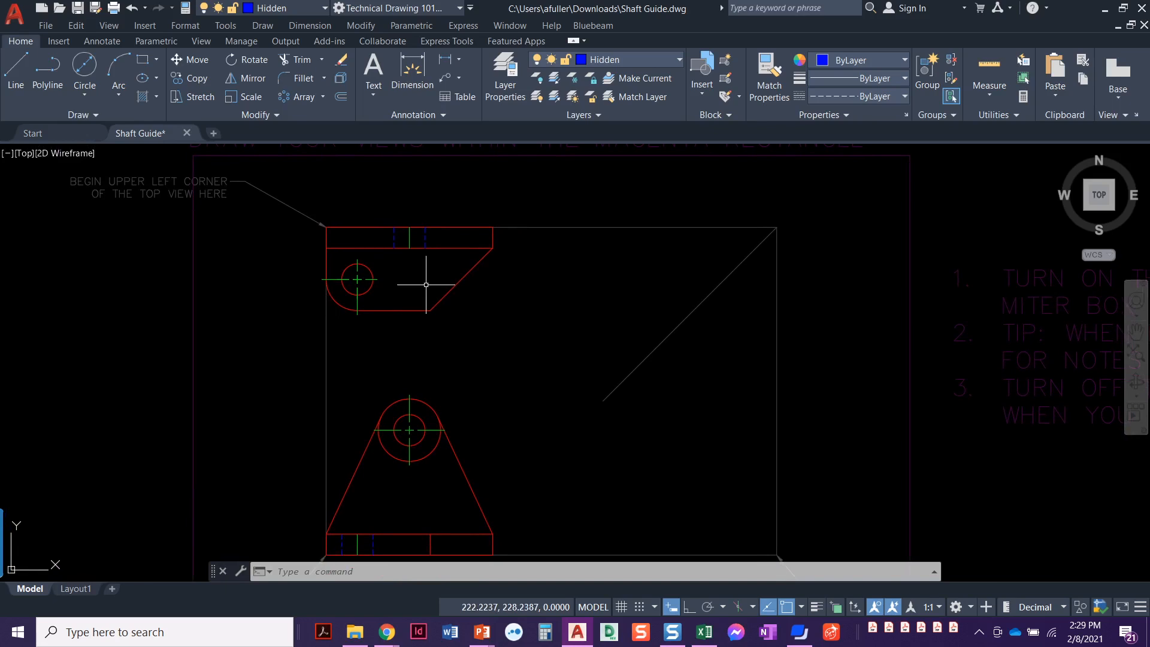
mouse_move(413, 272)
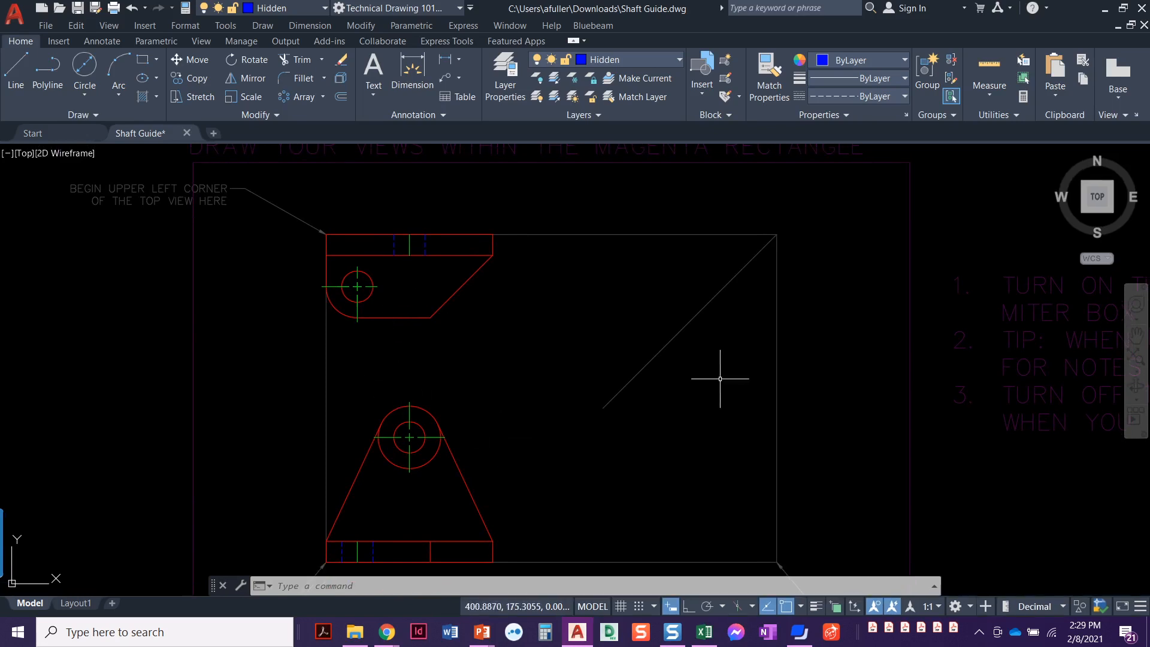
mouse_move(373, 438)
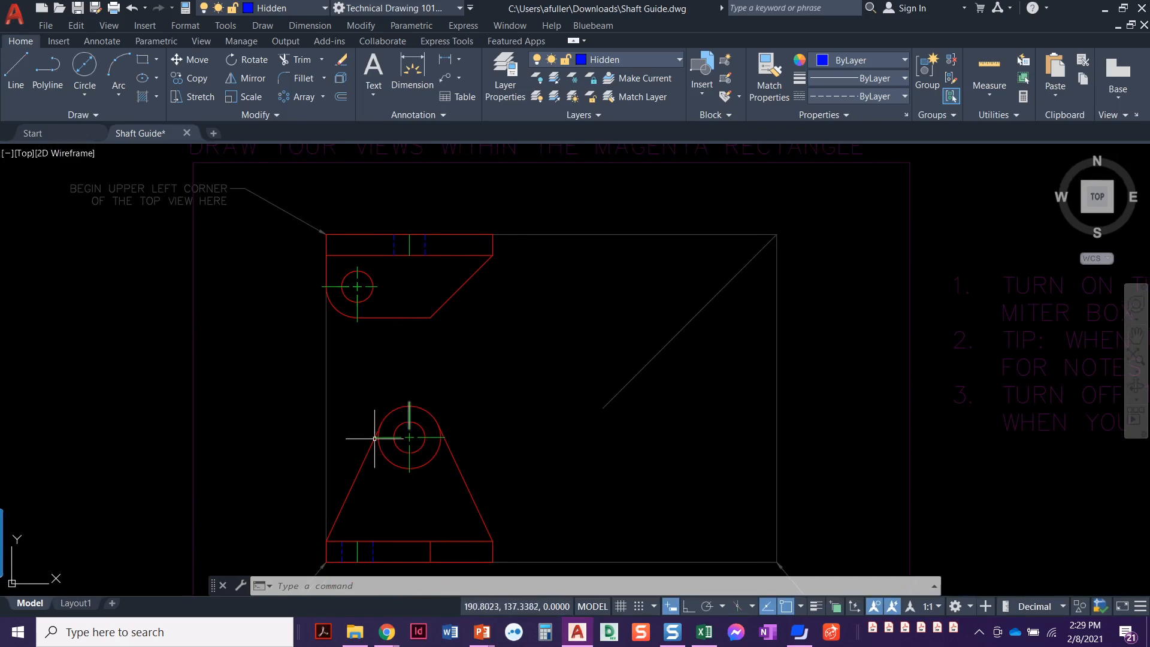
mouse_move(411, 475)
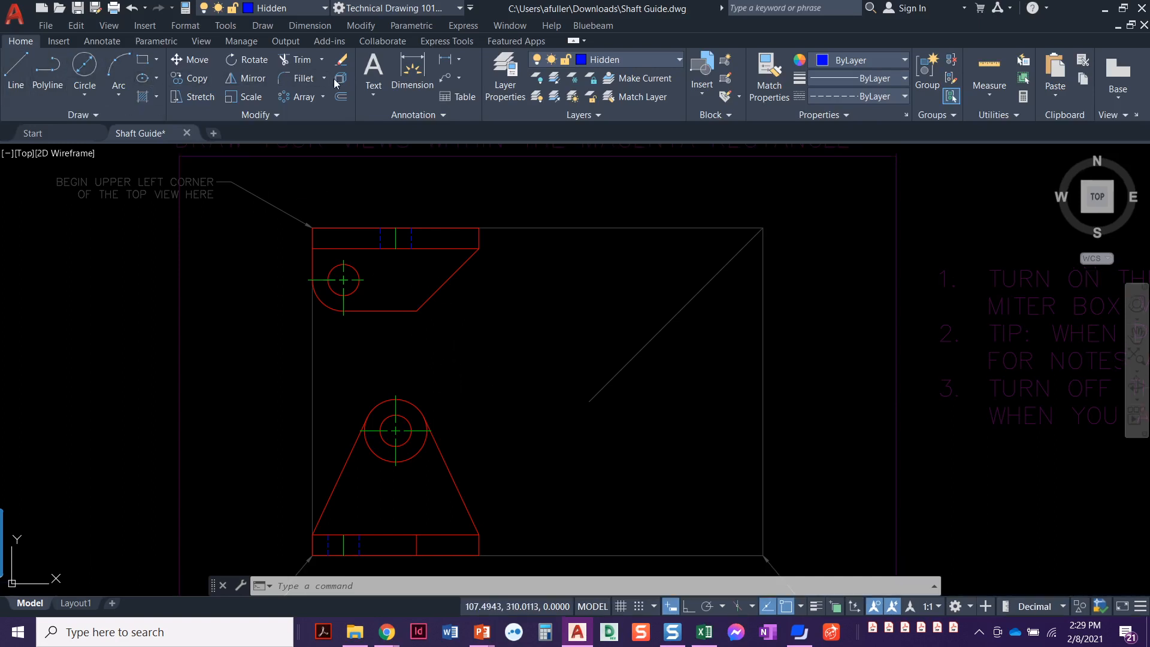
Offset a line by 25 and draw perpendicular projection lines from the boss edges into the top view
left_click(338, 83)
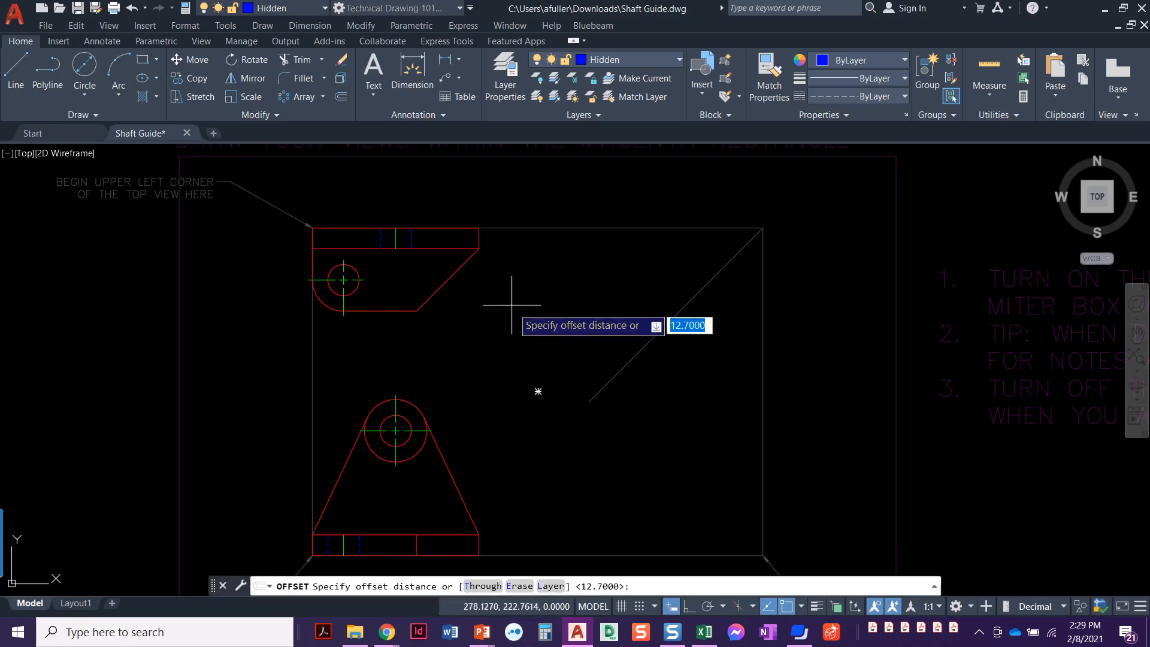
type("25")
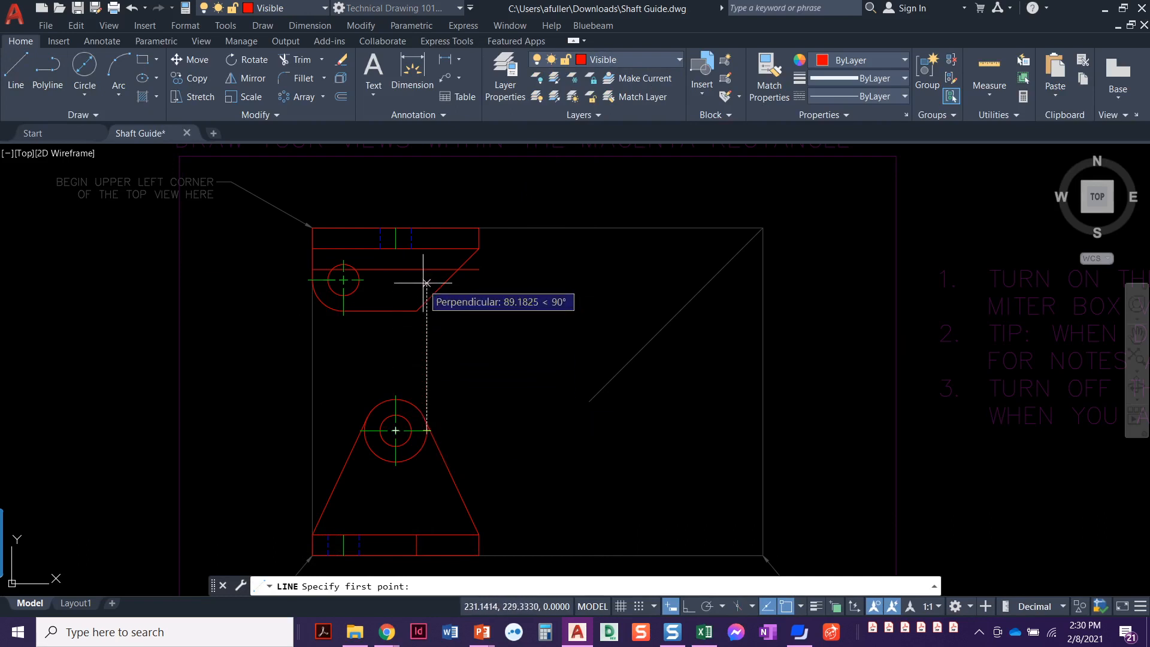
left_click(425, 284)
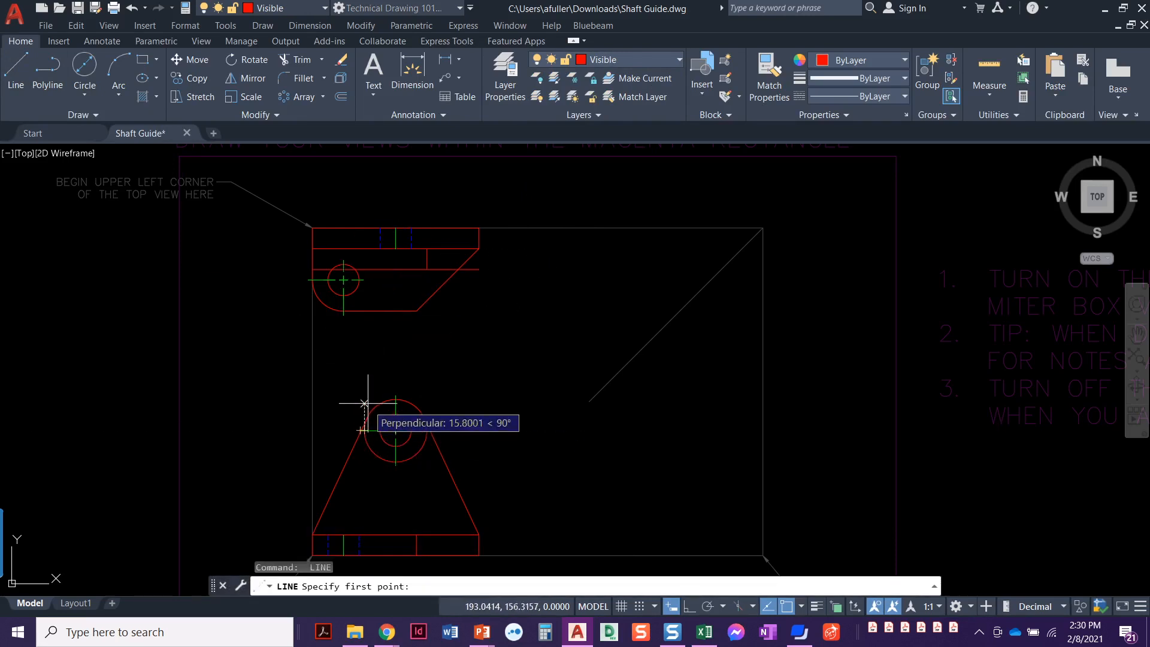
mouse_move(363, 279)
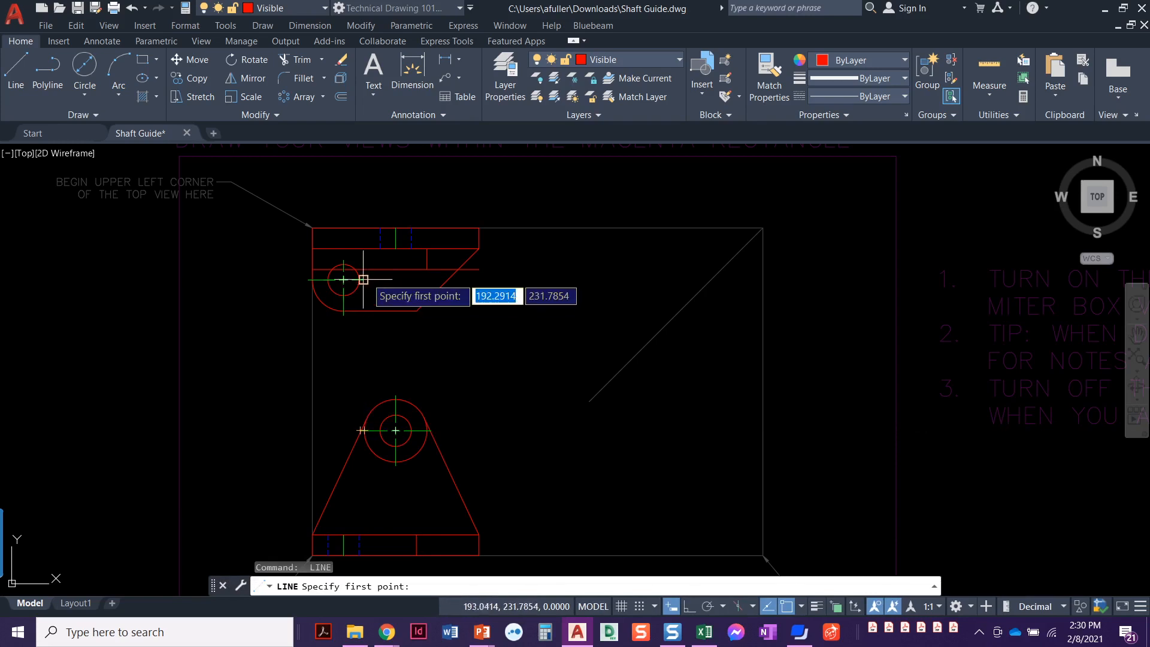
left_click(363, 281)
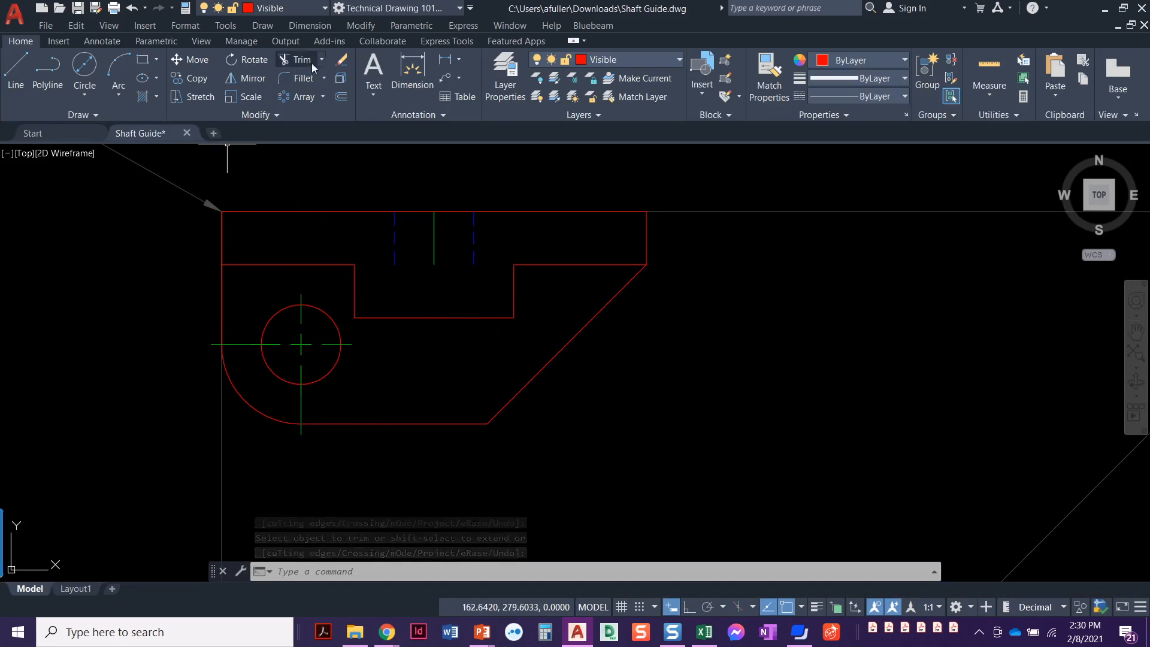
Extend the hidden hole lines and the centre line down to the notch's bottom edge
left_click(321, 60)
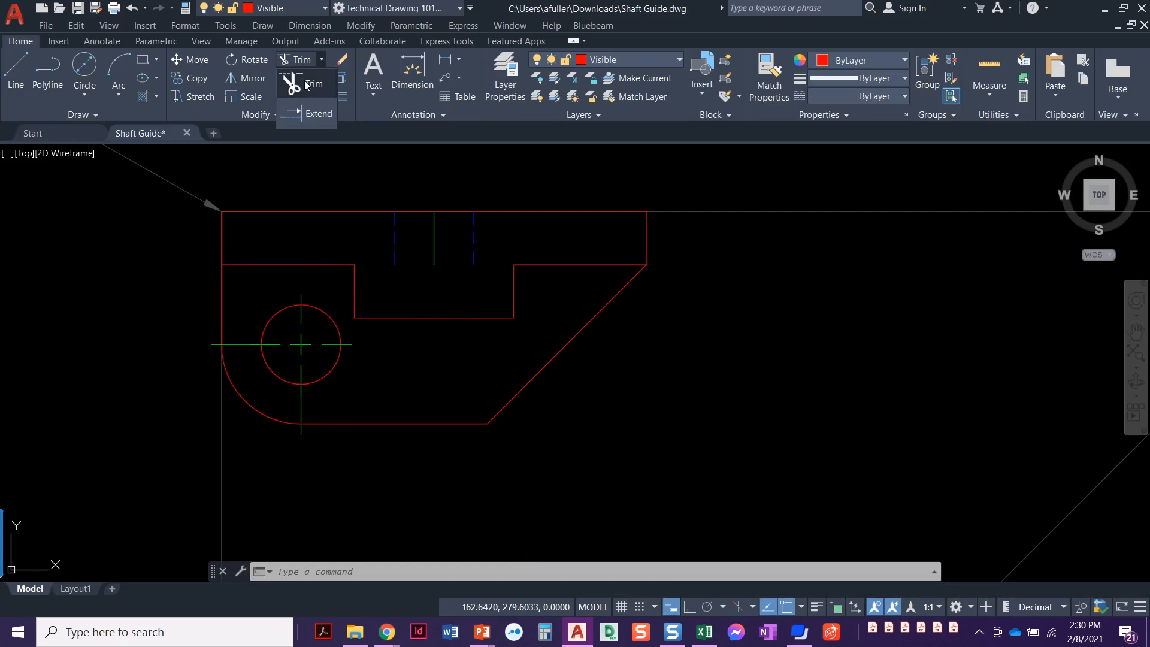
left_click(319, 114)
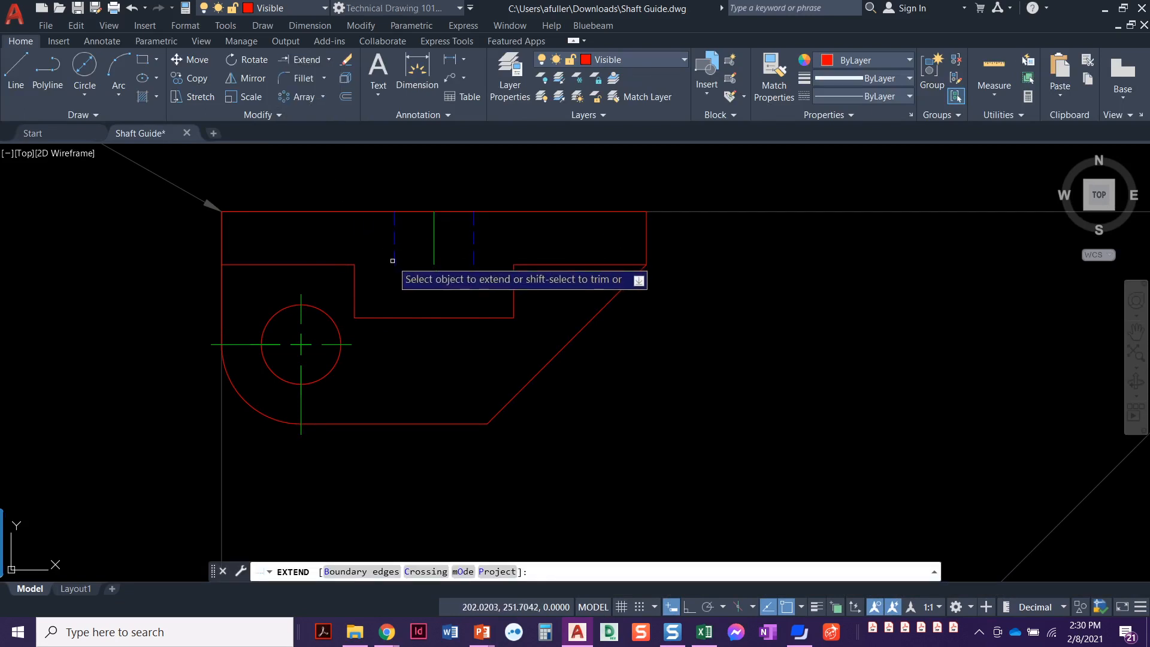
left_click(435, 264)
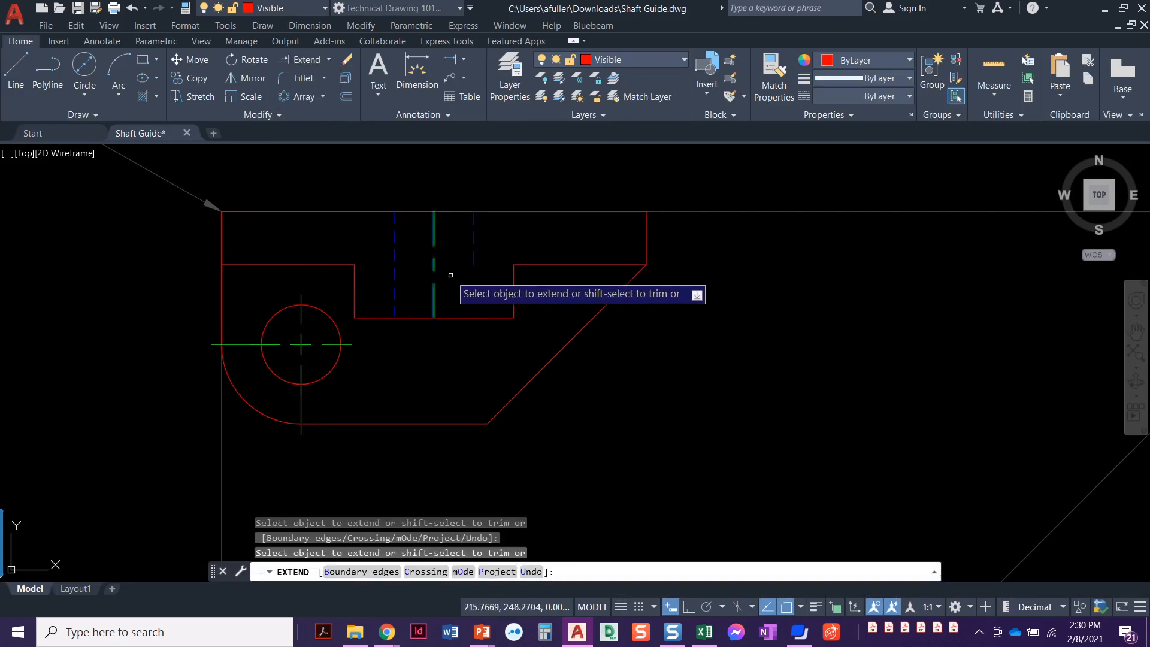
left_click(433, 264)
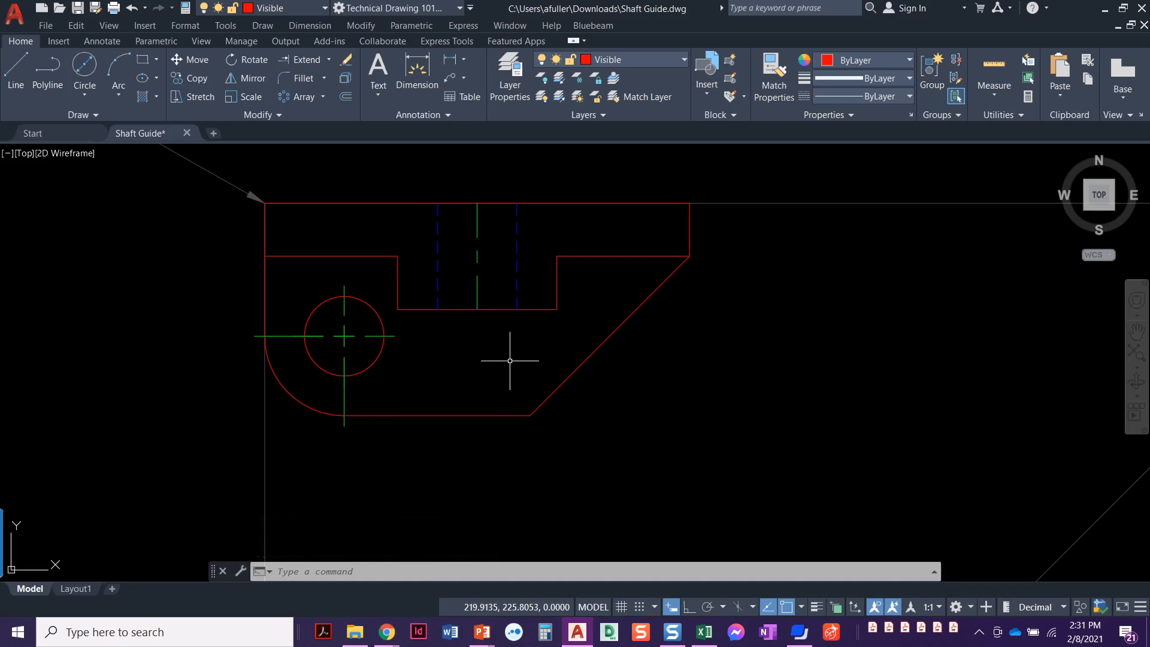
mouse_move(509, 367)
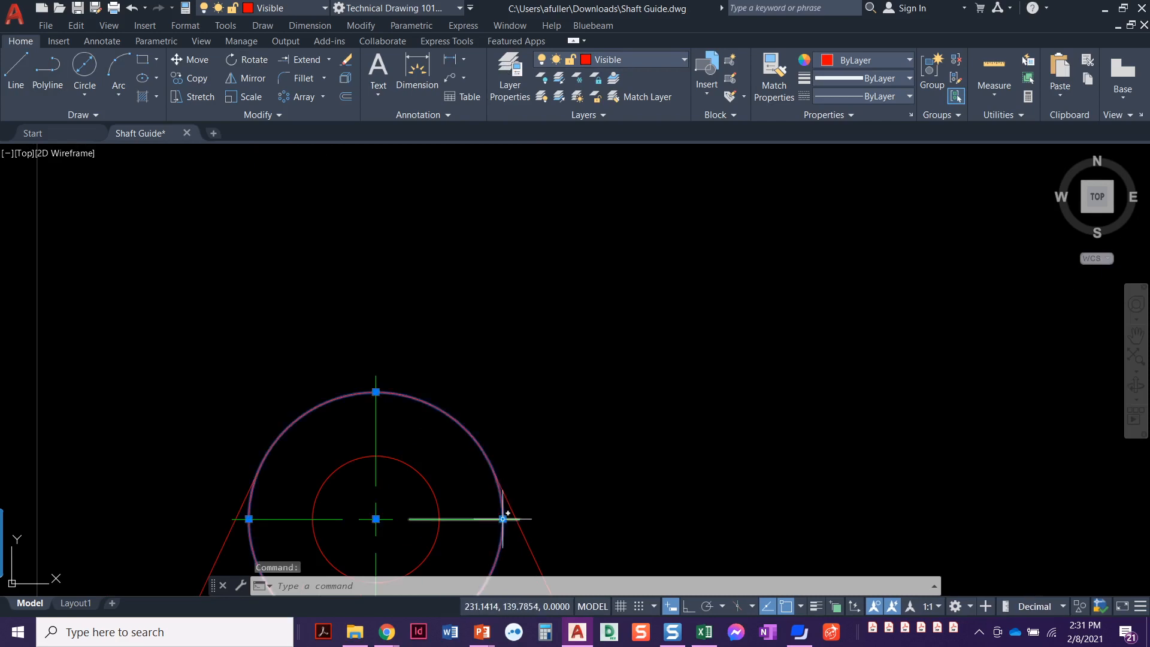
mouse_move(536, 542)
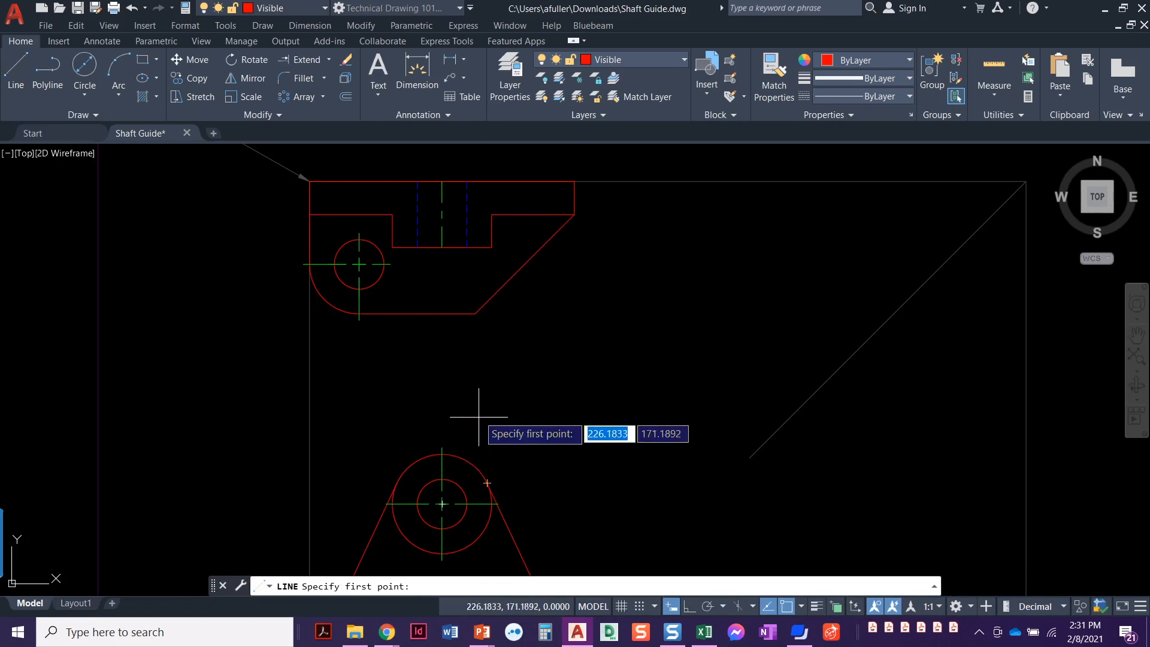
mouse_move(478, 264)
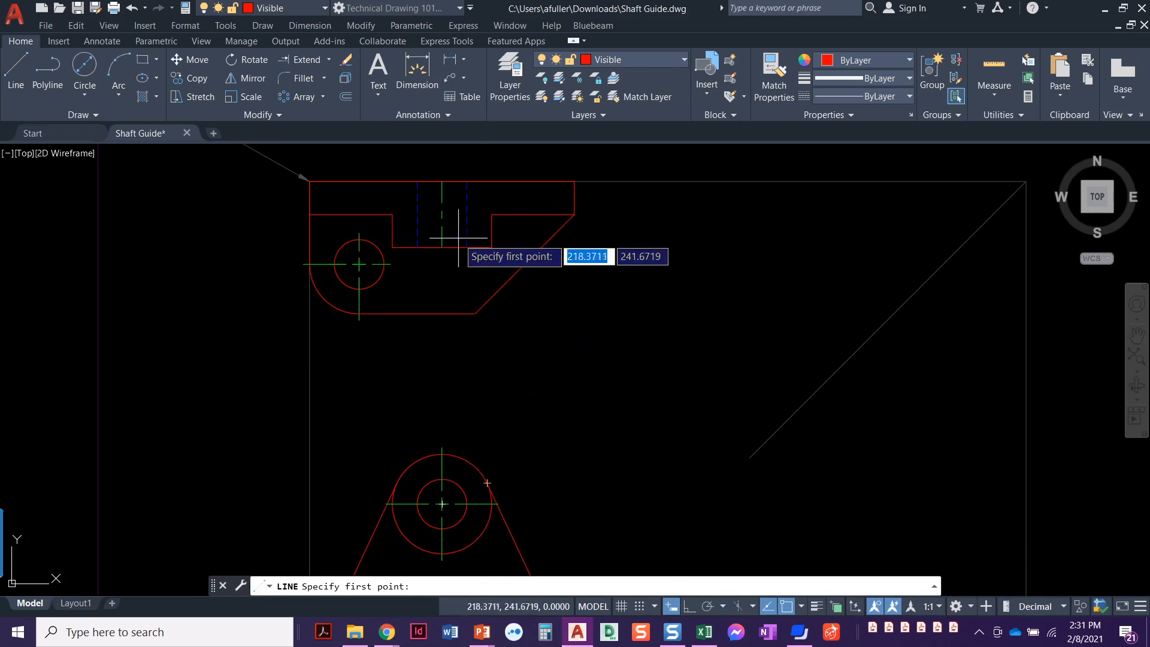
mouse_move(491, 229)
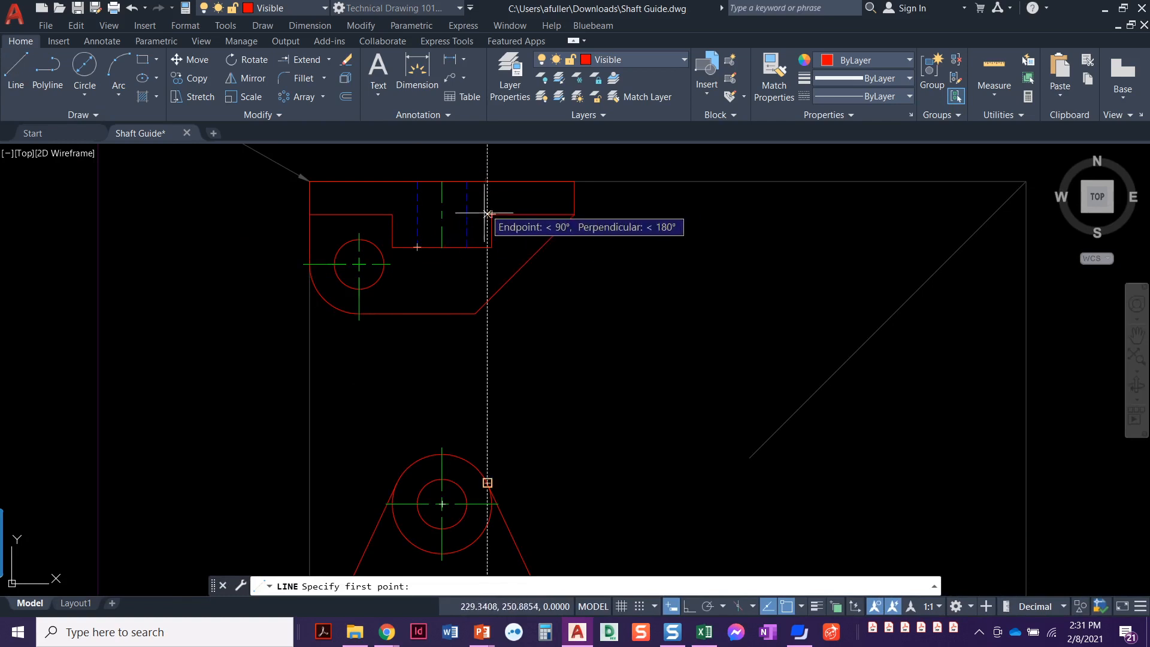
left_click(487, 214)
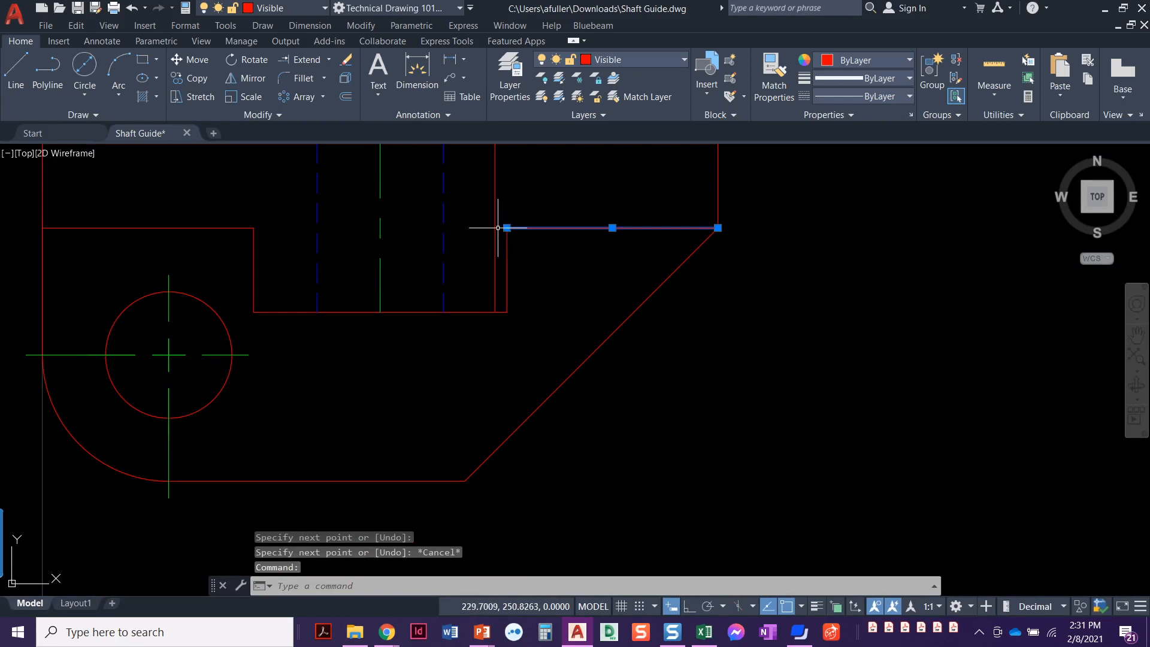
mouse_move(330, 226)
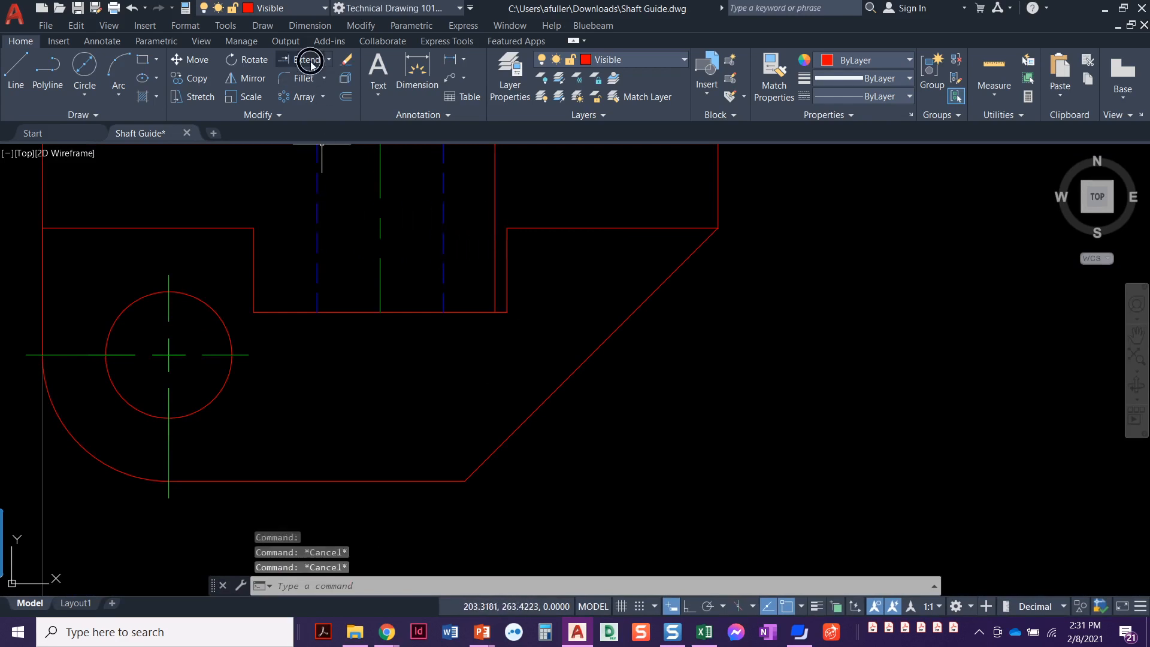
left_click(304, 60)
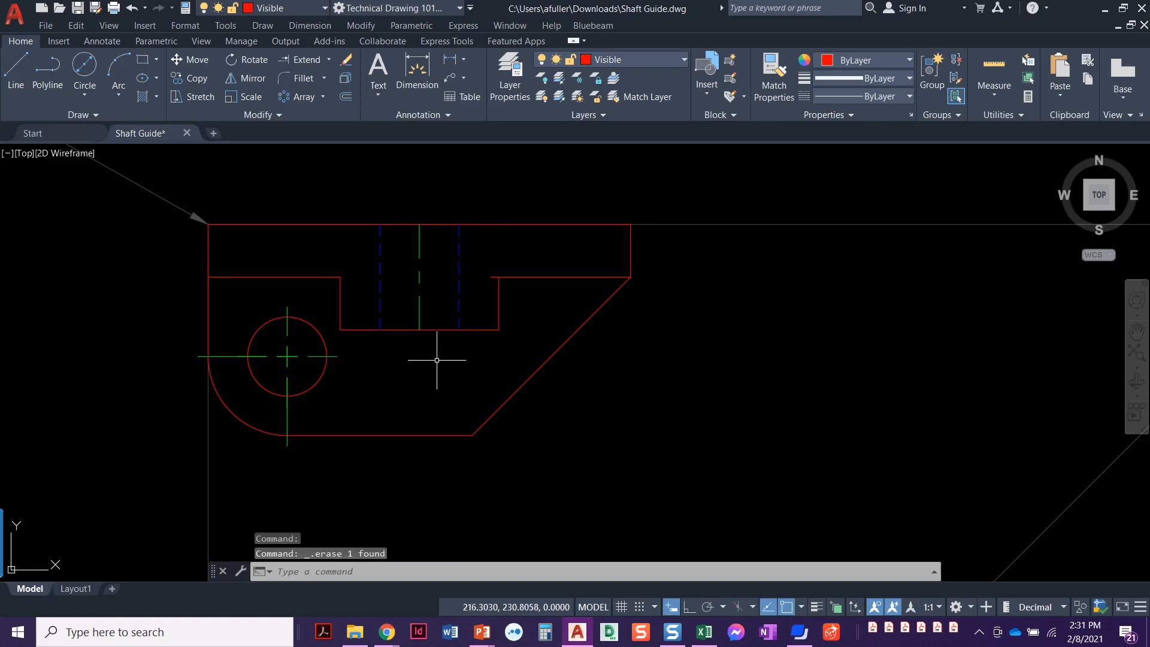
mouse_move(491, 306)
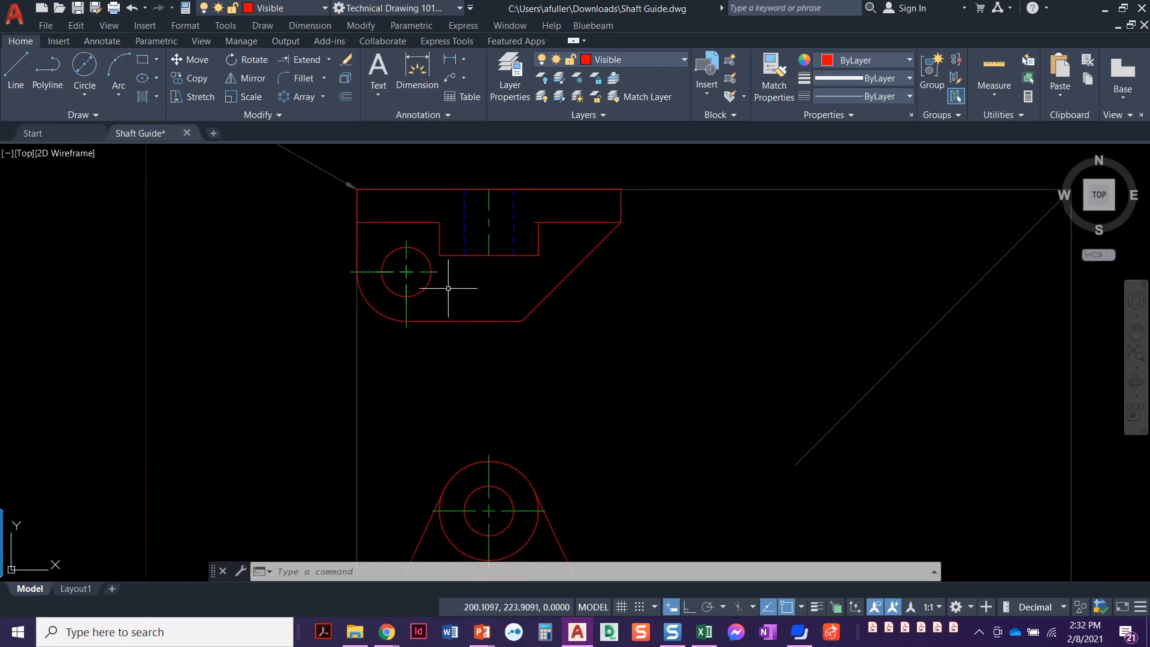
left_click(15, 72)
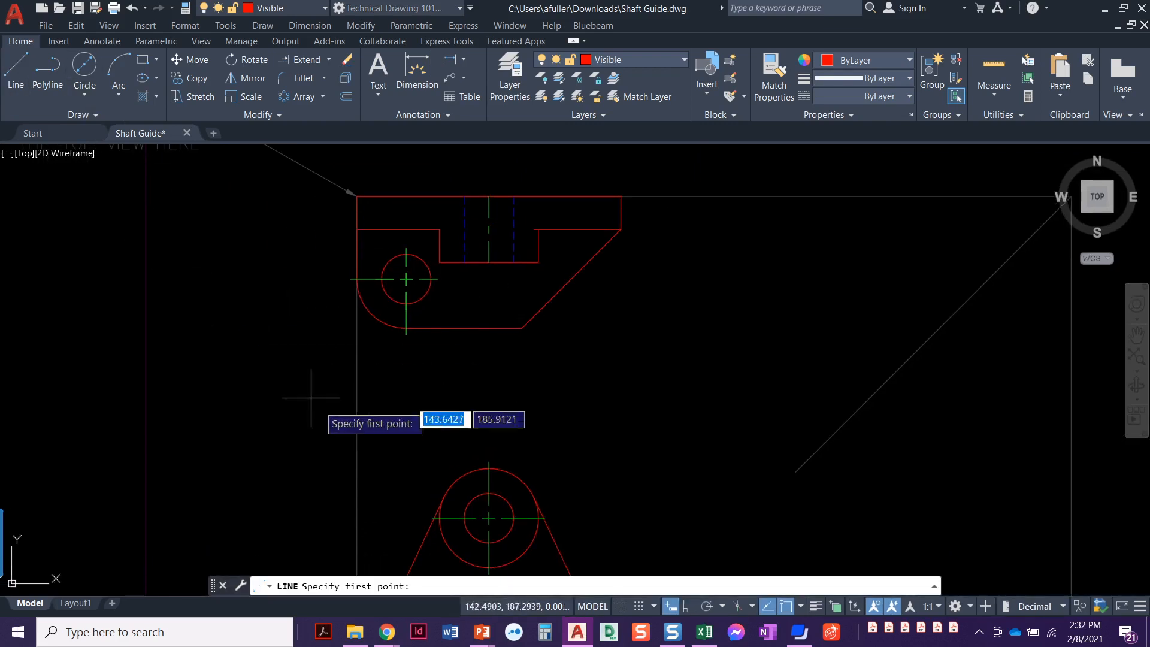
mouse_move(443, 496)
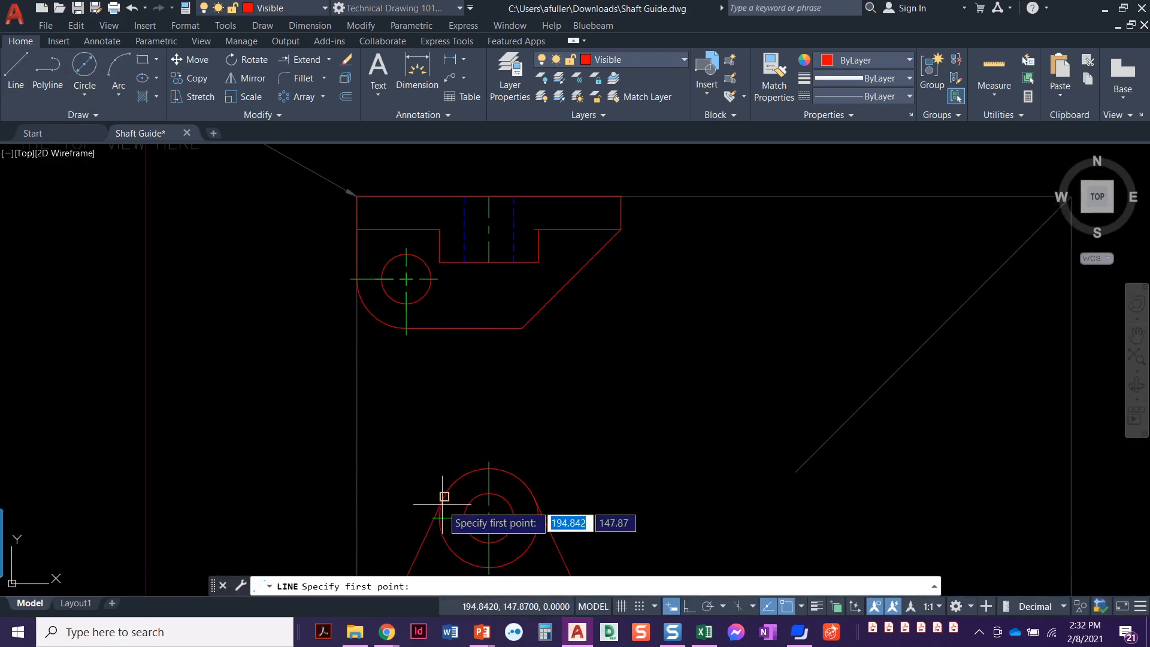
mouse_move(443, 335)
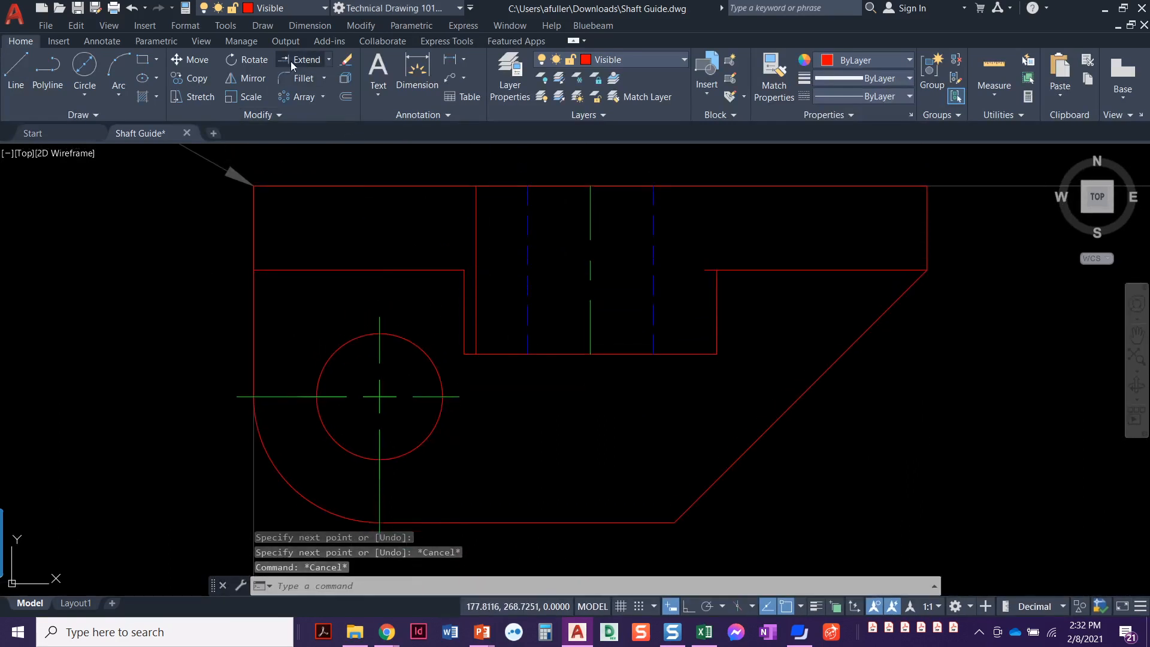
left_click(306, 59)
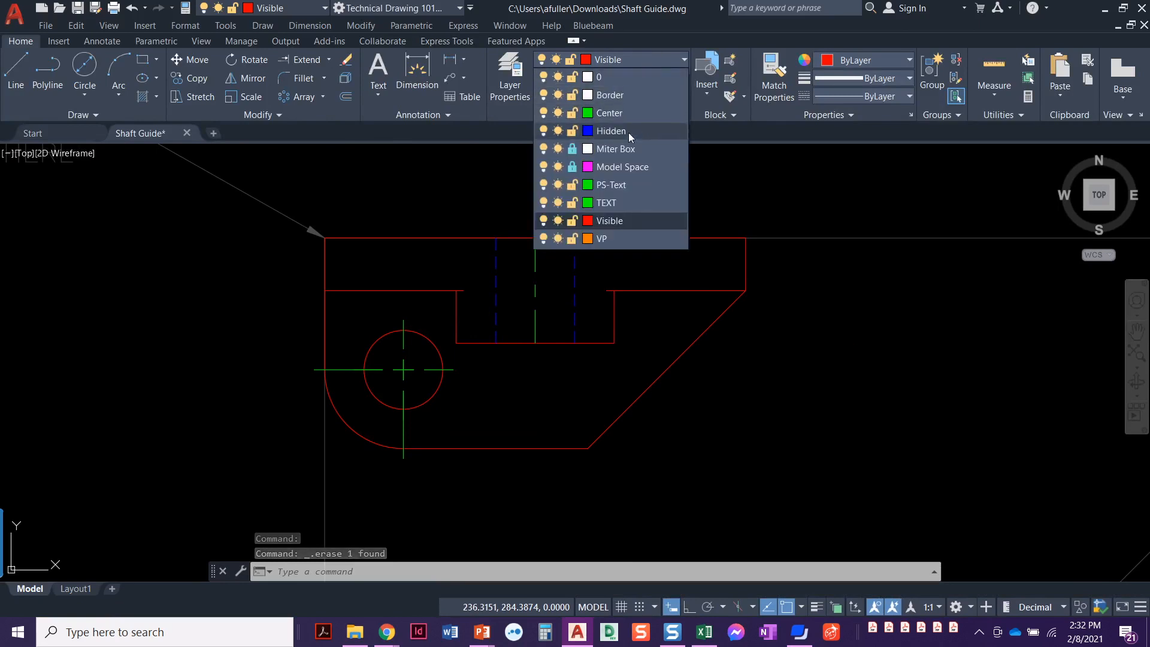
Make the Hidden layer current for the dashed edge across the notch
left_click(611, 130)
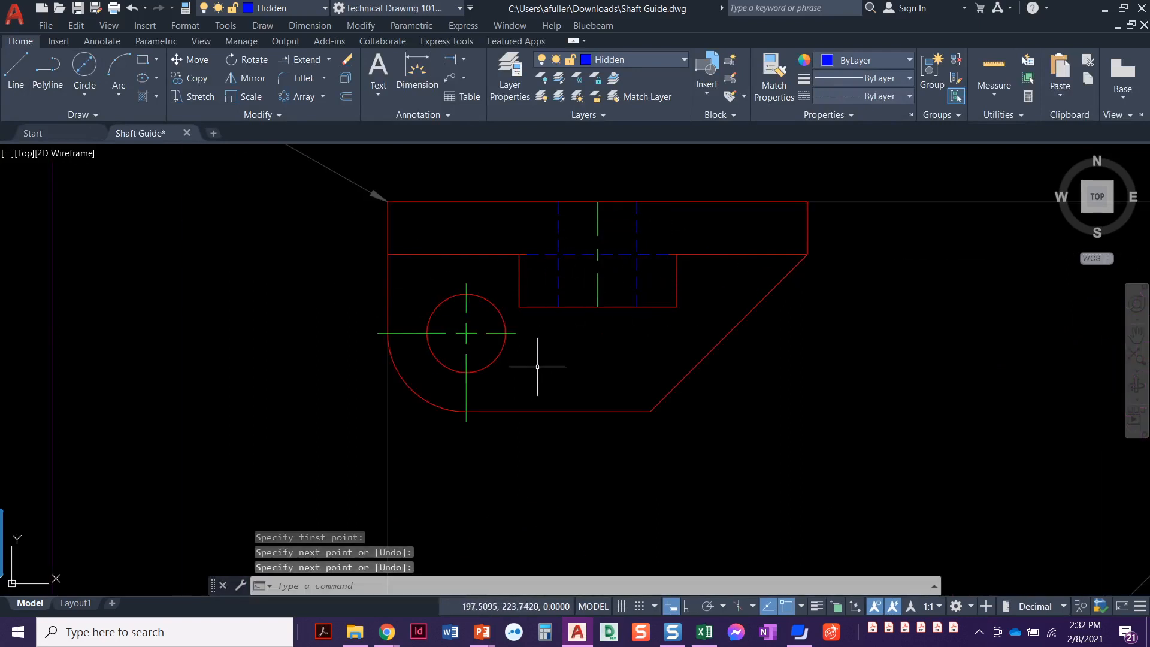
mouse_move(582, 400)
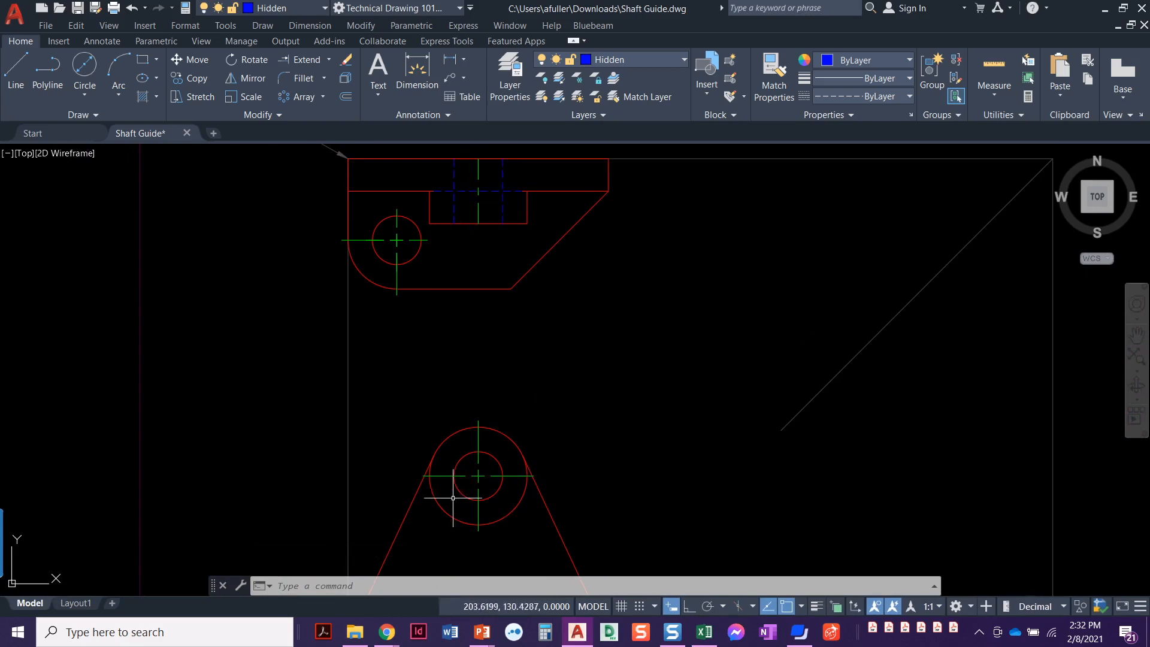
mouse_move(428, 233)
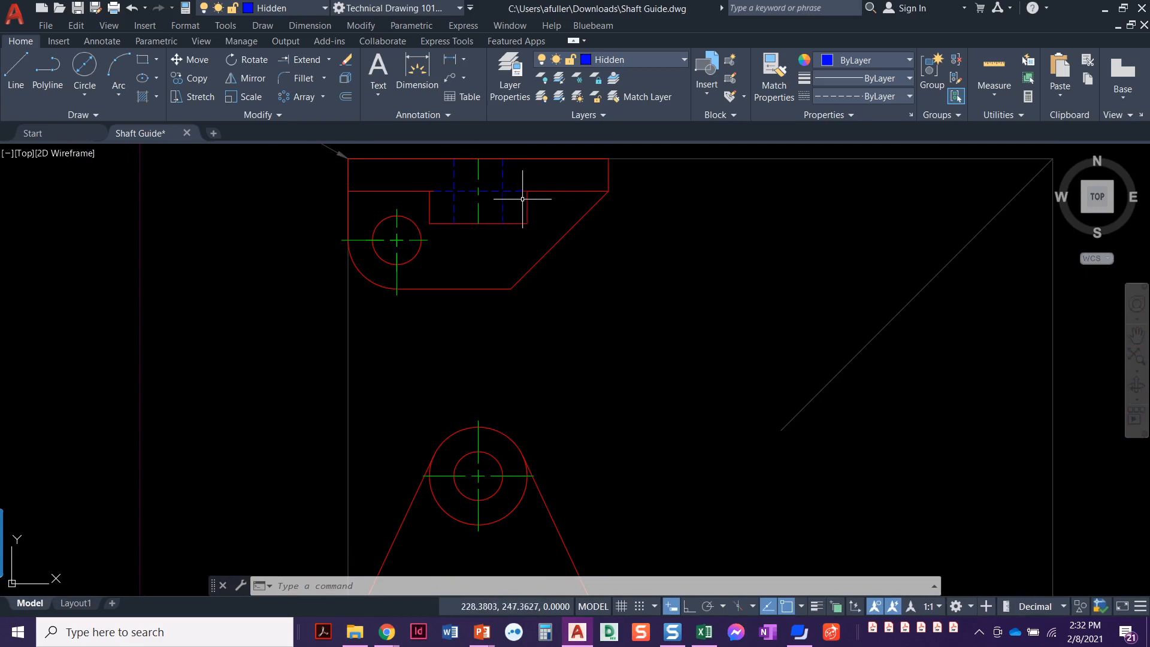
mouse_move(423, 243)
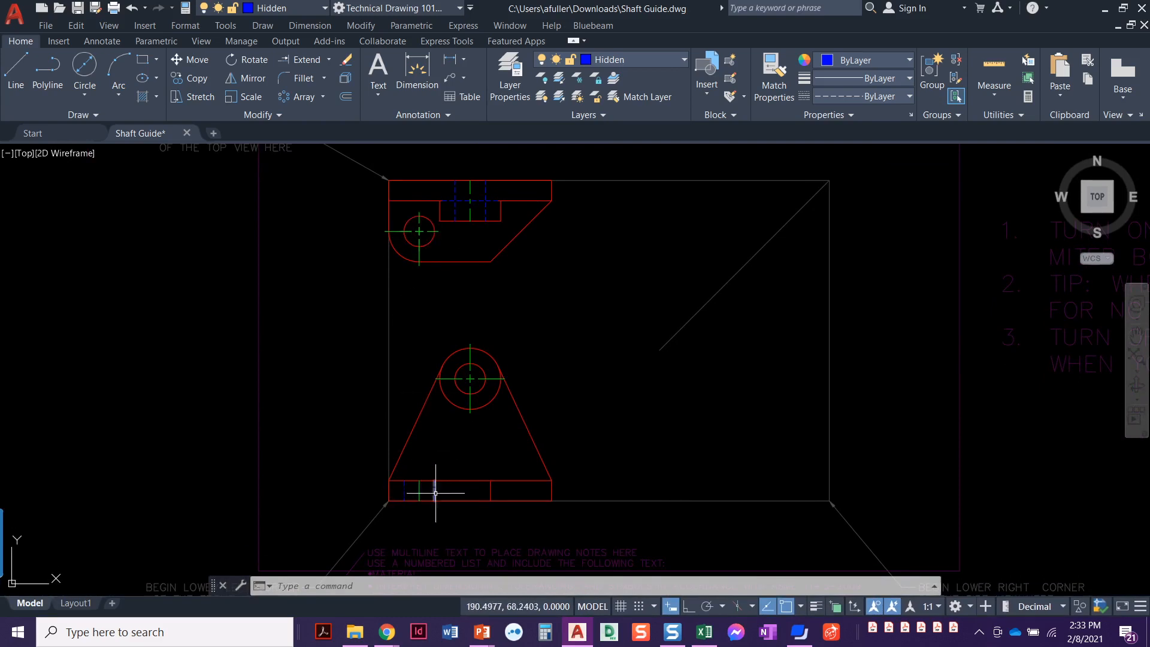
mouse_move(475, 387)
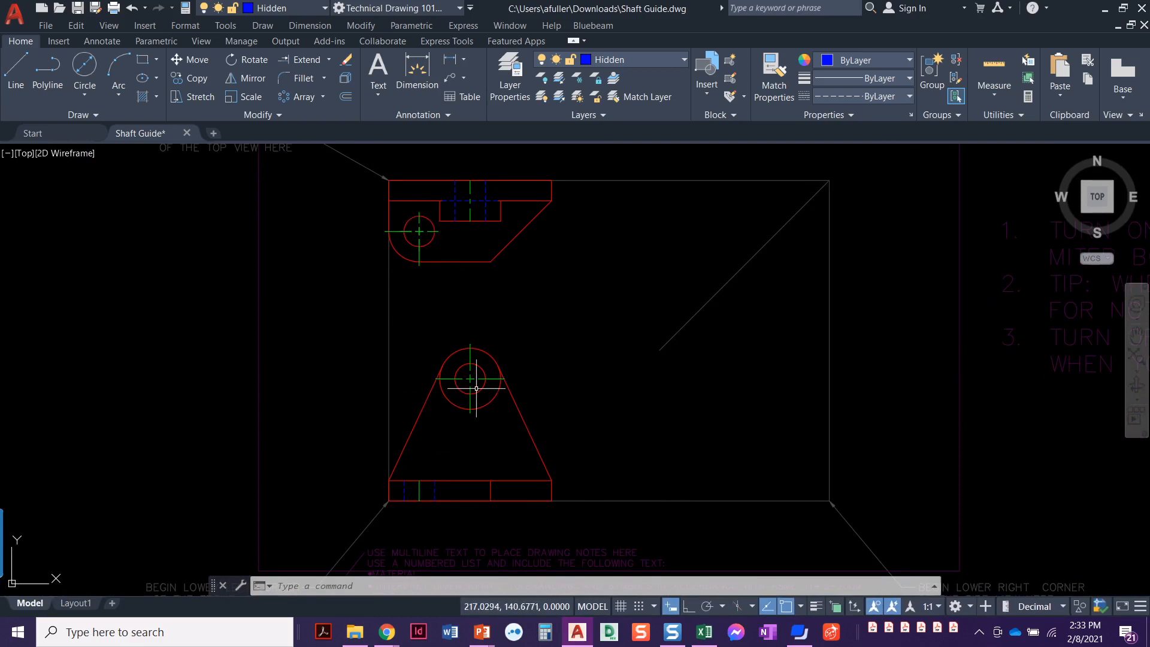